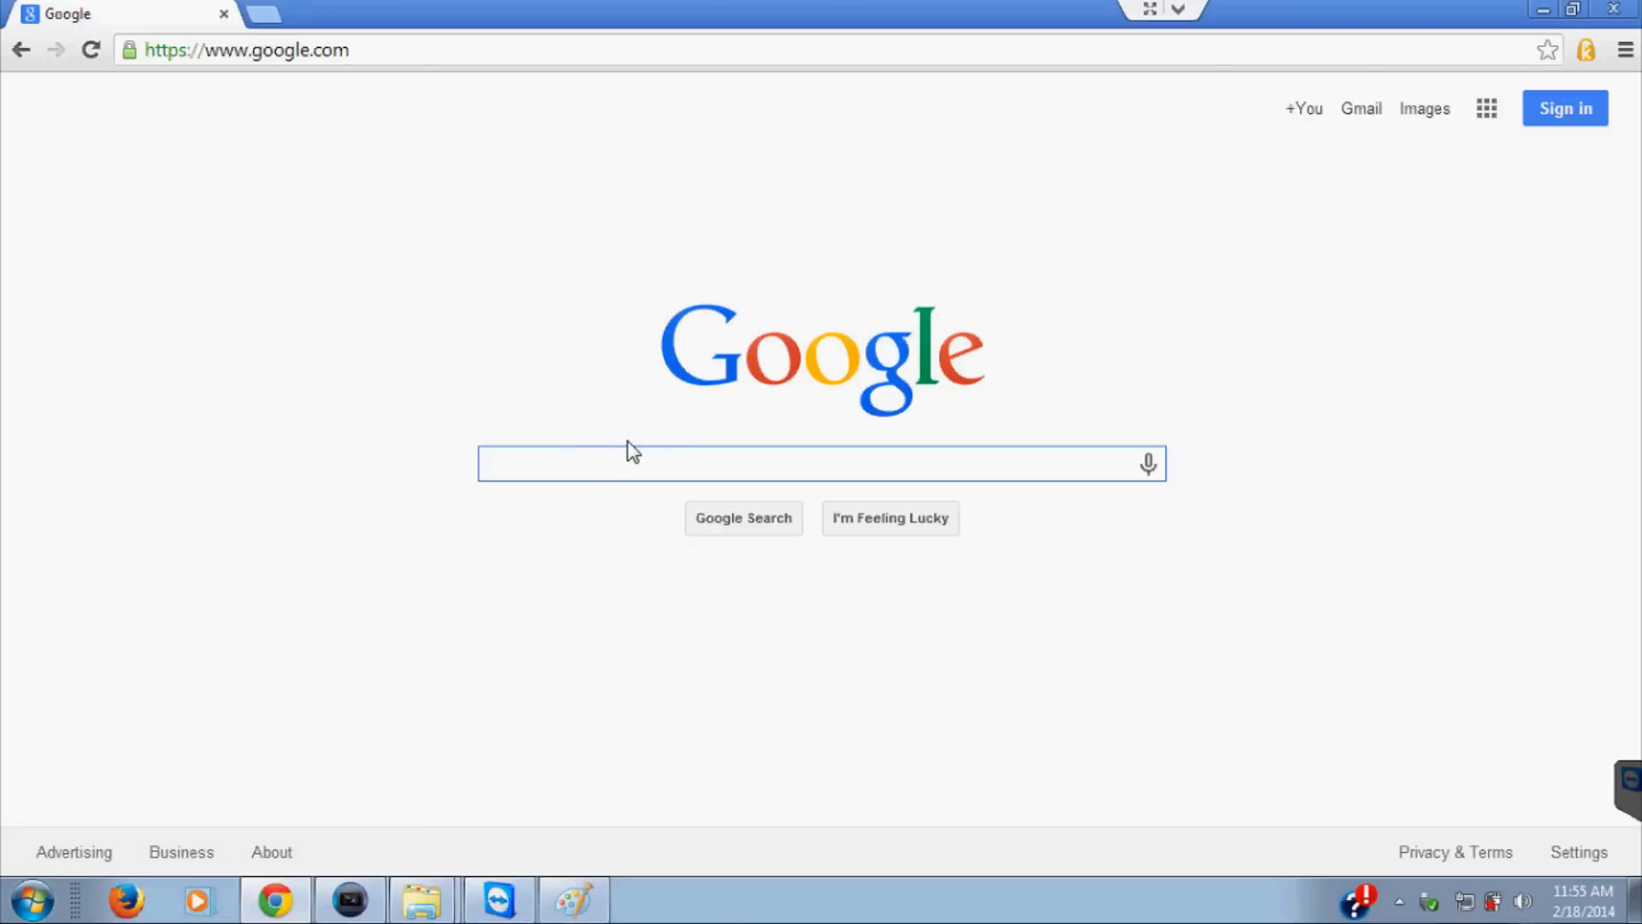
Step: Search Google for 'win32 disk imager' and open its SourceForge project page
text(win32 disk)
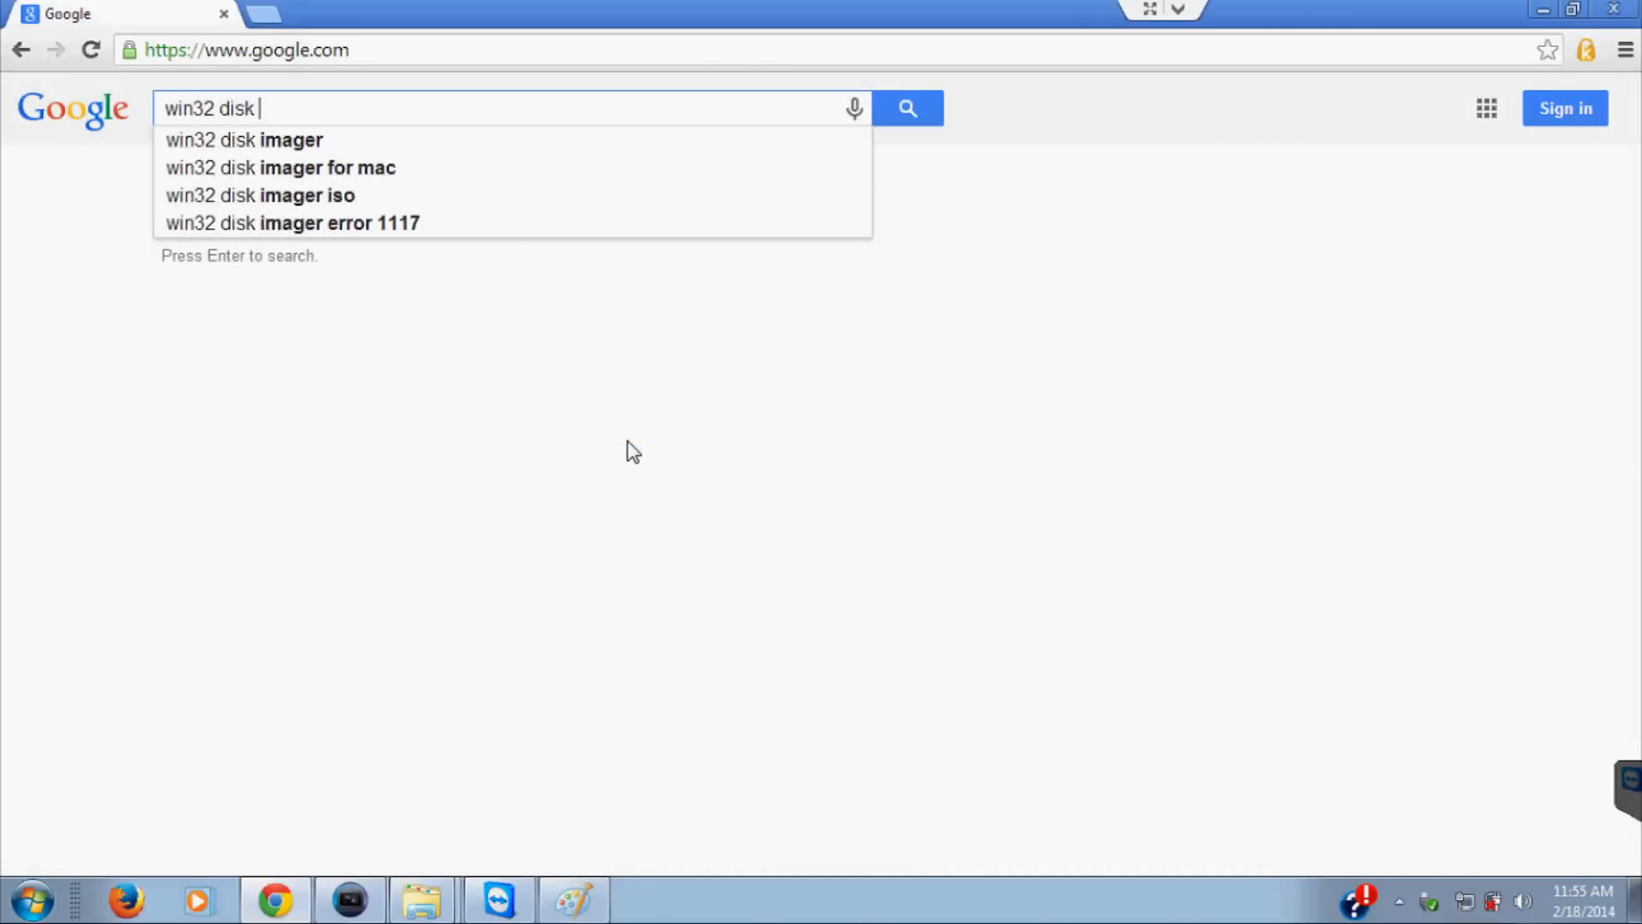
click(244, 139)
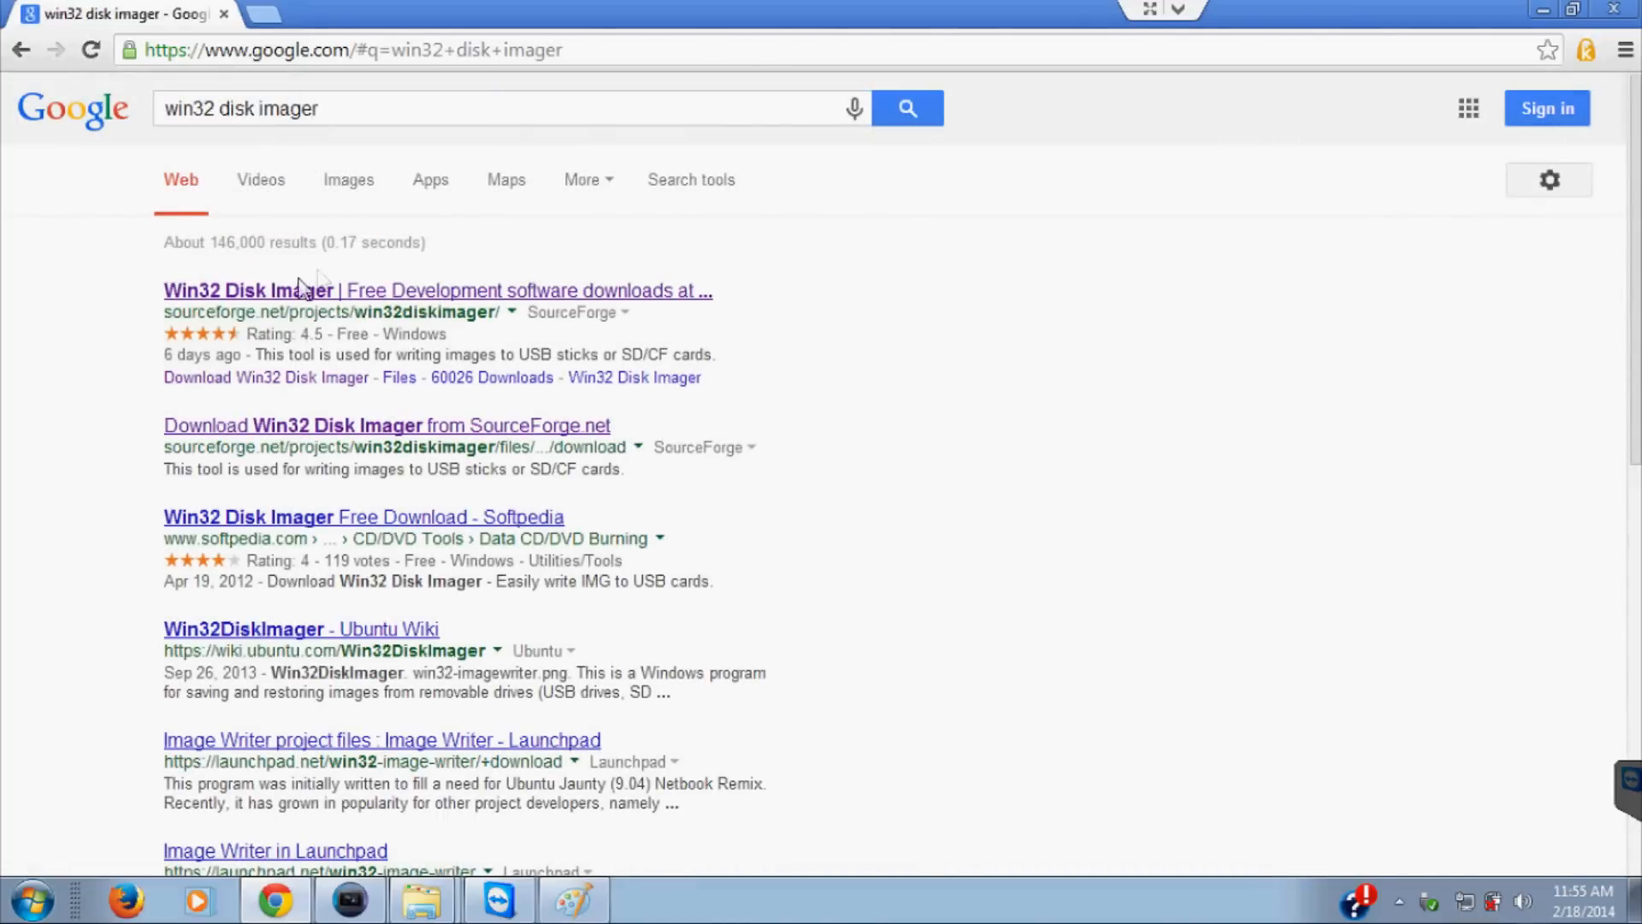
click(248, 290)
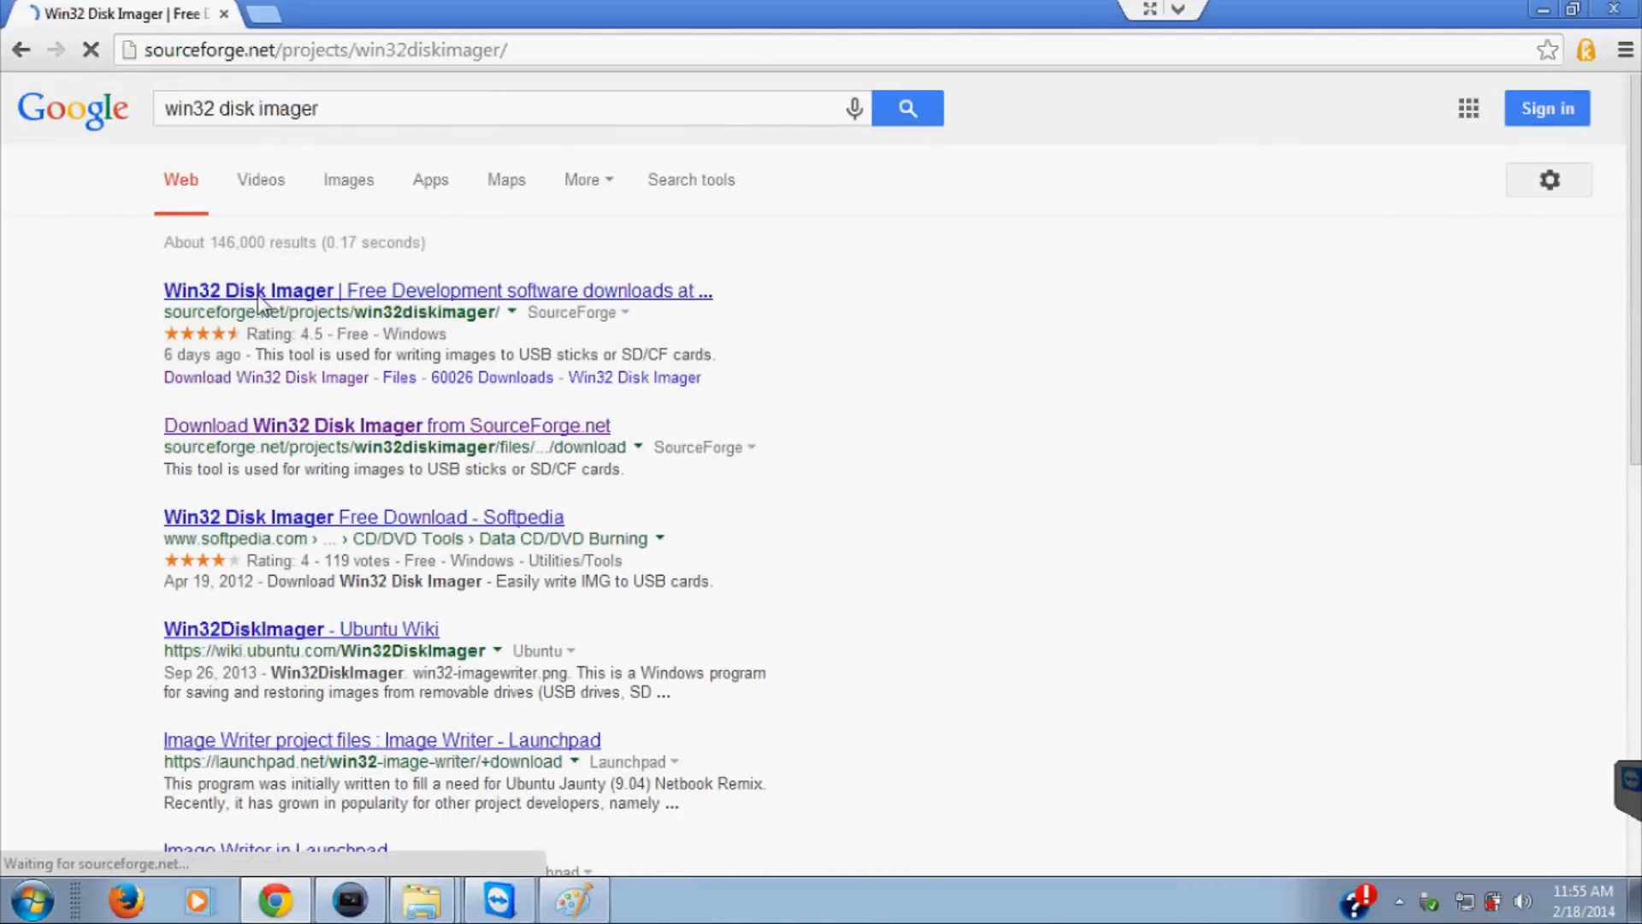
click(249, 290)
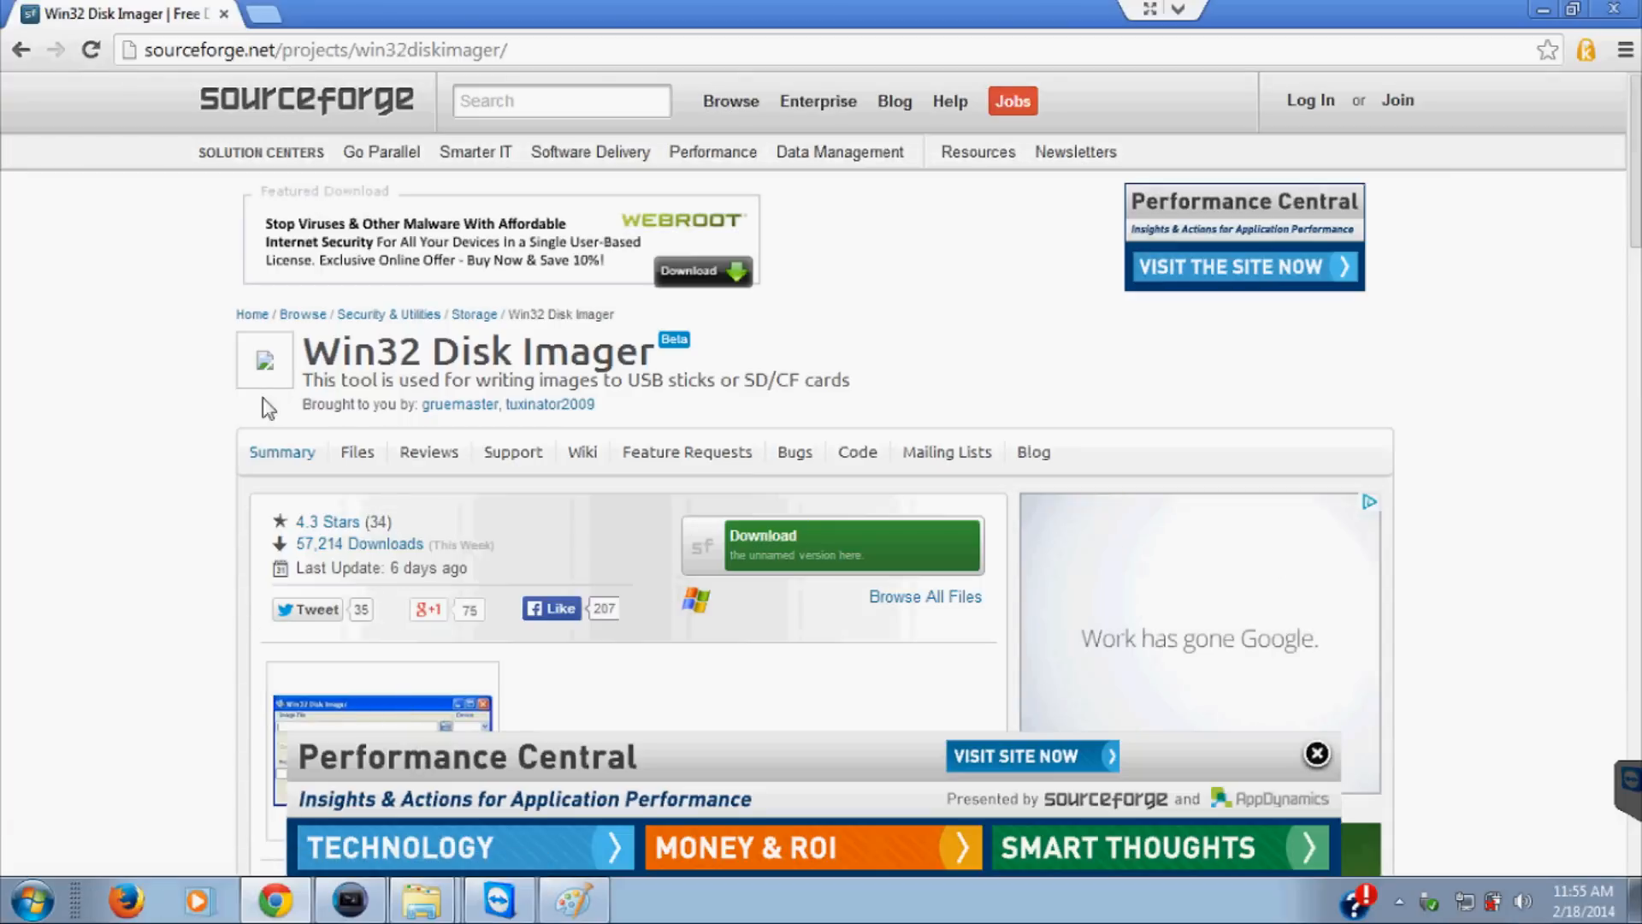
Step: Launch Win32 Disk Imager 0.9 from the taskbar over the SourceForge page
click(649, 899)
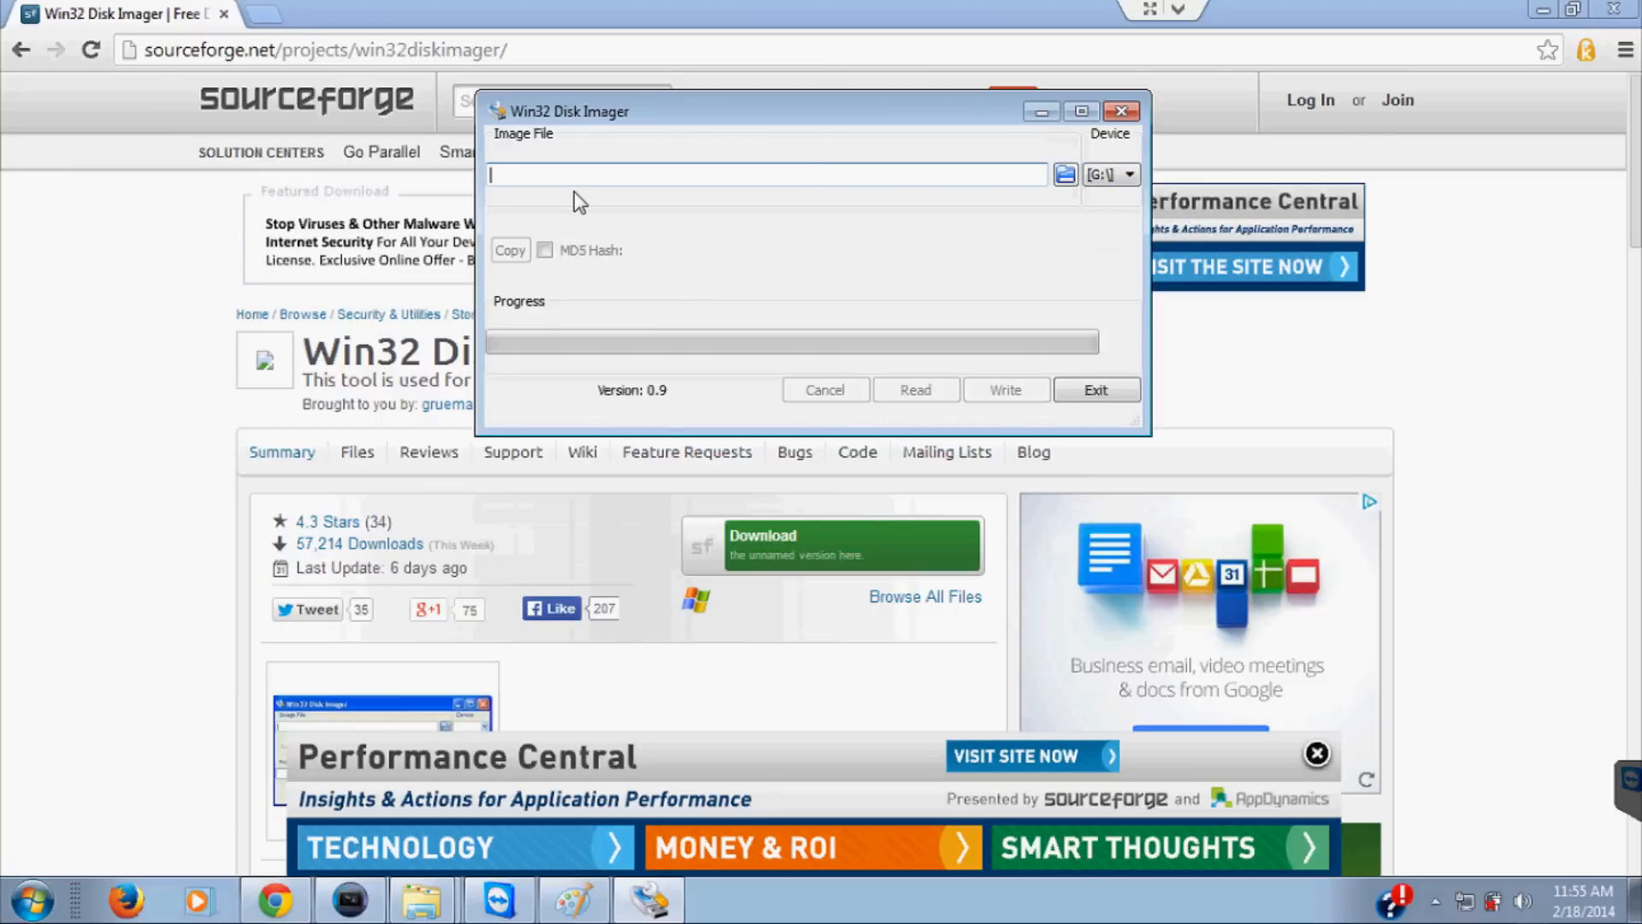
mouse_move(1014, 174)
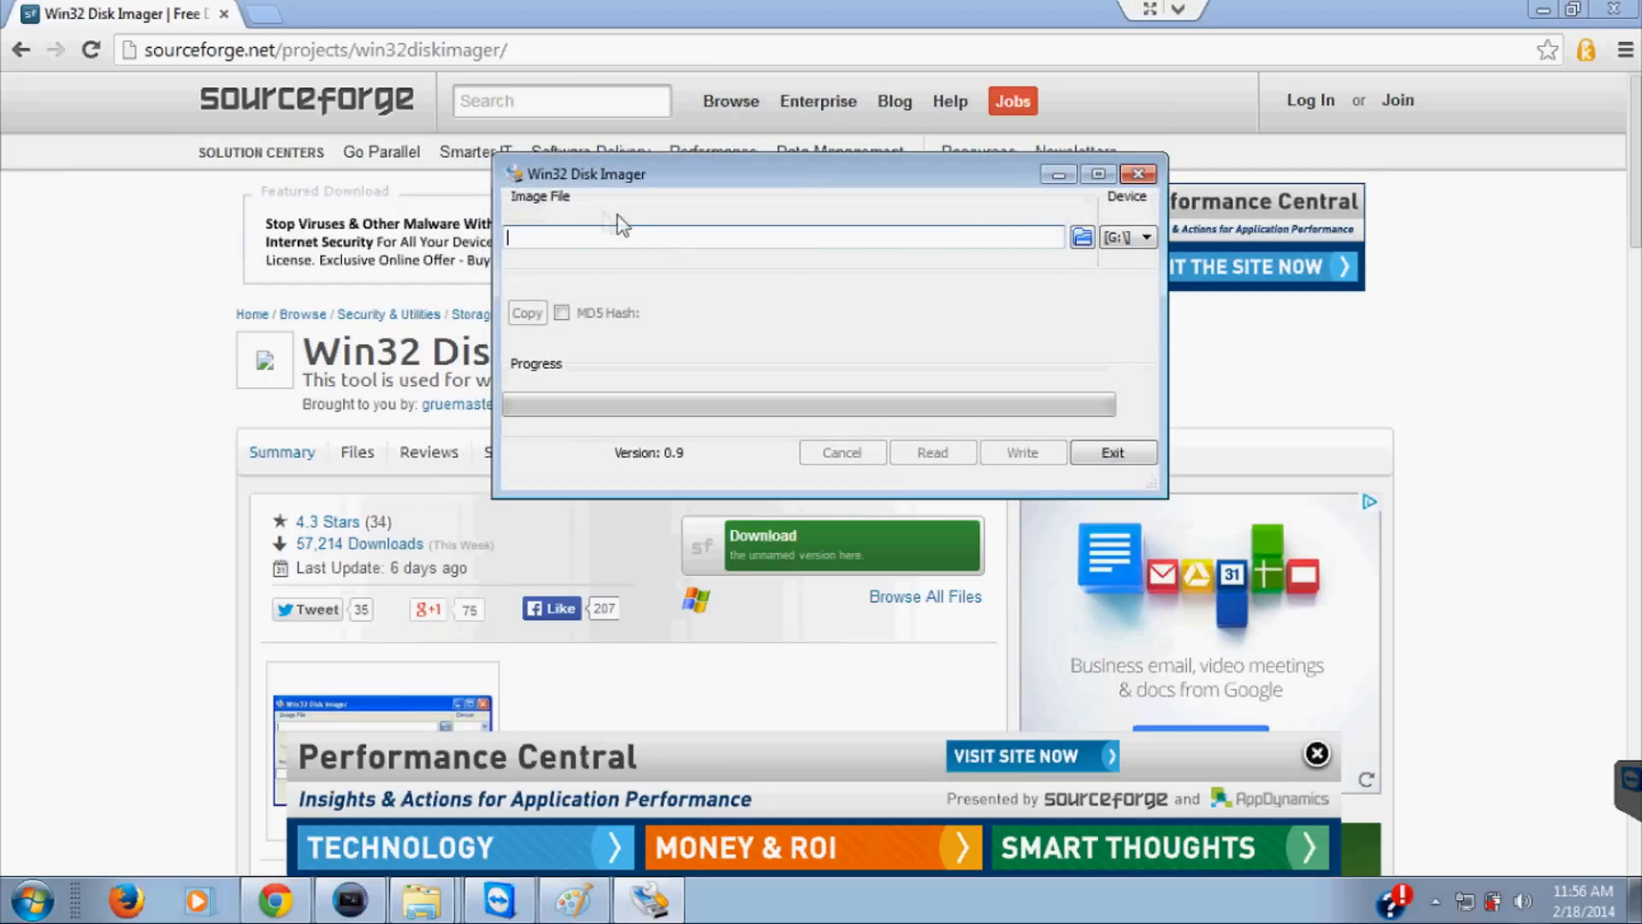
mouse_move(1011, 260)
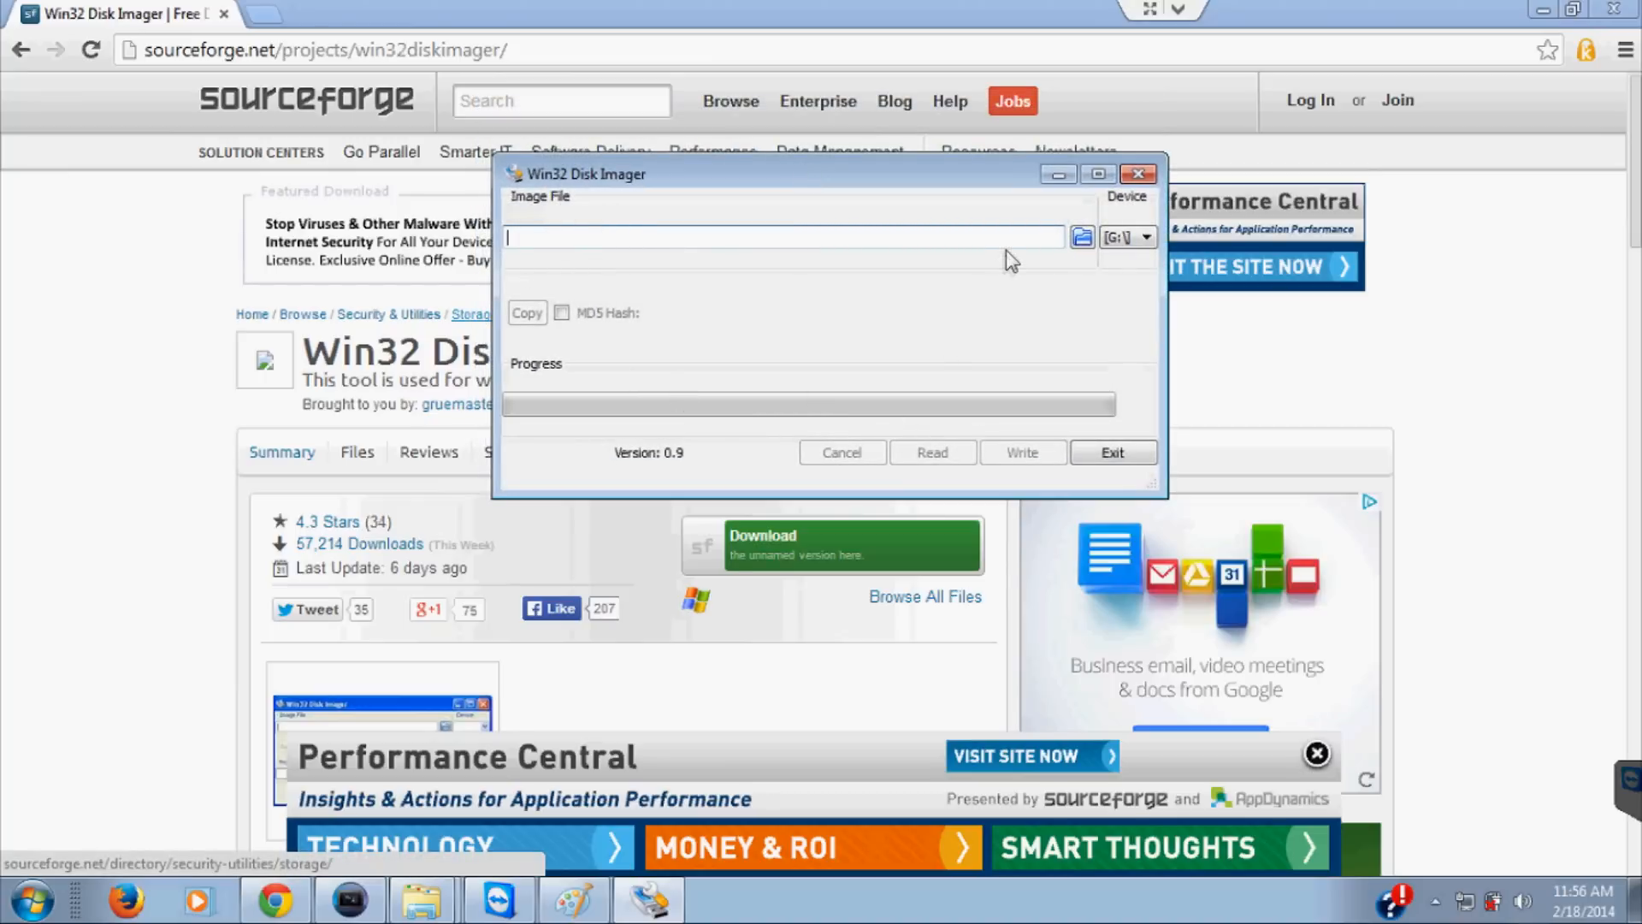
mouse_move(965, 178)
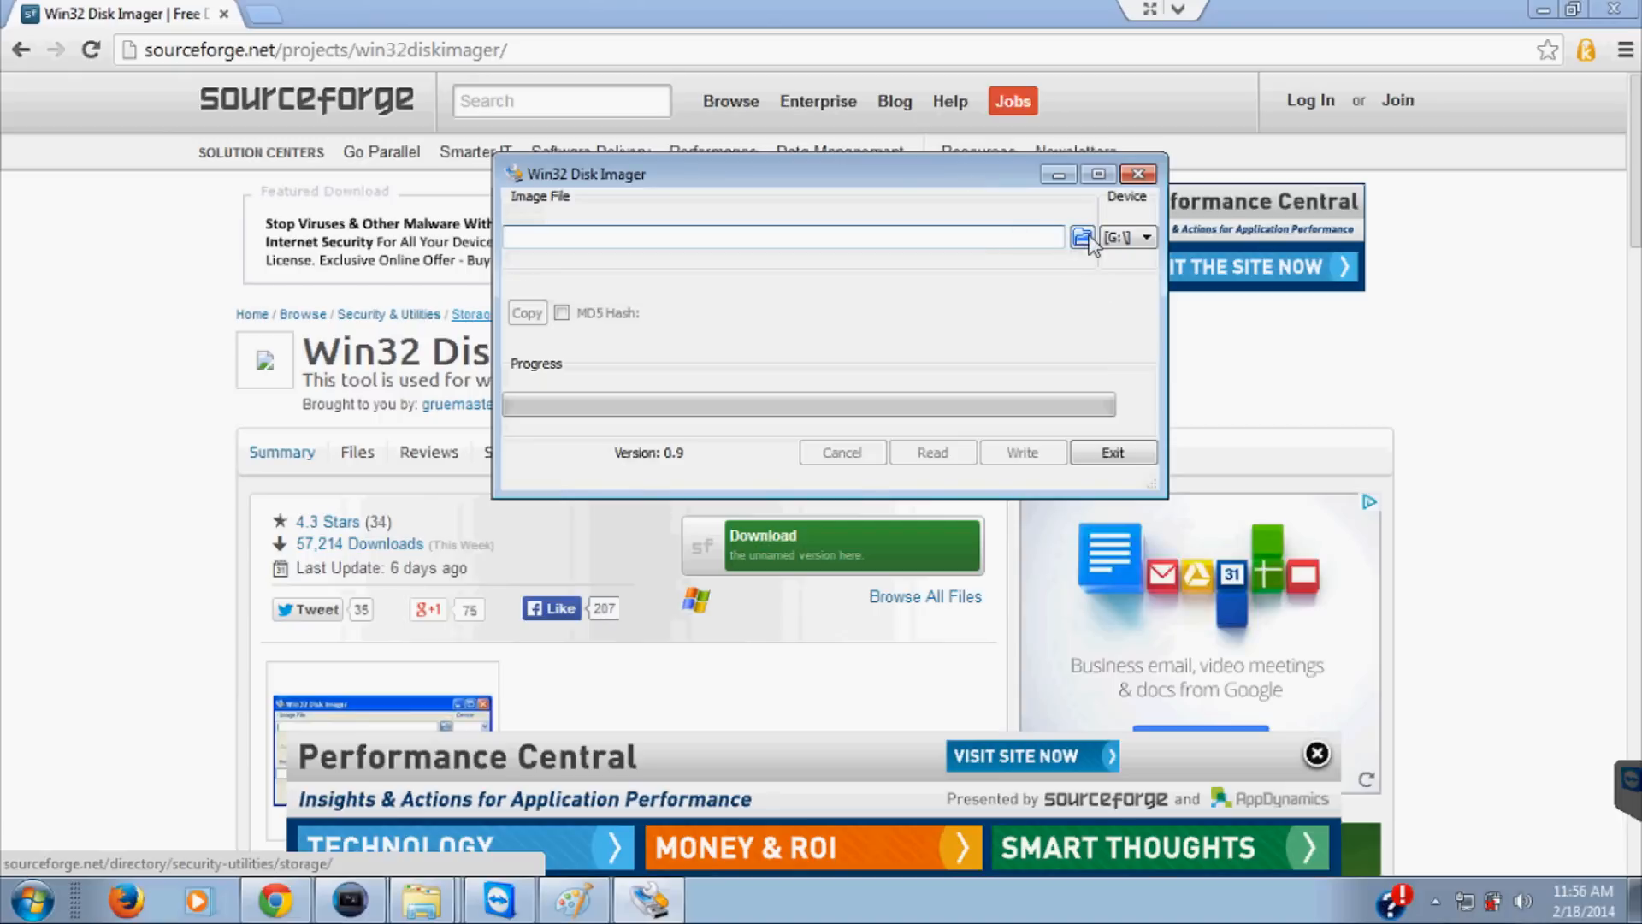
Step: Enter master_node_2_18_2014 as the image file name in the supercomptutorial folder
click(1084, 237)
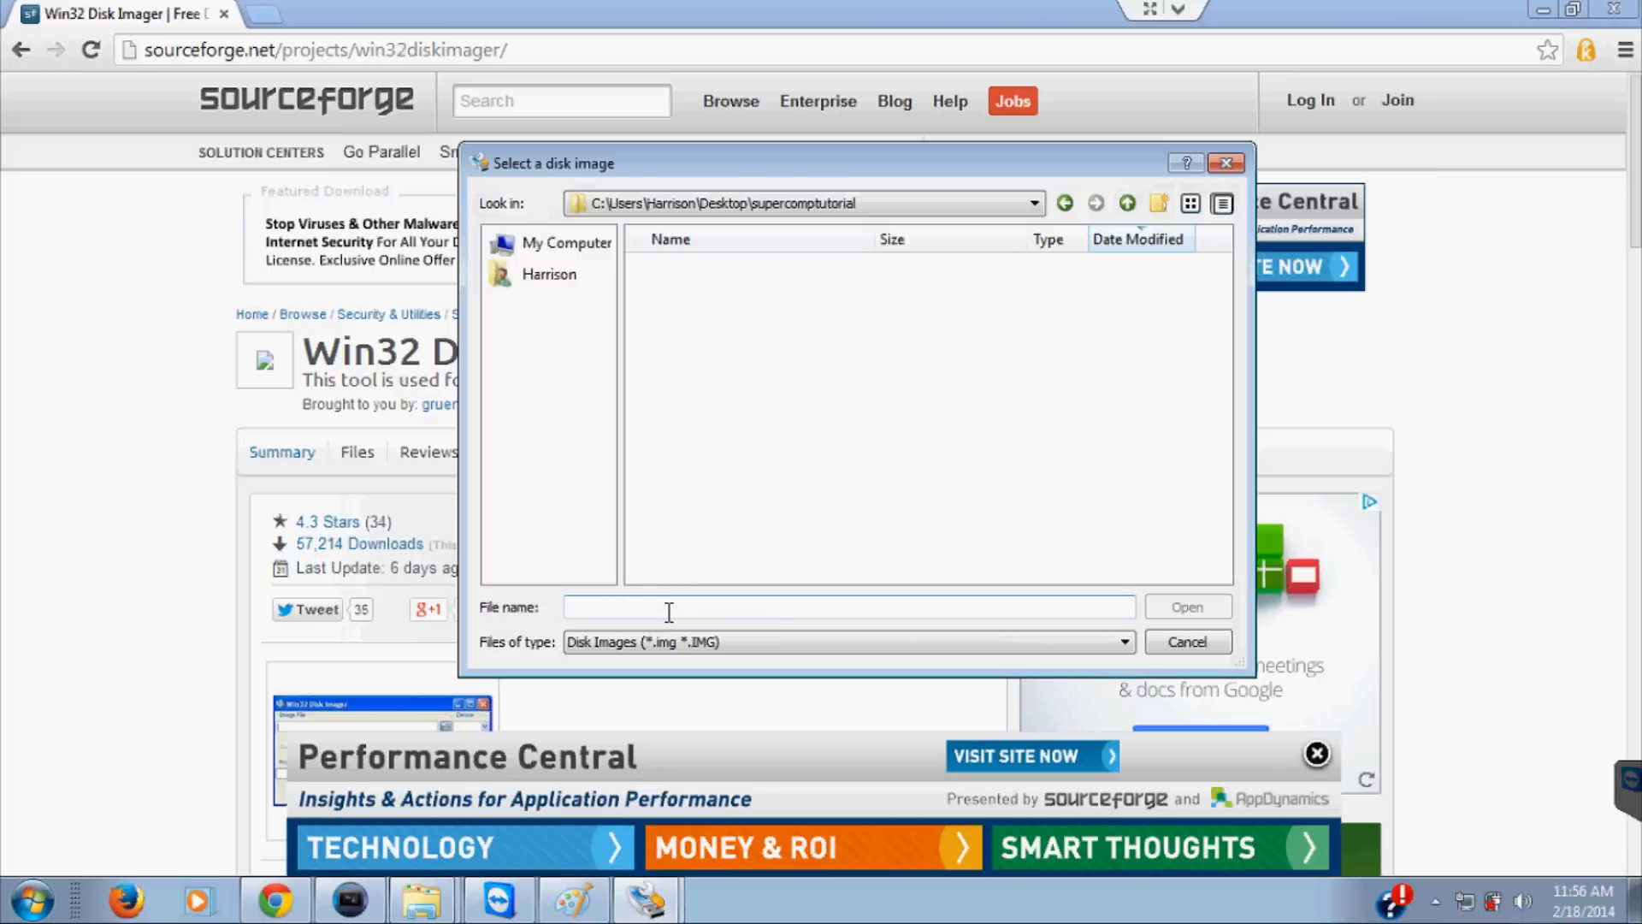
text(mast)
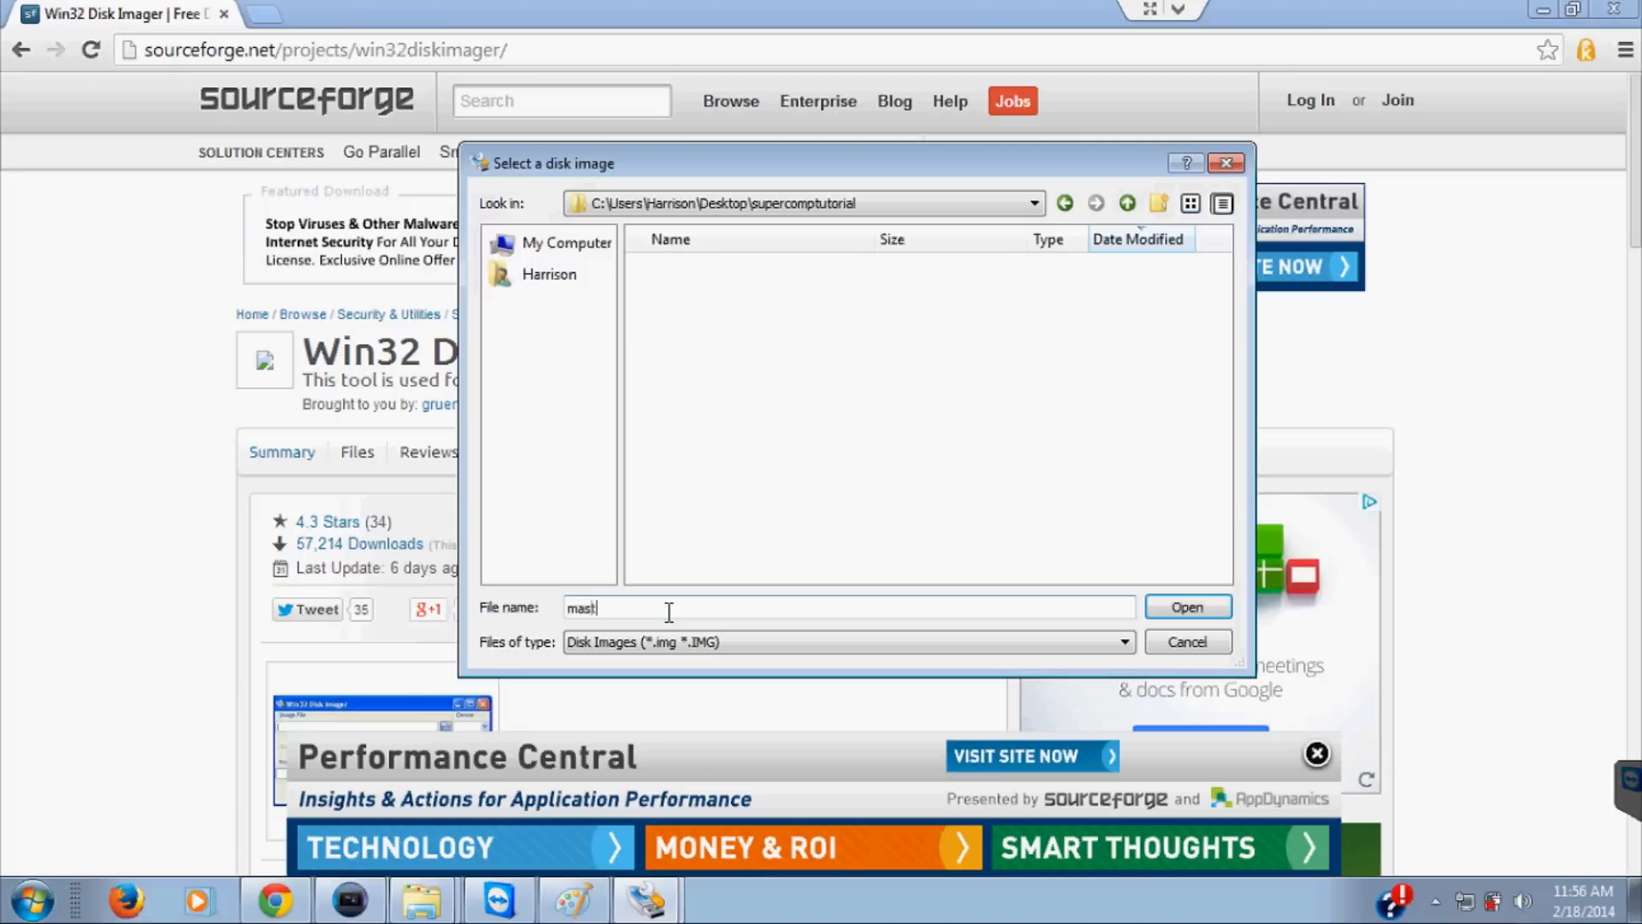
text(er_nod)
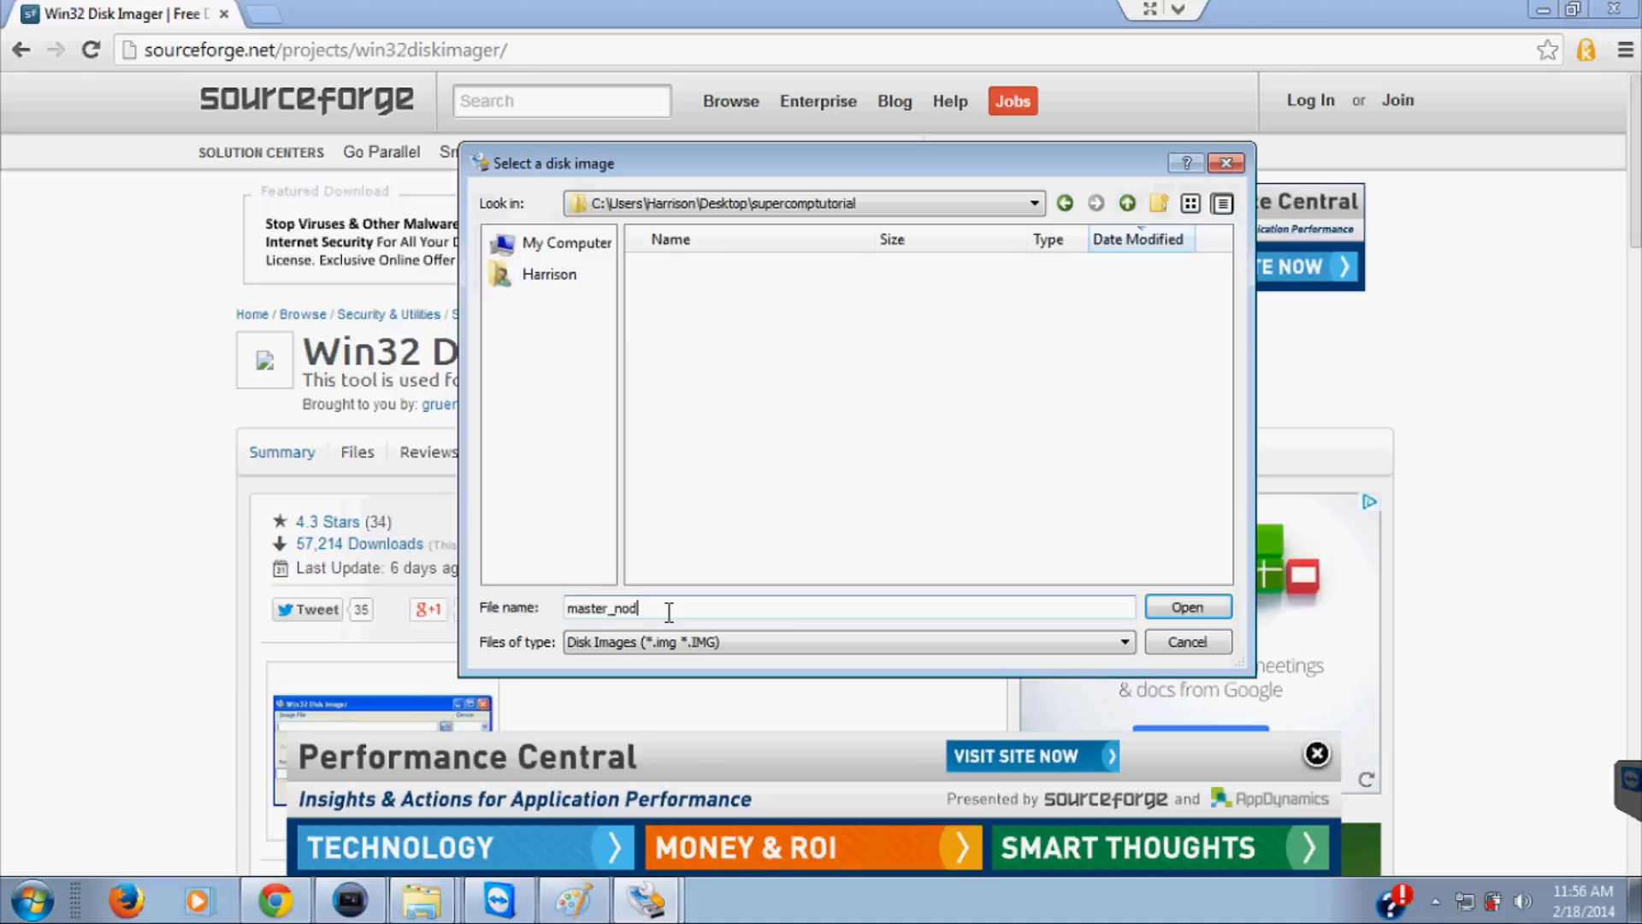
text(e_)
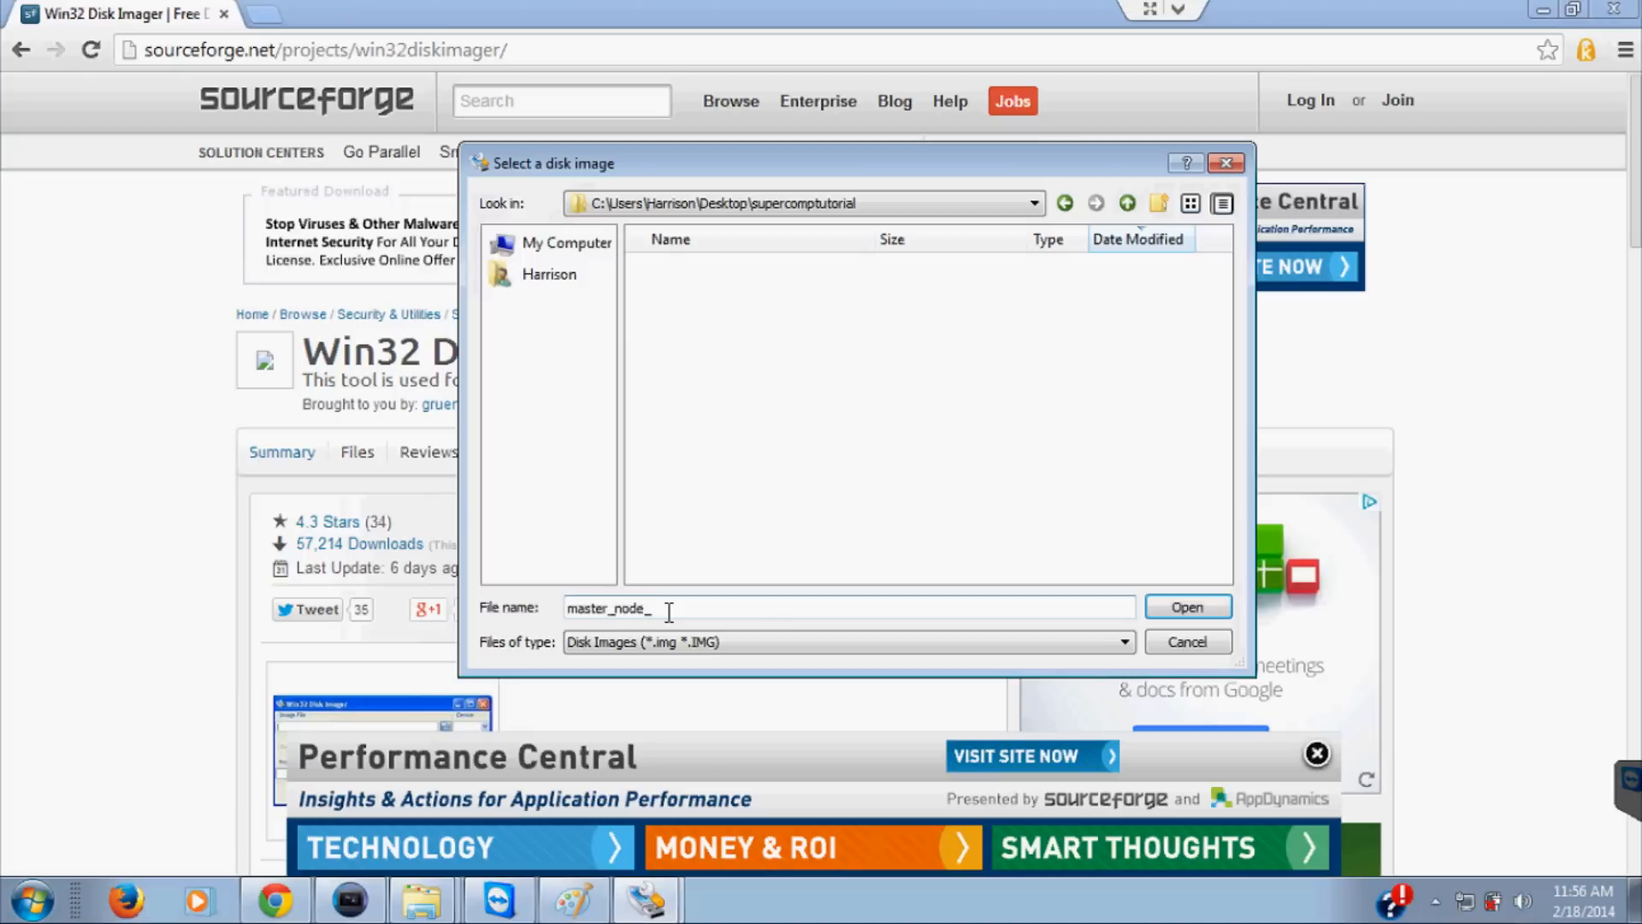
text(2_TB)
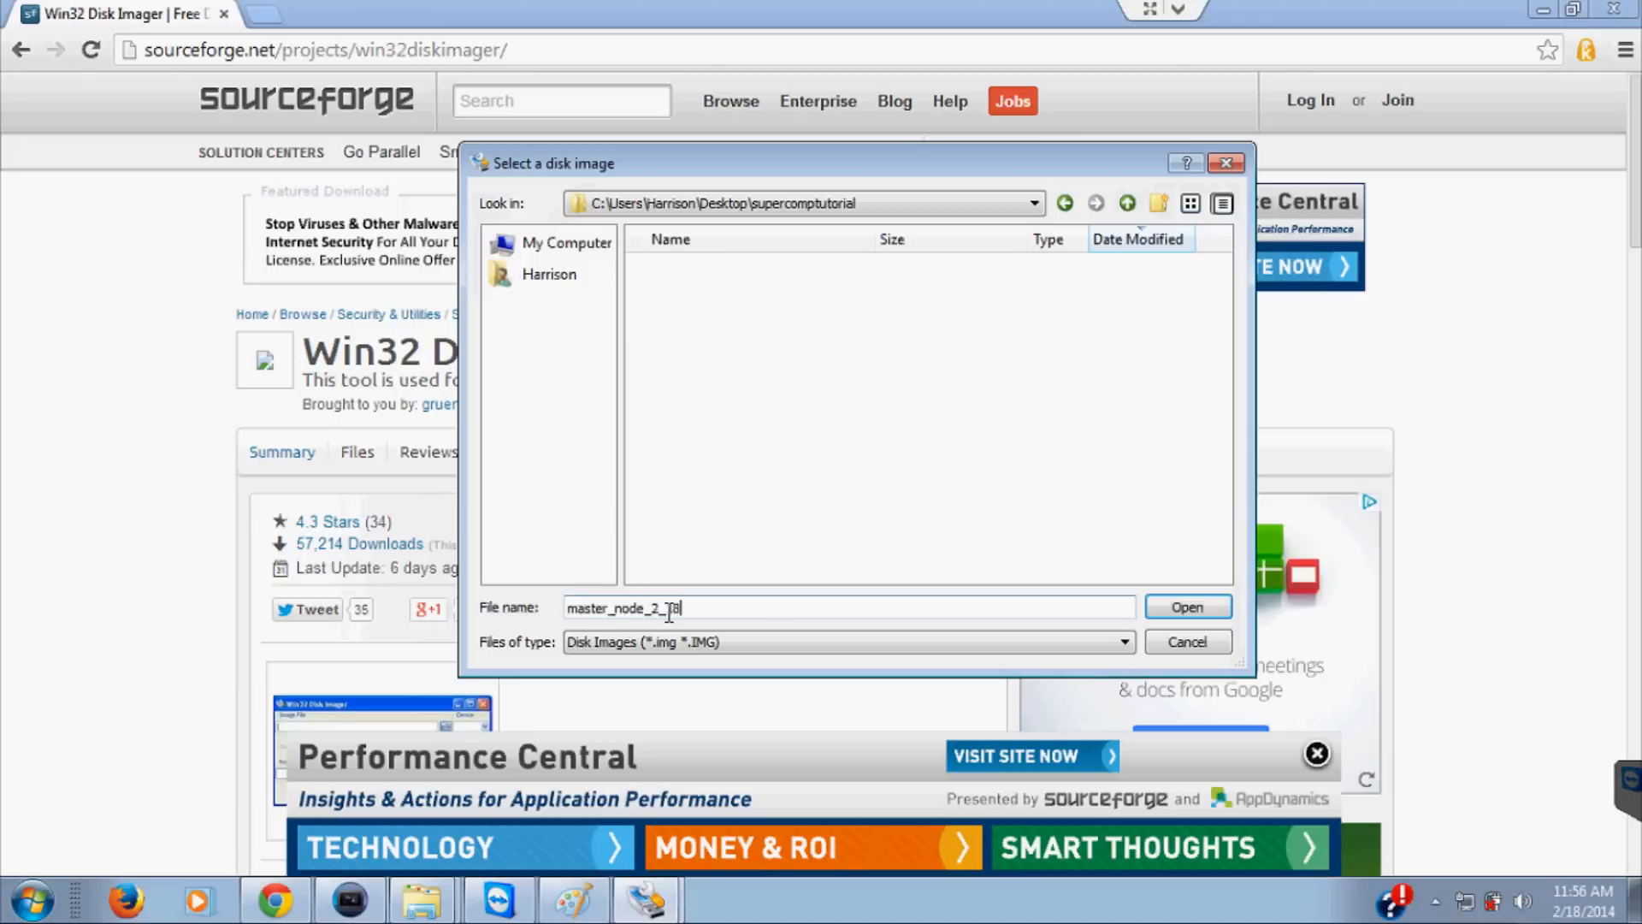
text(_2014)
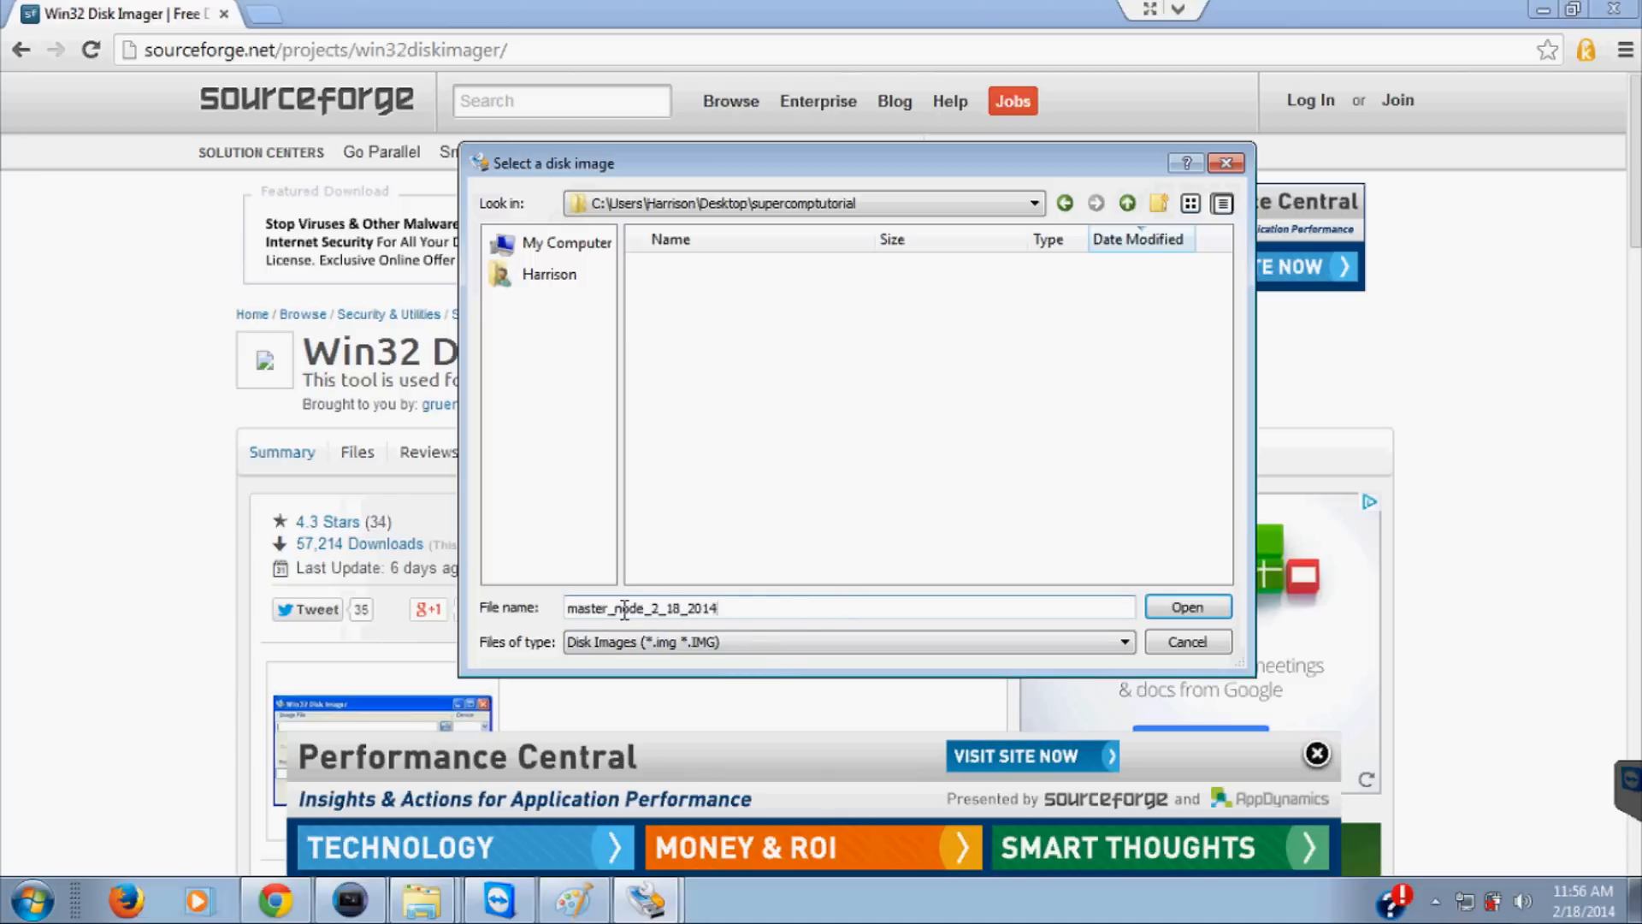
Step: Accept the image file path and read the SD card in G: into it
click(1186, 608)
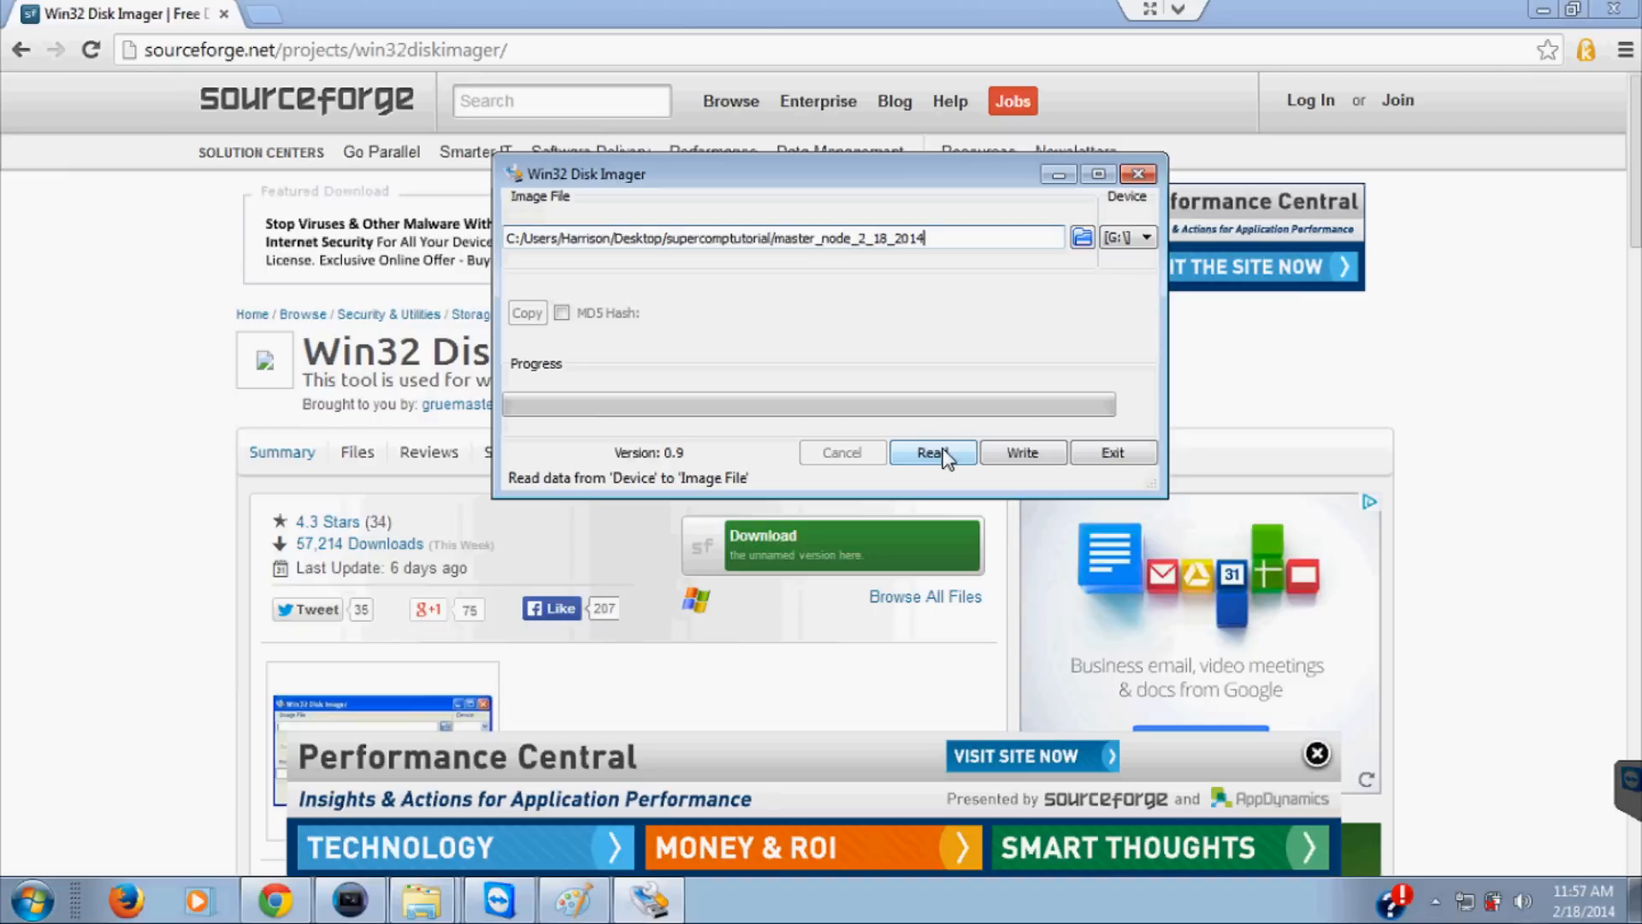
mouse_move(1021, 451)
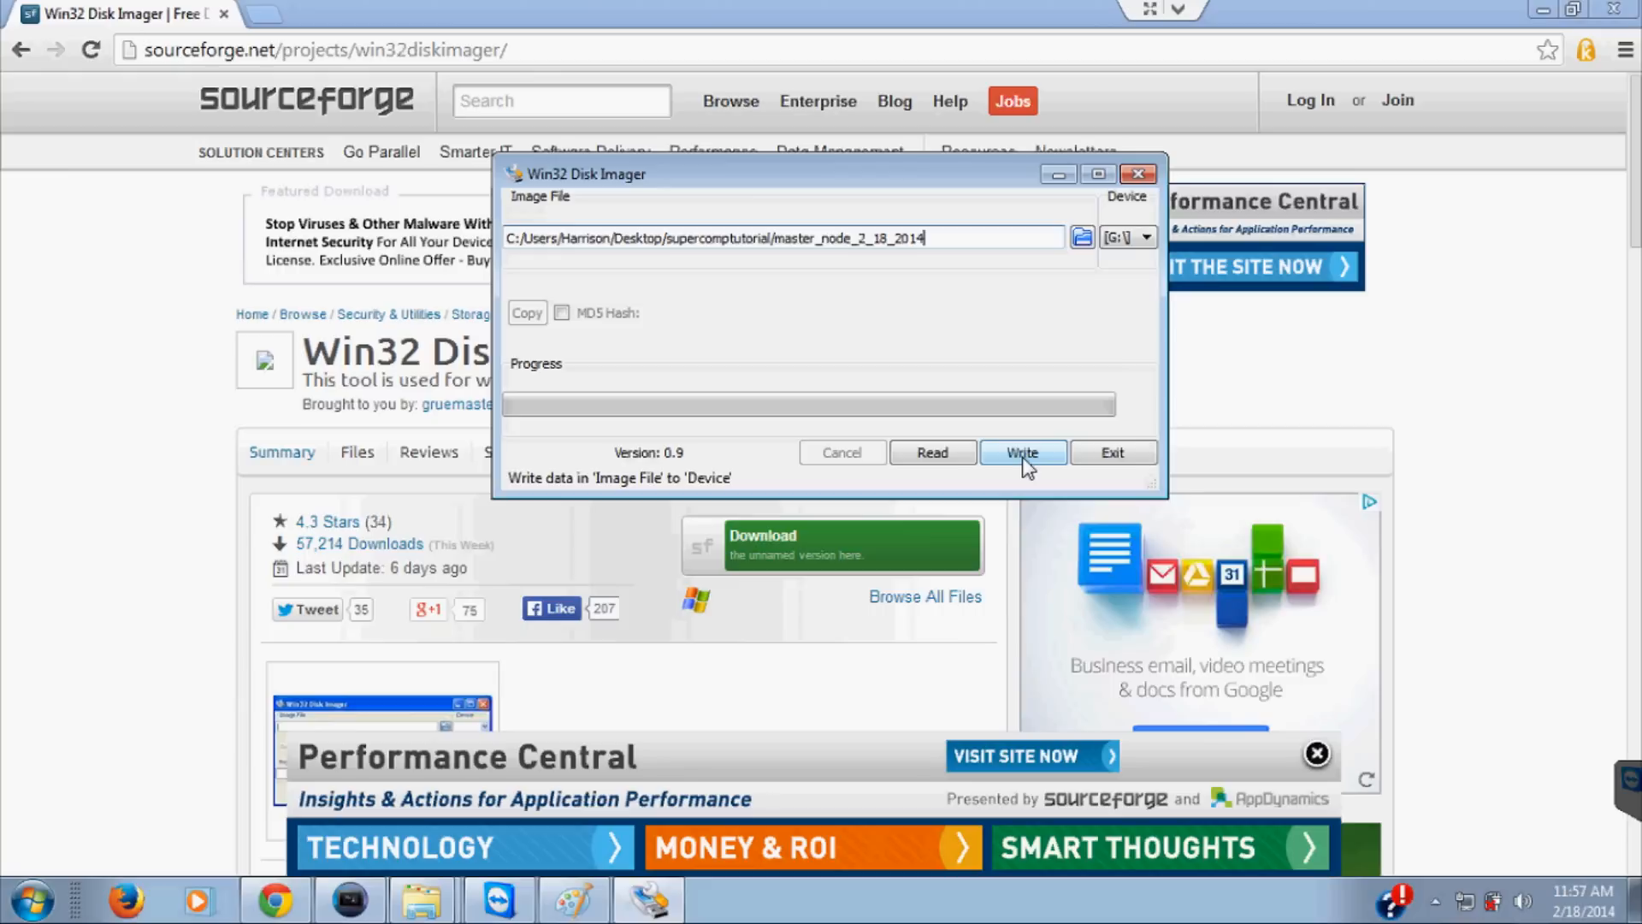
click(931, 452)
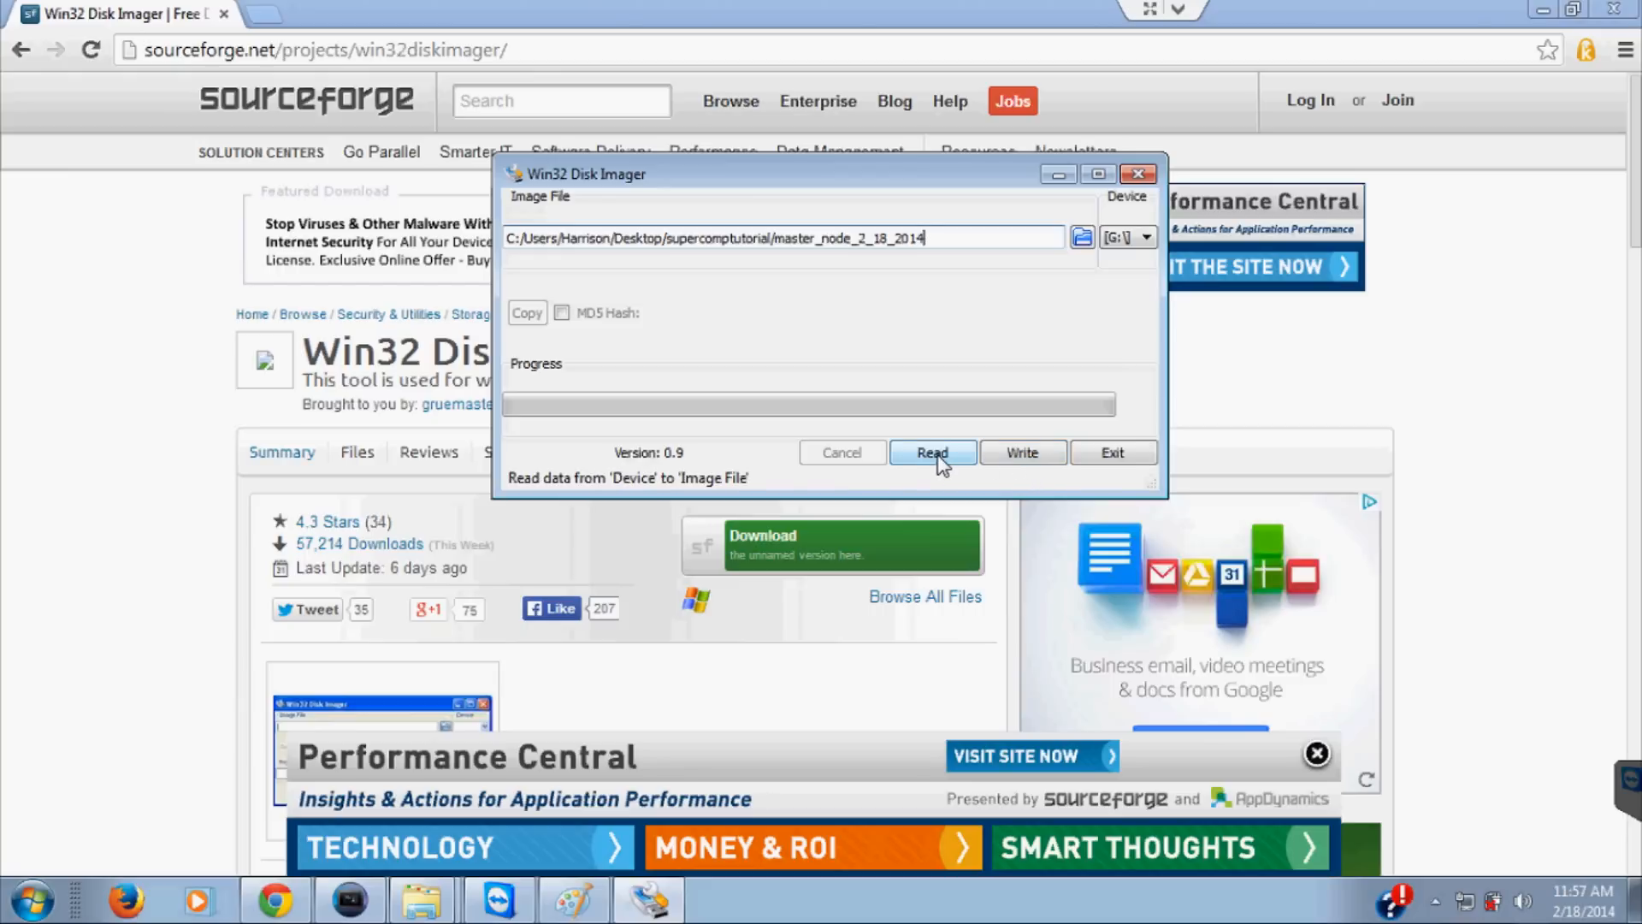
click(932, 452)
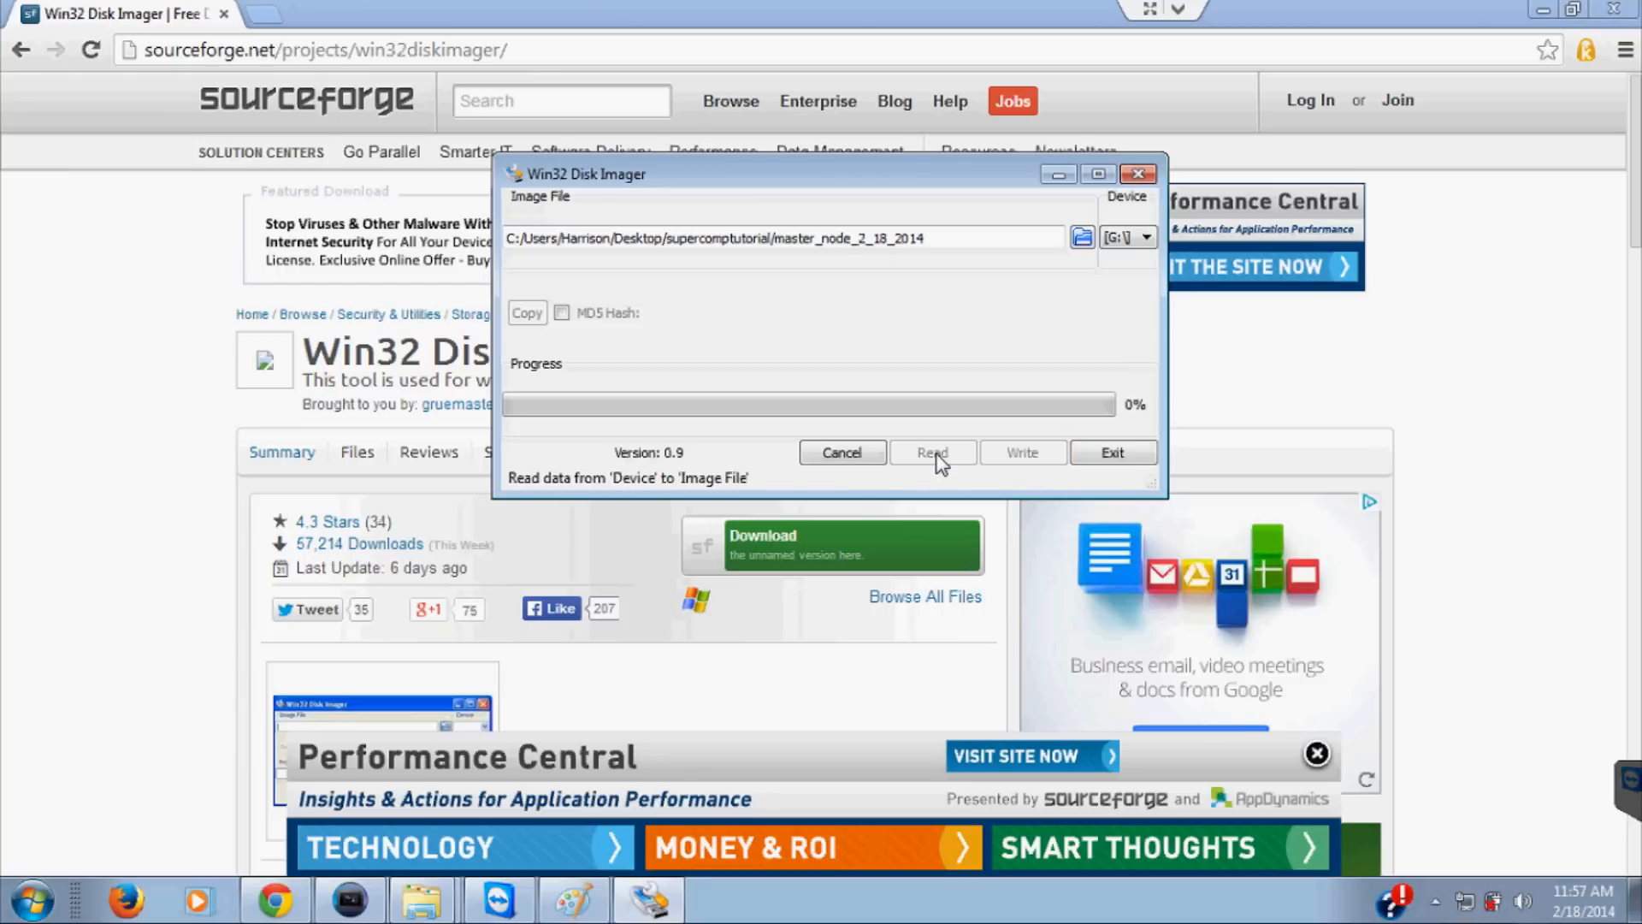
click(932, 452)
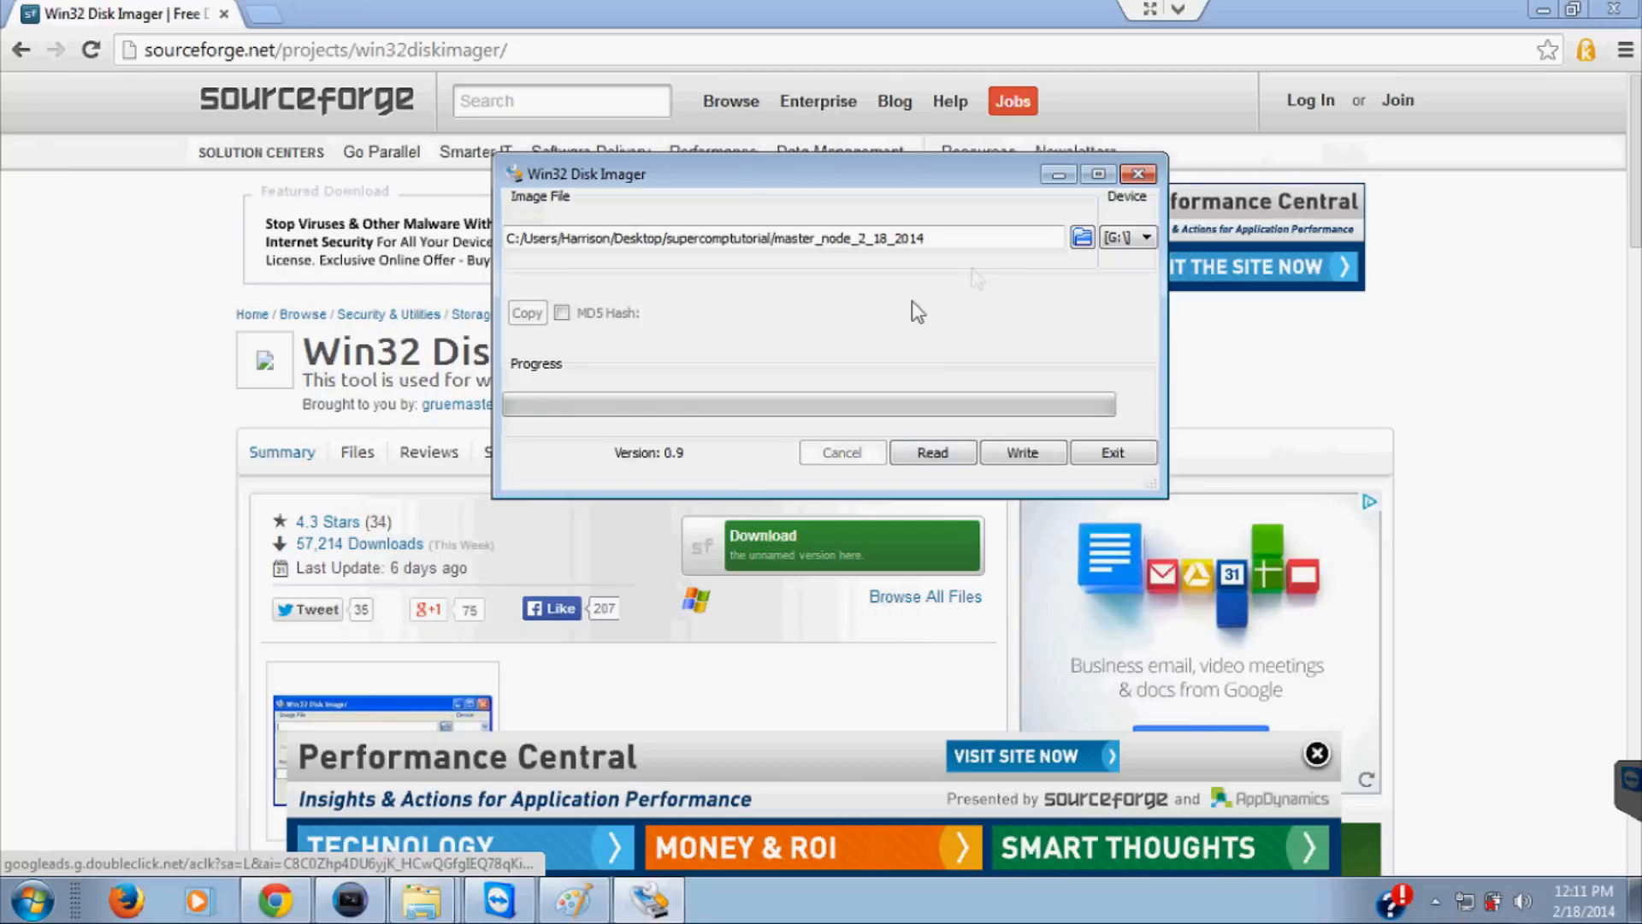
mouse_move(815, 149)
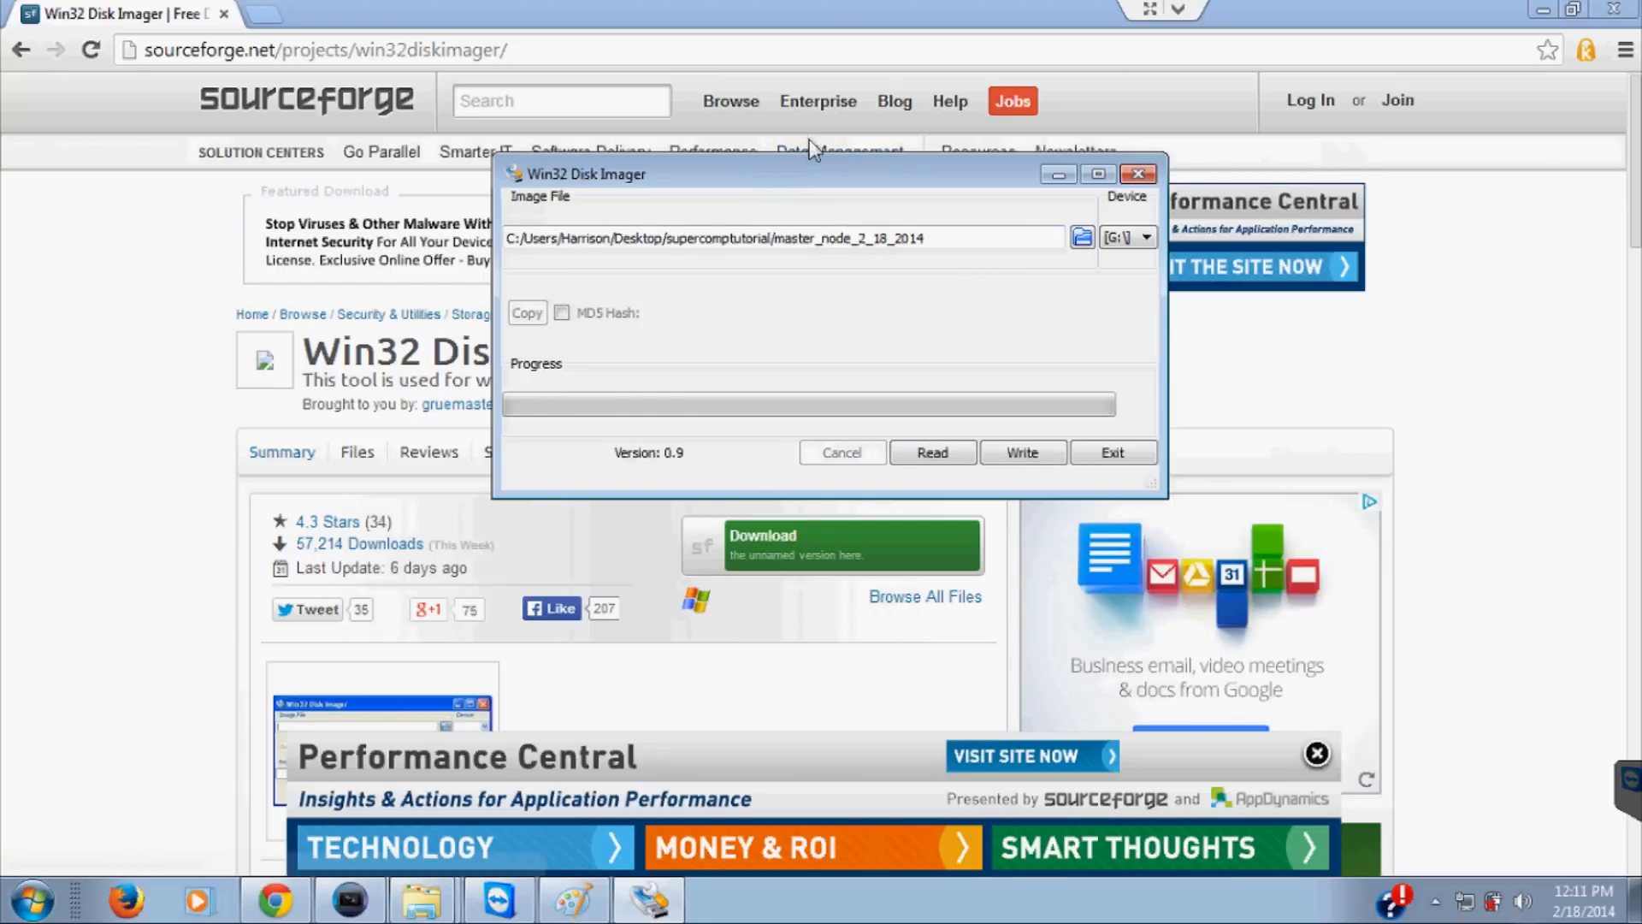
mouse_move(811, 193)
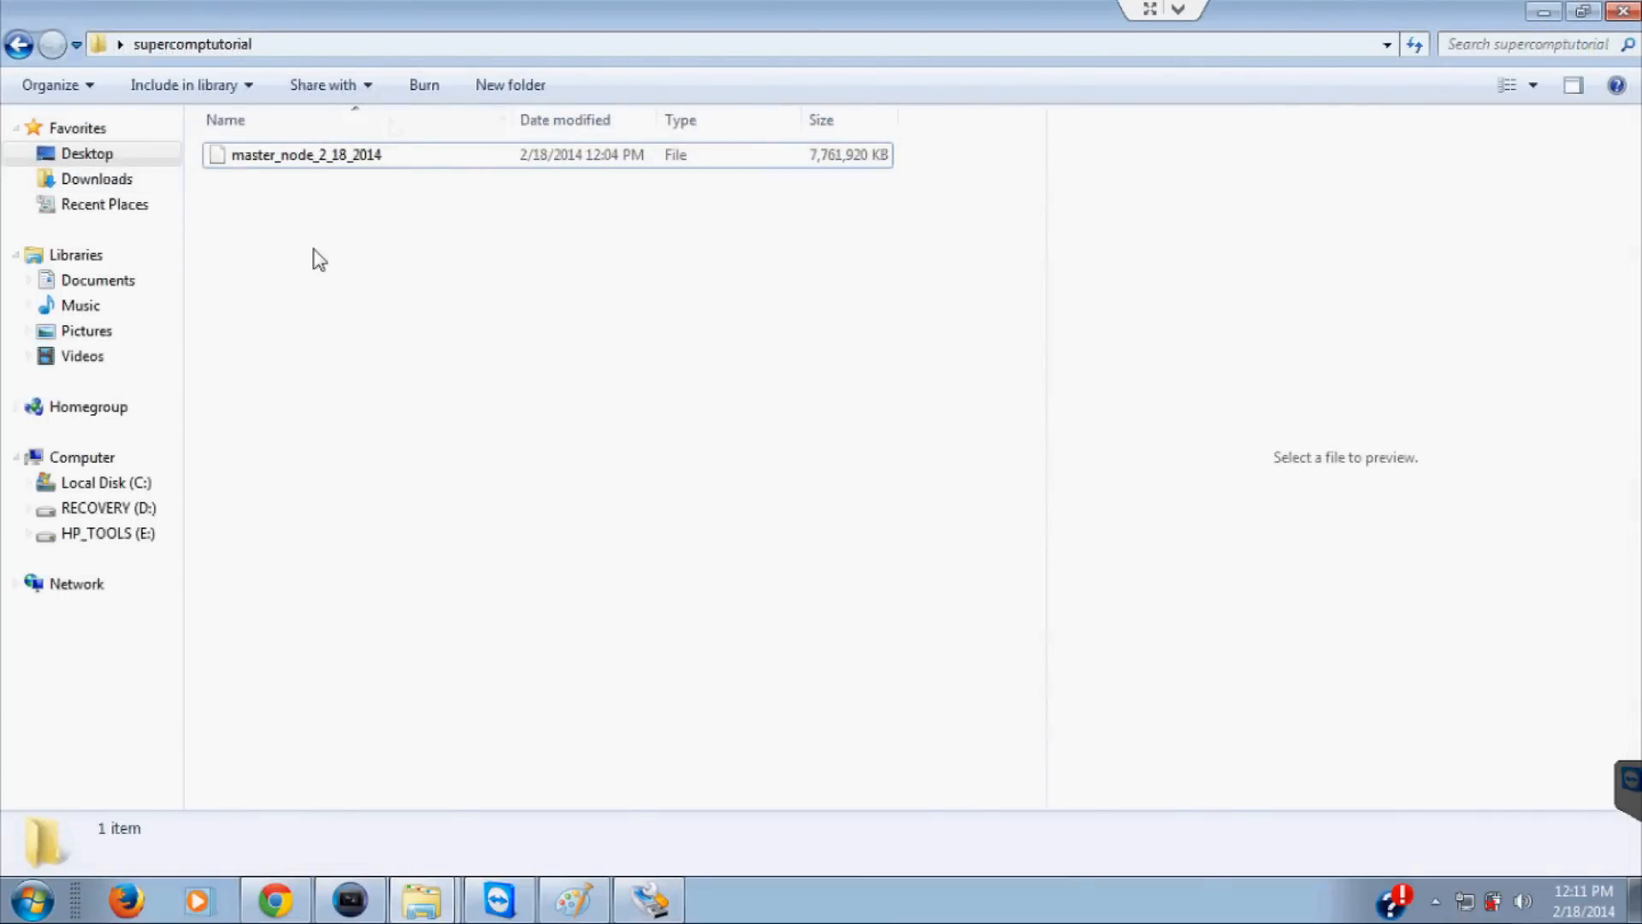
mouse_move(351, 163)
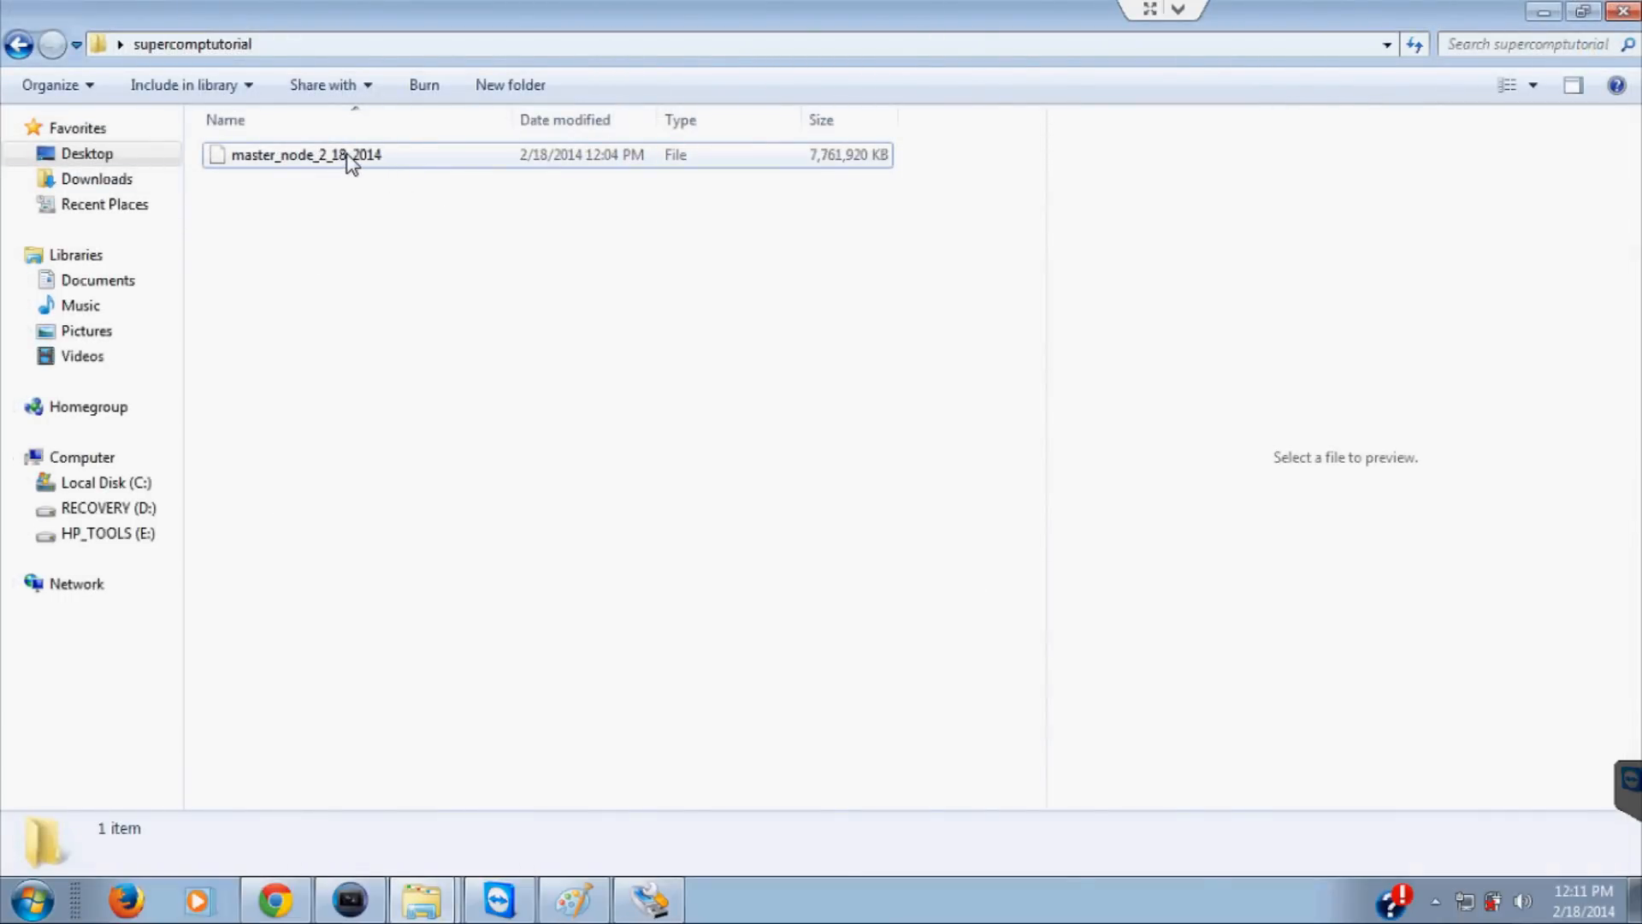
Step: Confirm master_node_2_18_2014 is 7.40 GB in Explorer, then return to Disk Imager
click(304, 153)
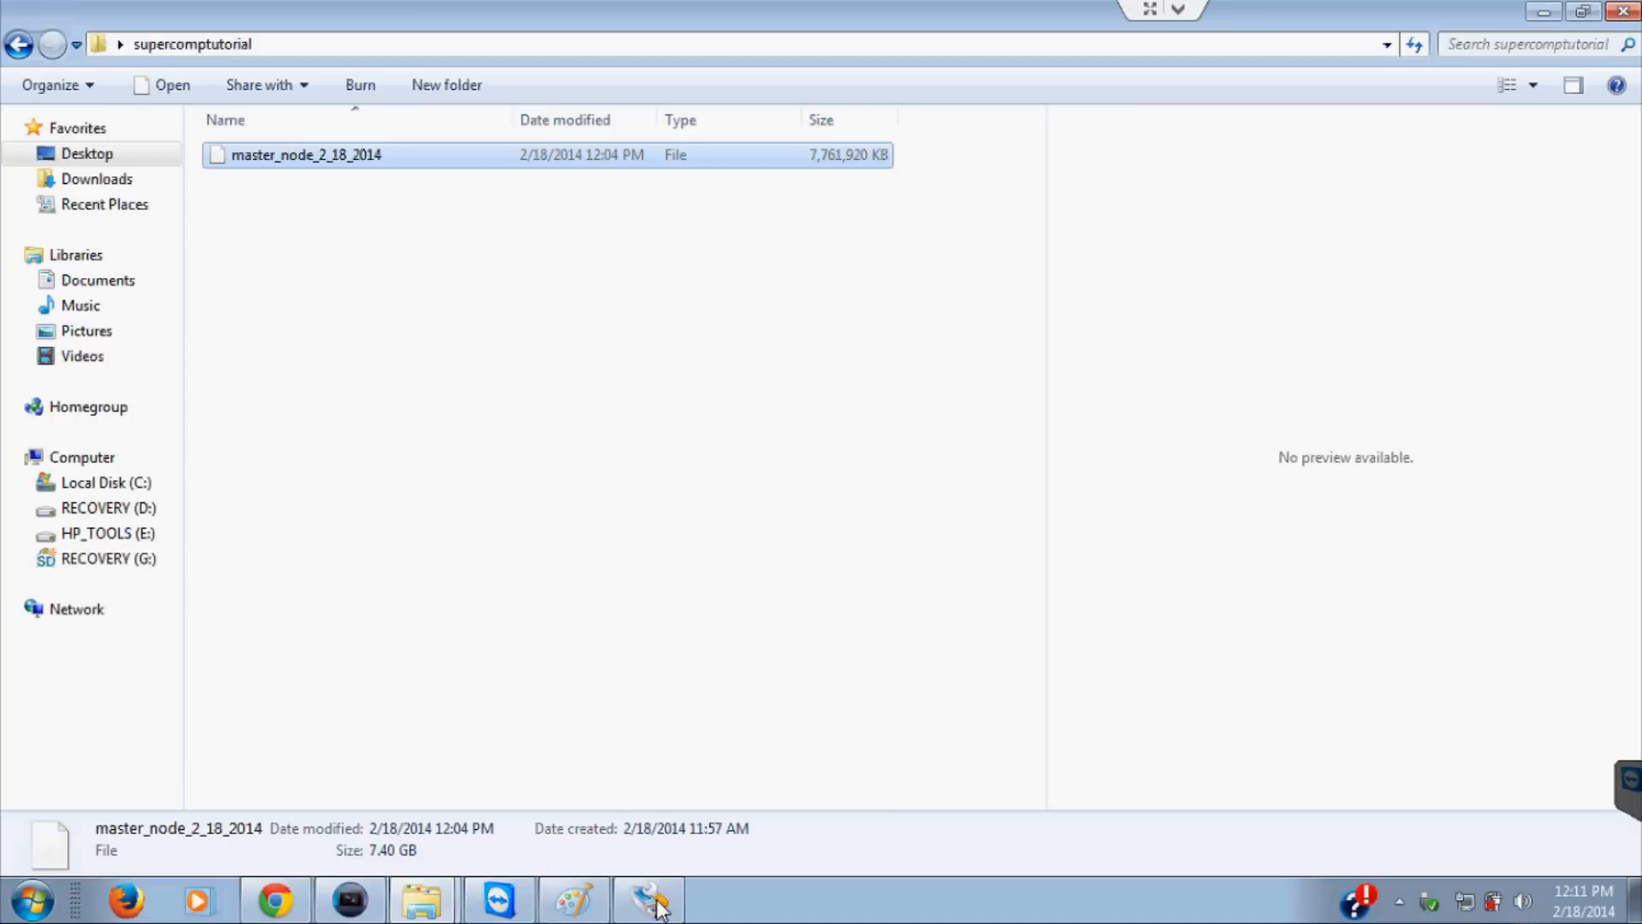
click(649, 898)
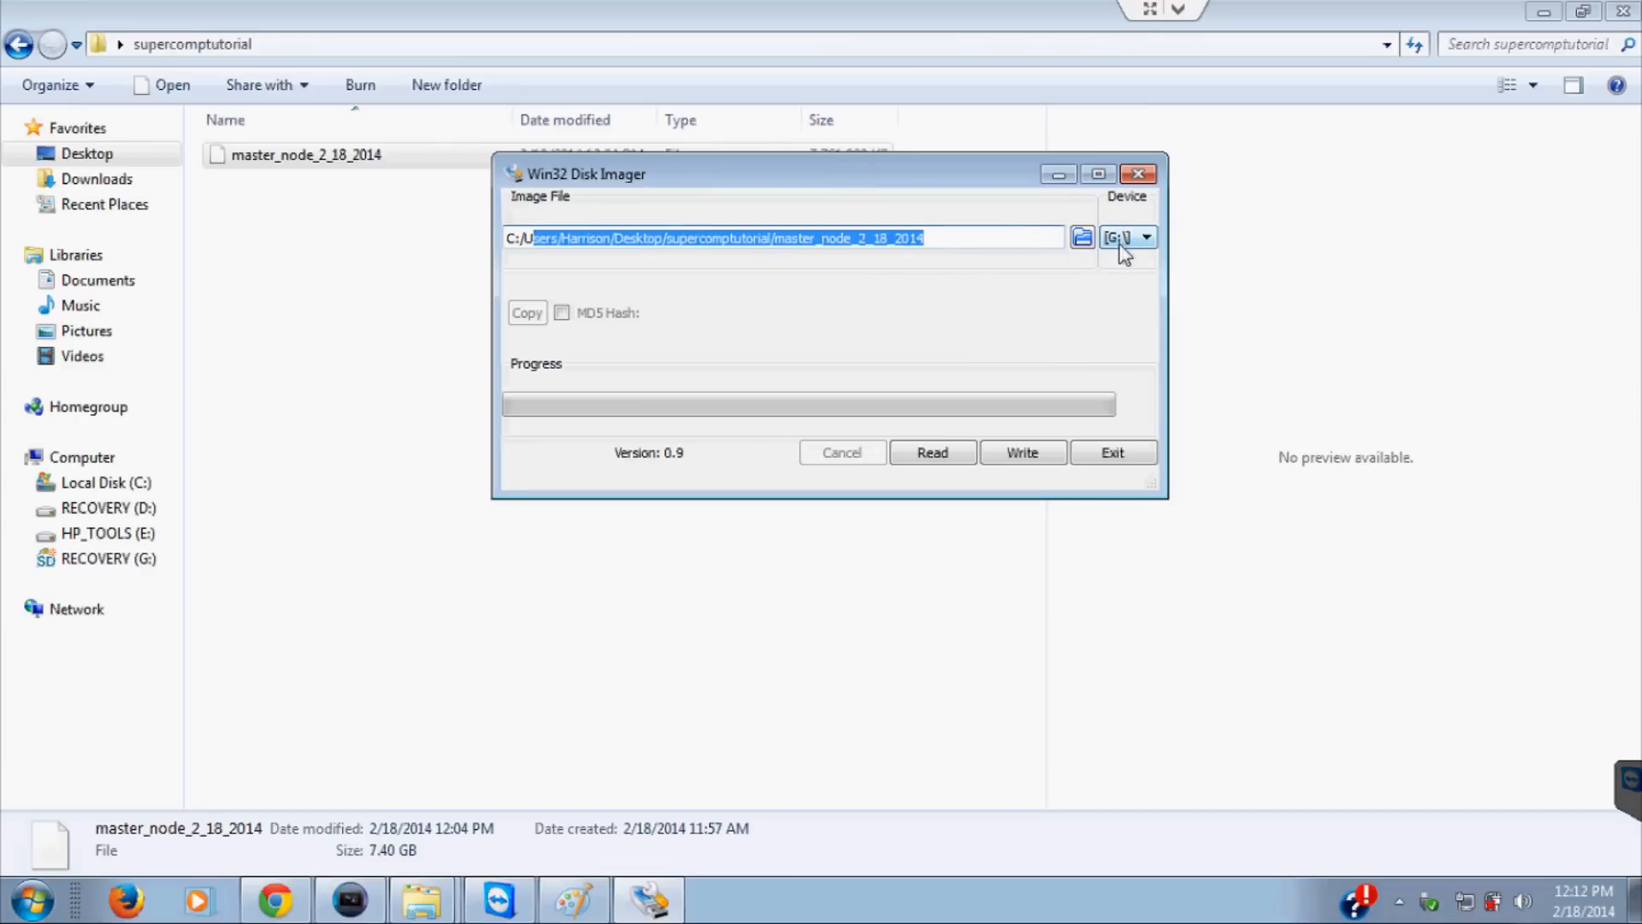
mouse_move(157, 559)
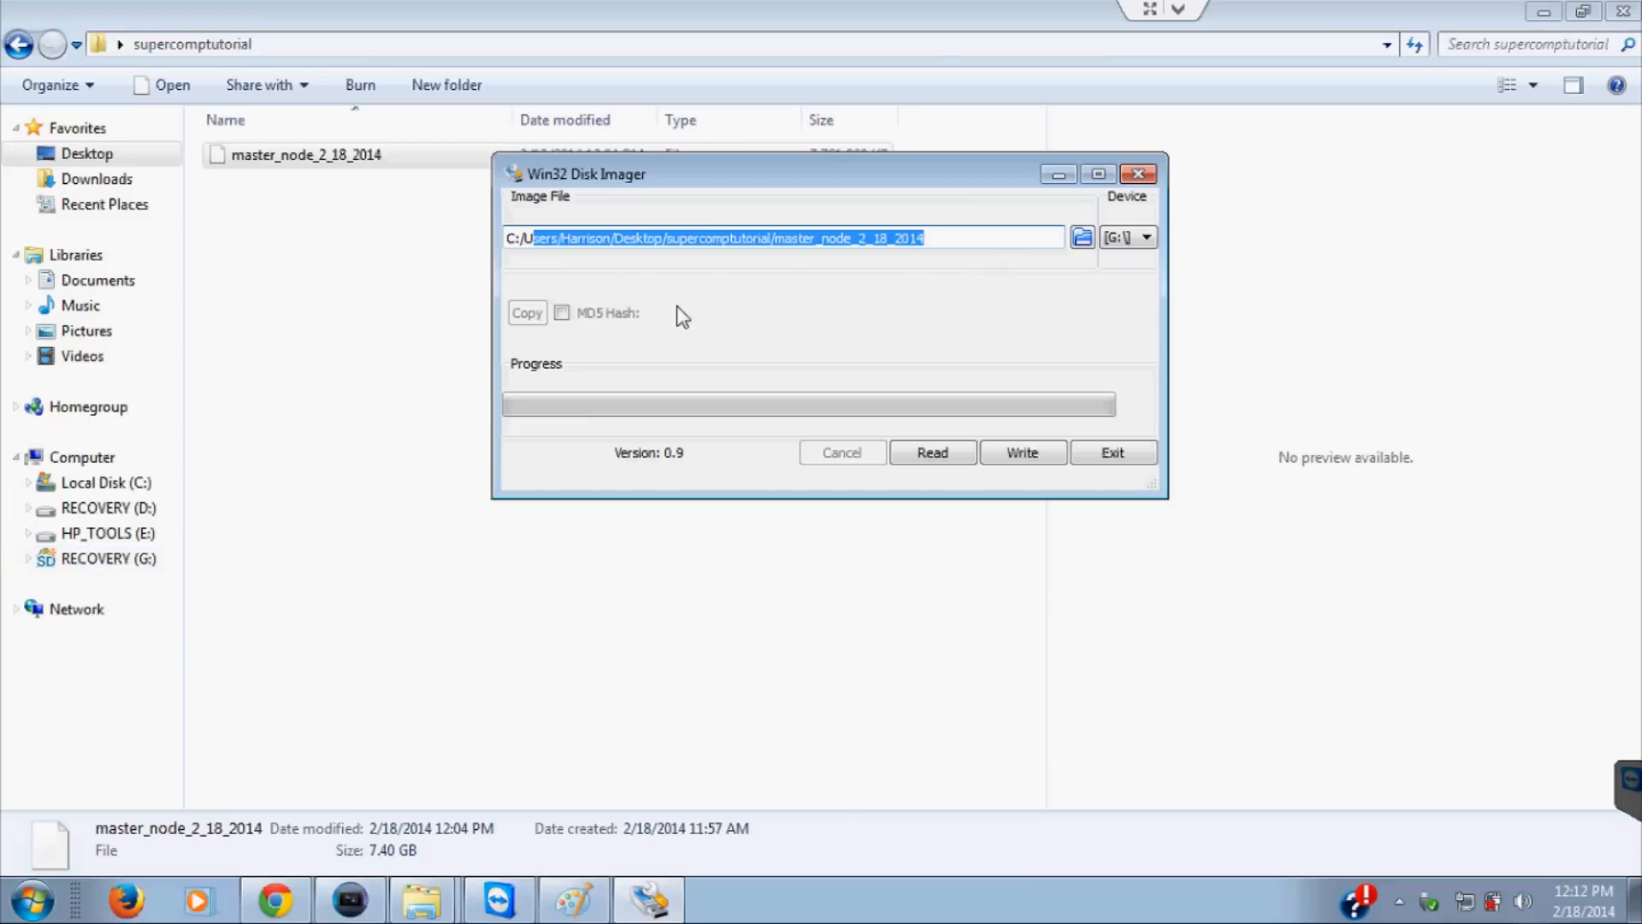
mouse_move(89, 586)
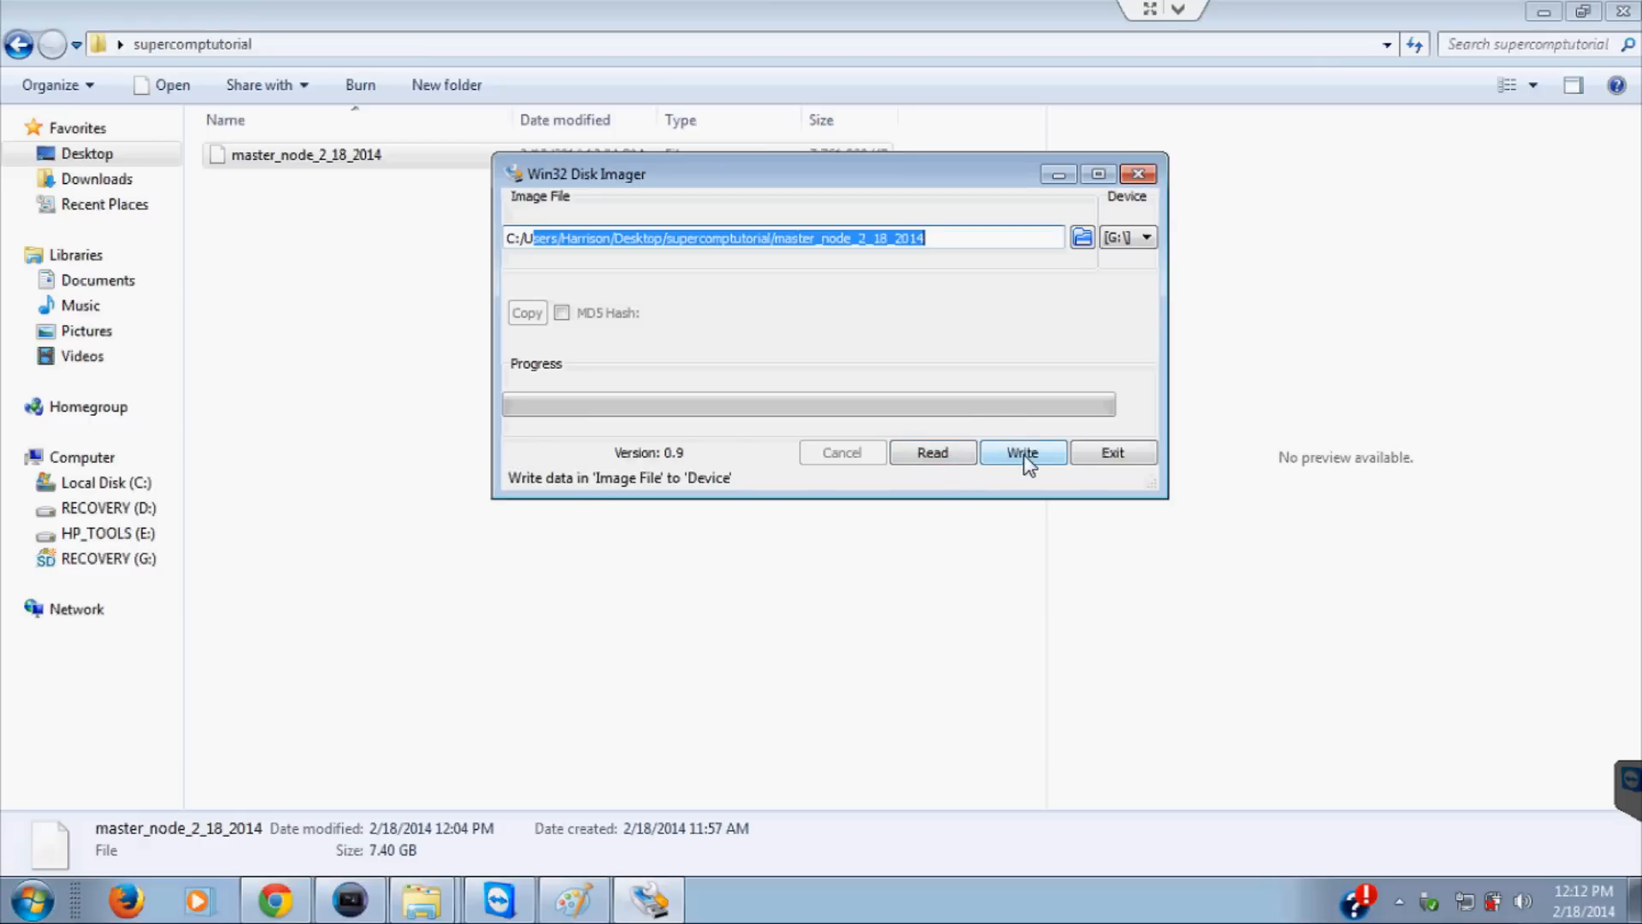
mouse_move(1032, 378)
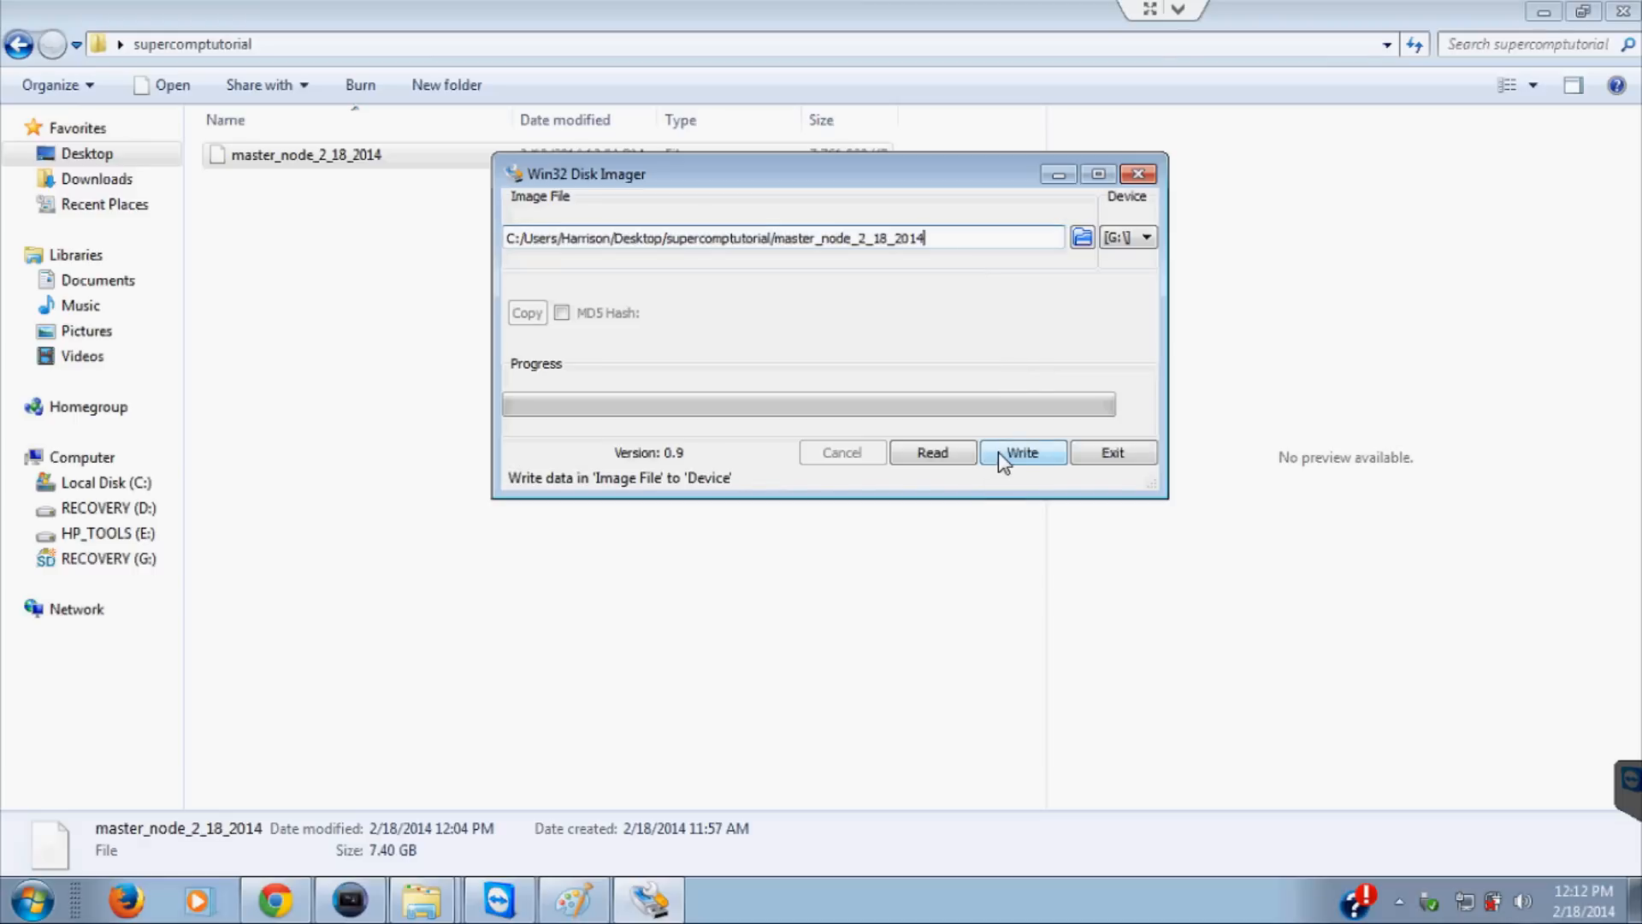
Step: Start writing master_node_2_18_2014 to device G:, triggering the corruption warning
click(1021, 452)
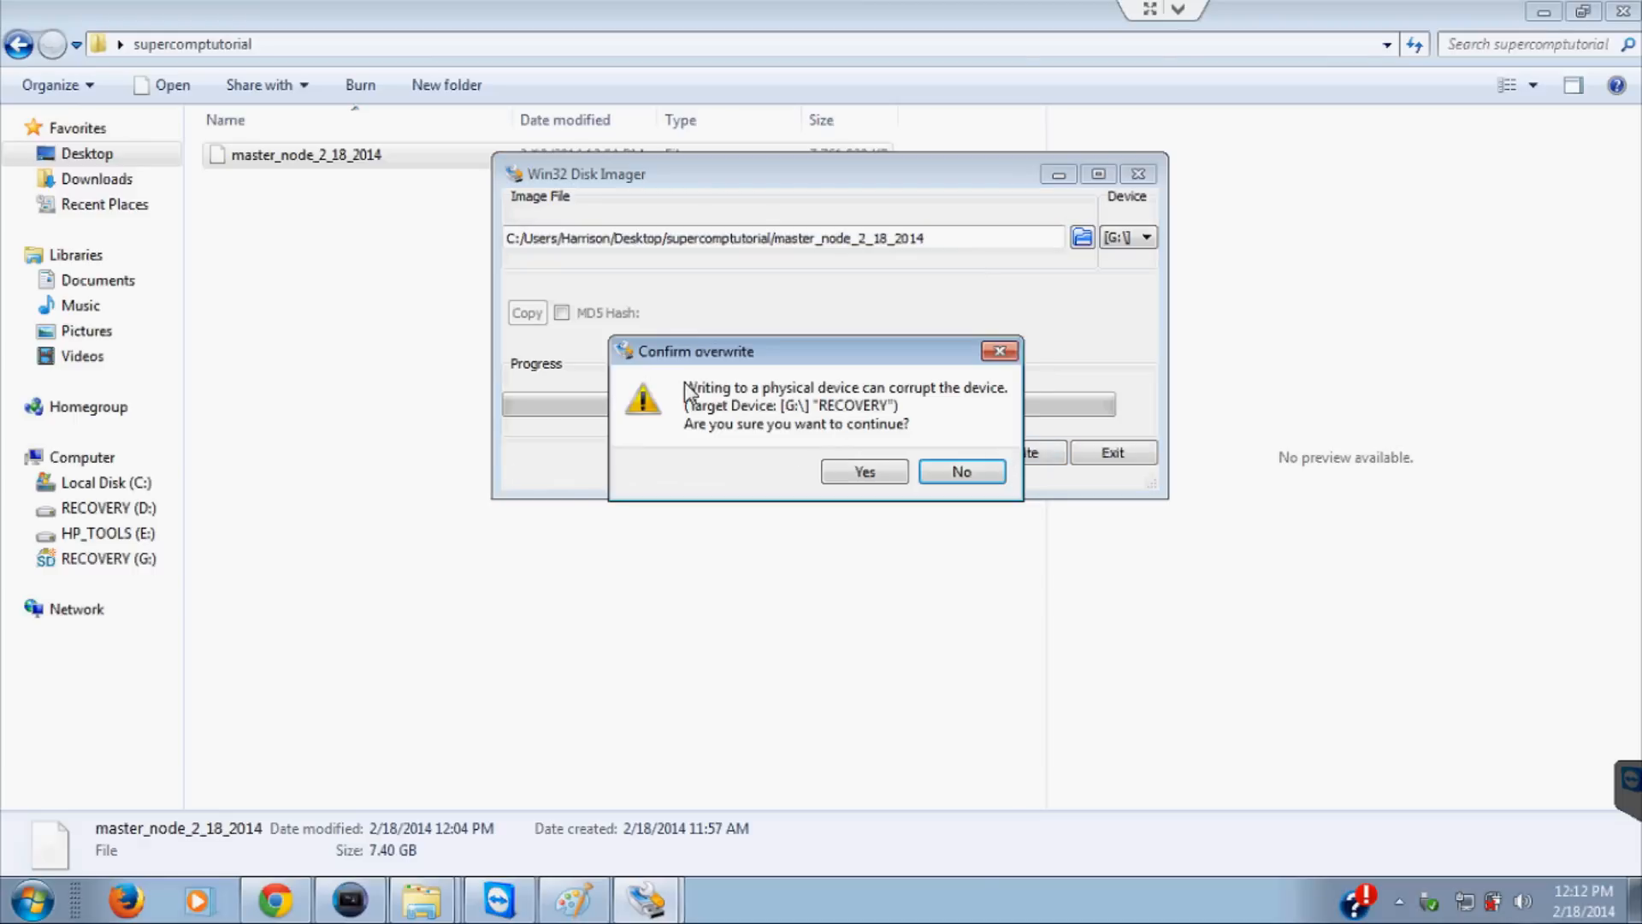
mouse_move(832, 398)
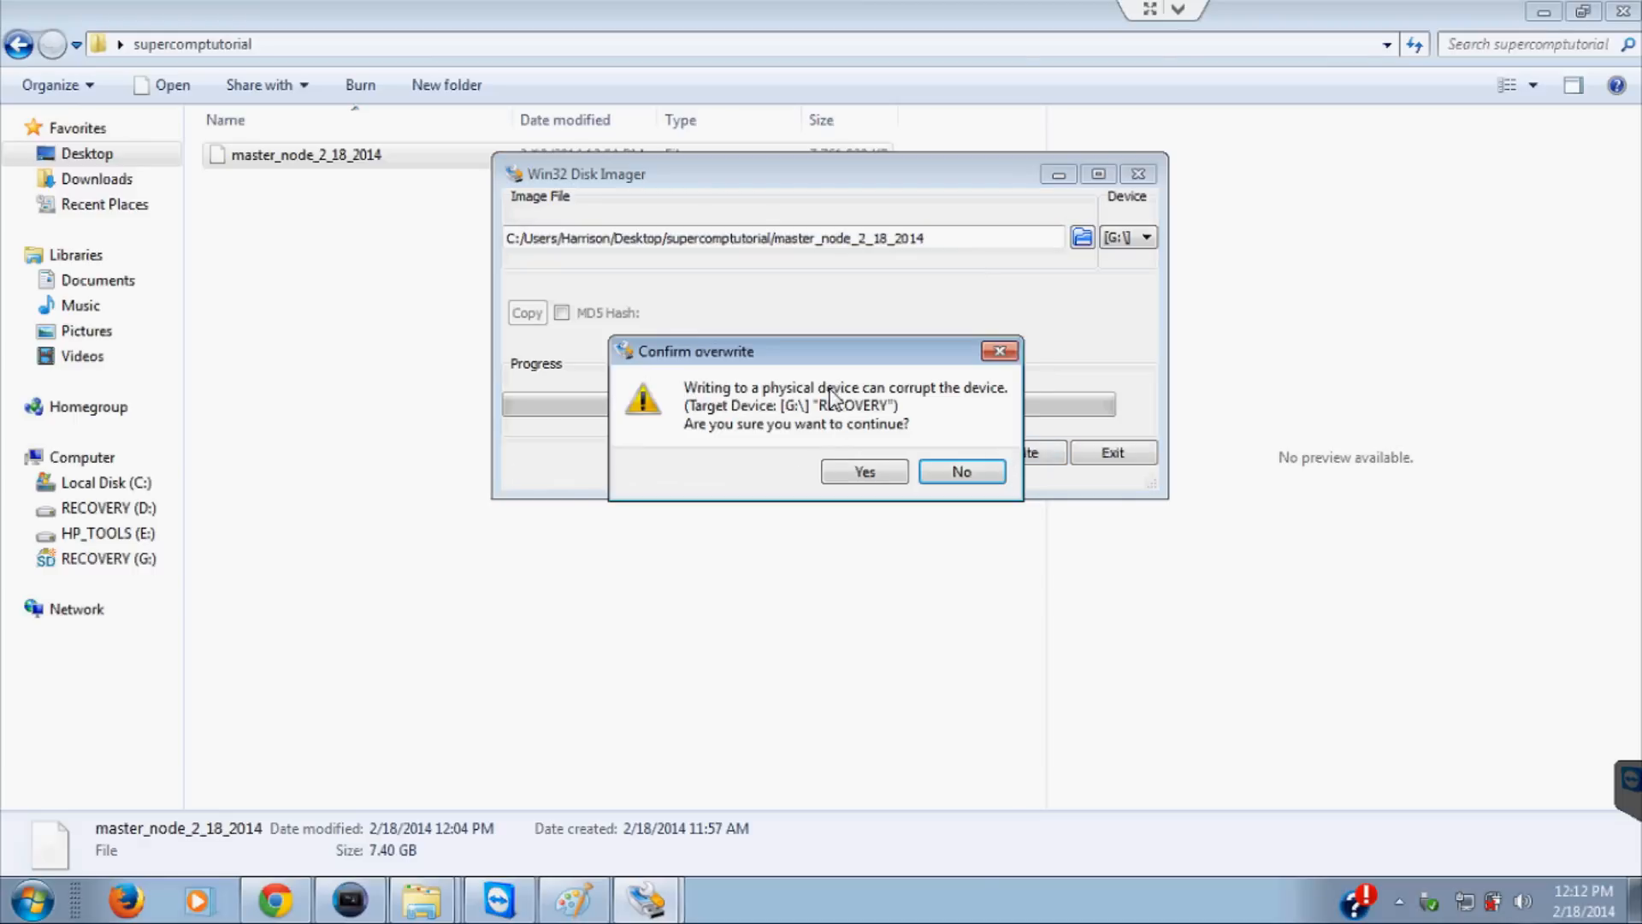
mouse_move(1037, 434)
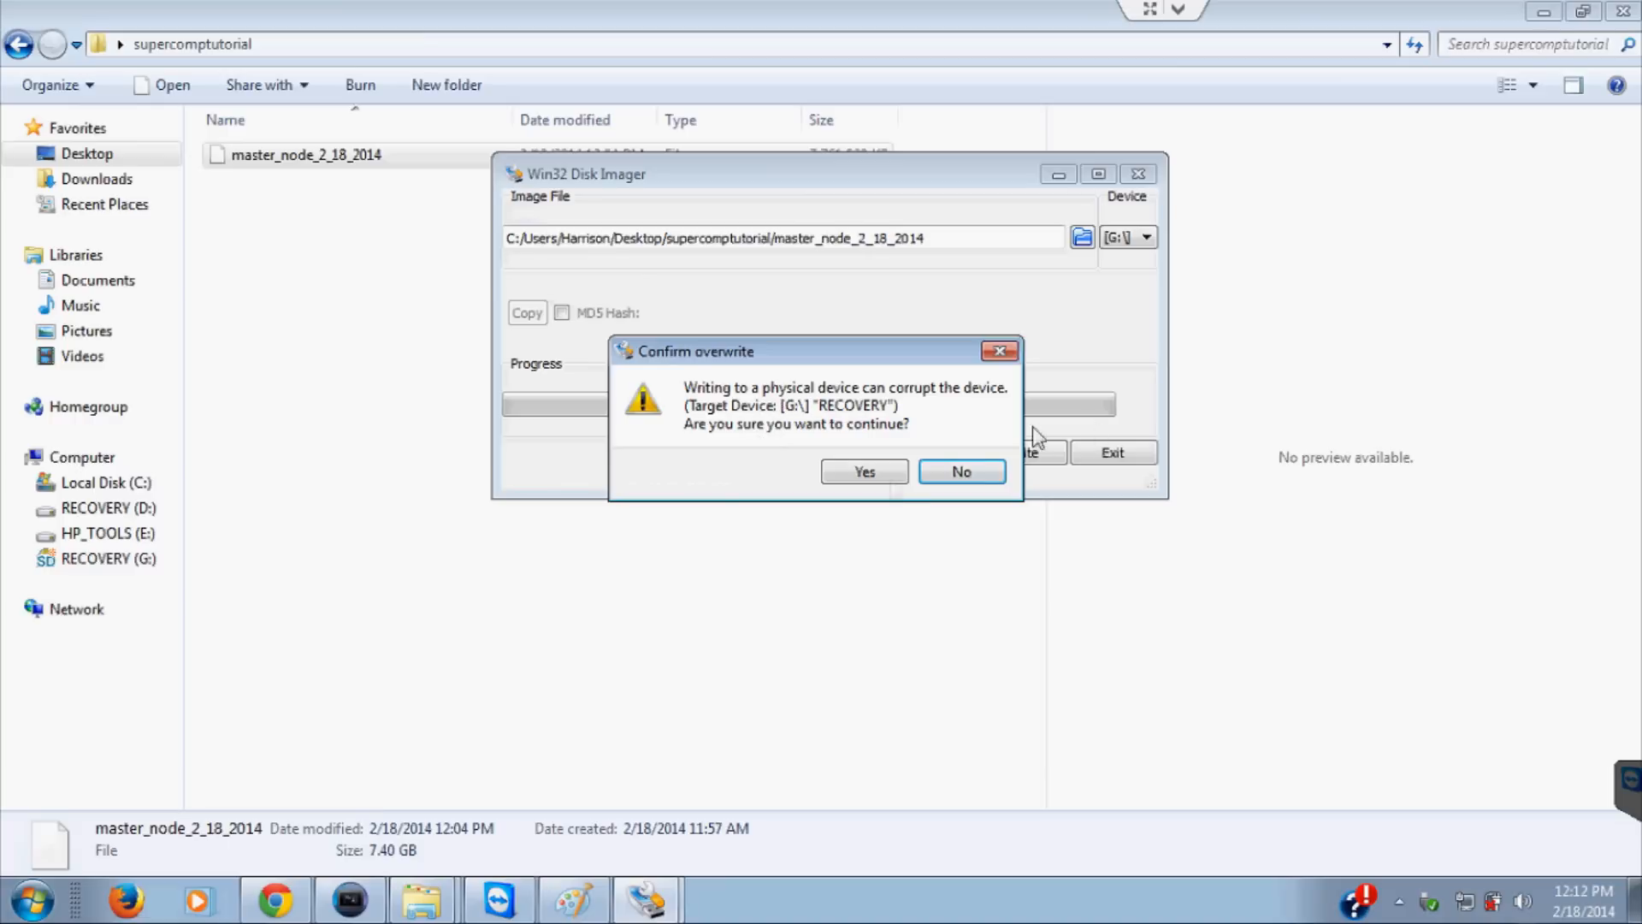
mouse_move(863, 471)
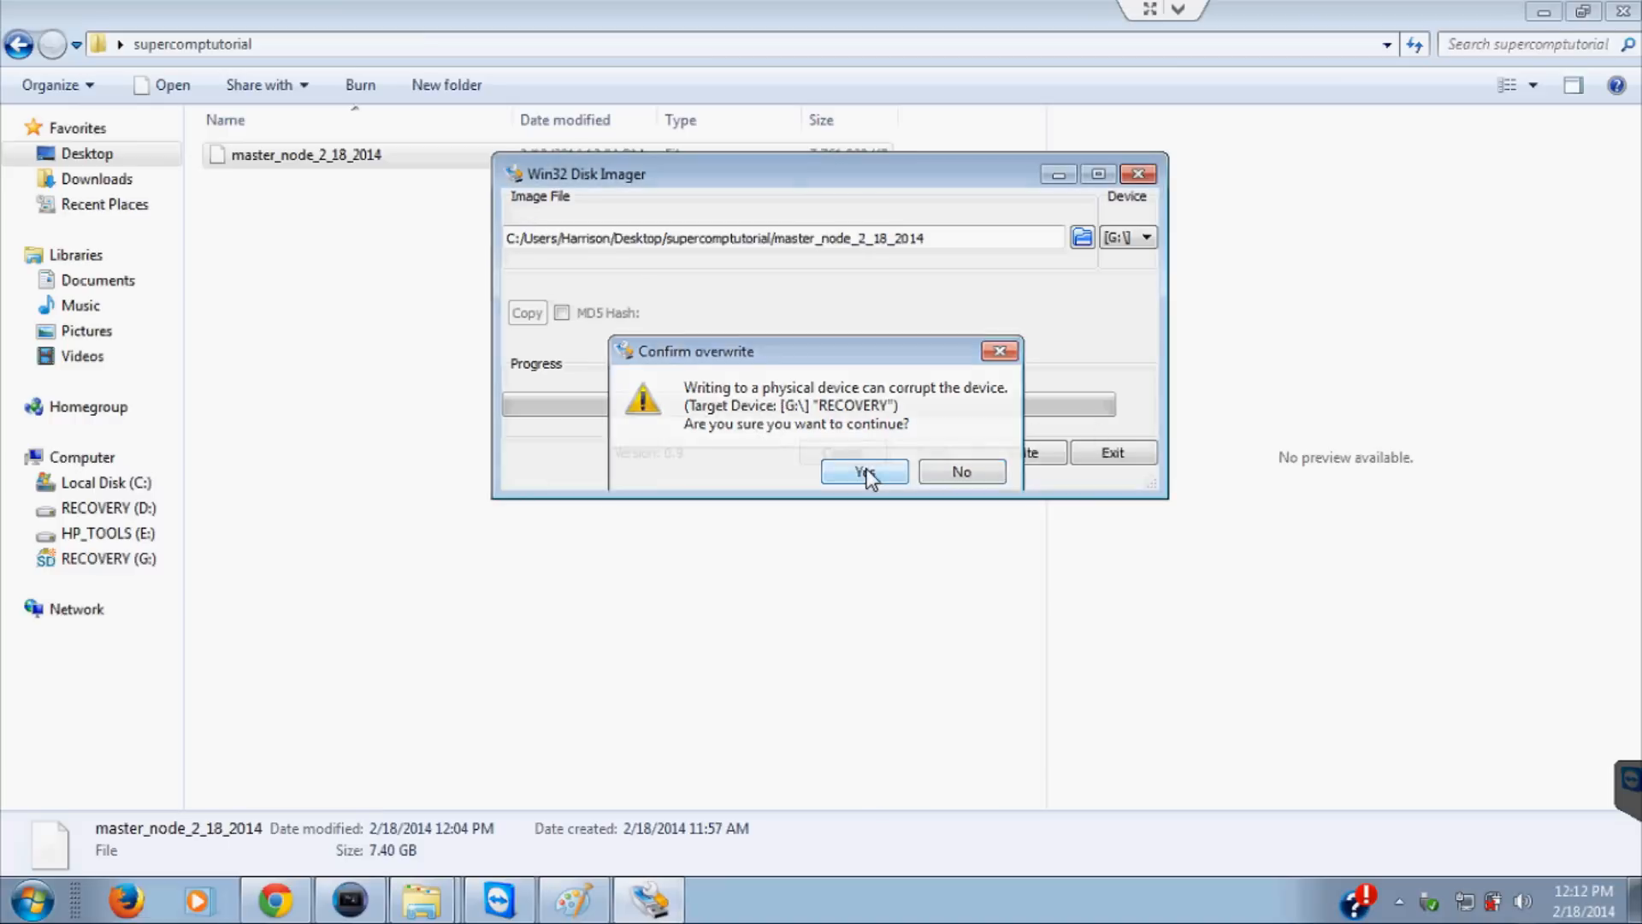
Step: Confirm overwriting the RECOVERY card on G: so writing begins
click(863, 471)
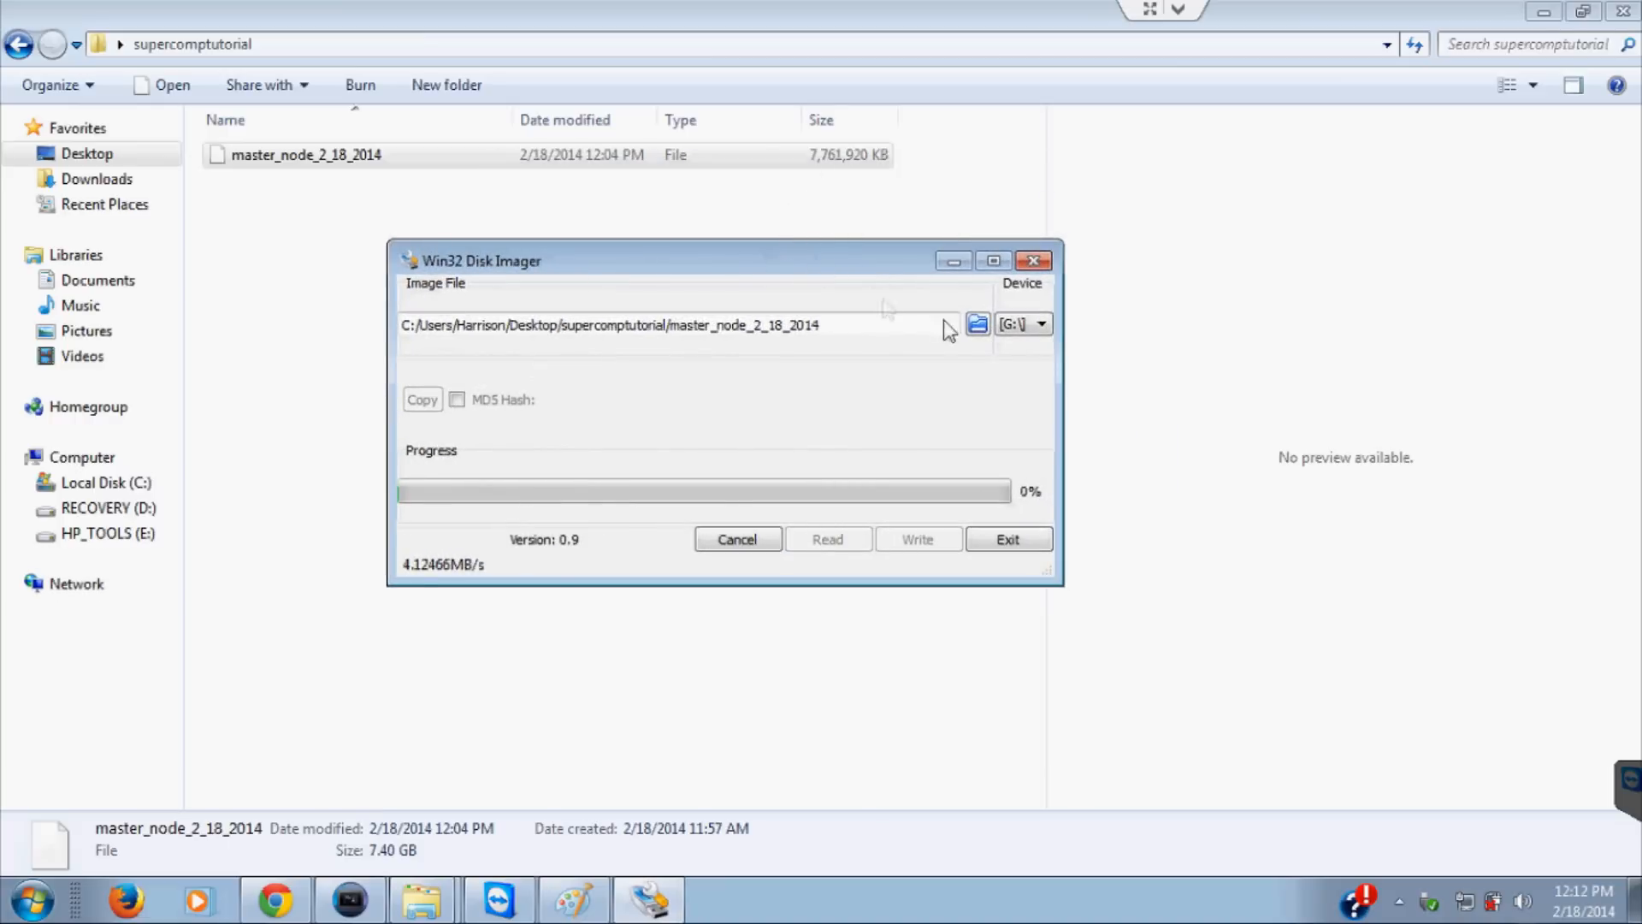
mouse_move(1108, 233)
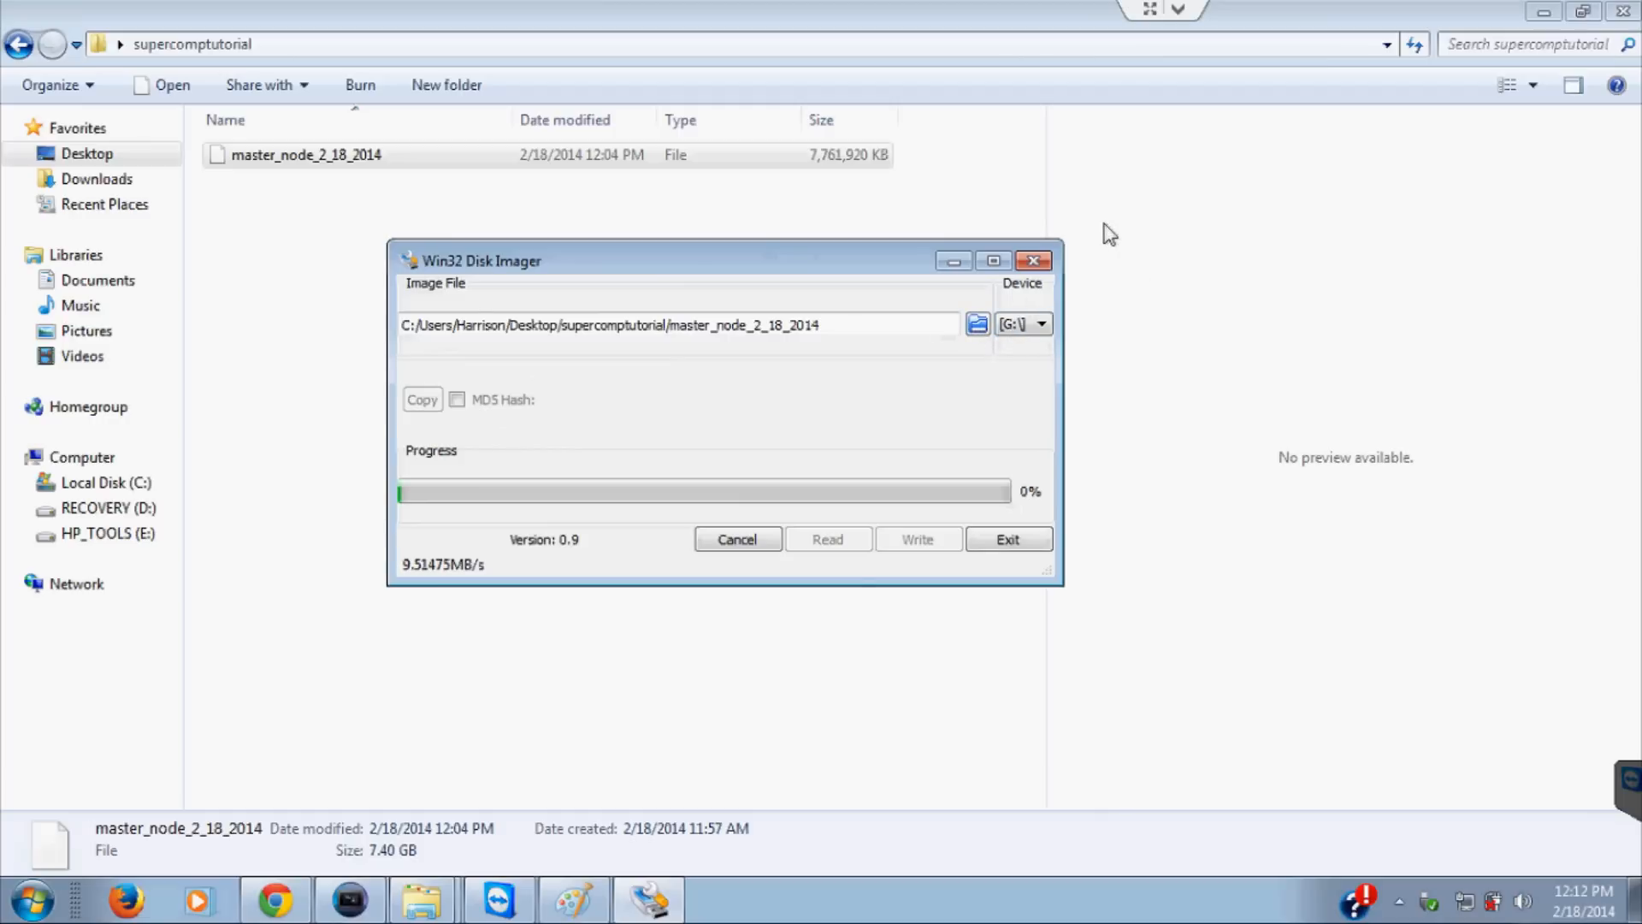
mouse_move(1095, 233)
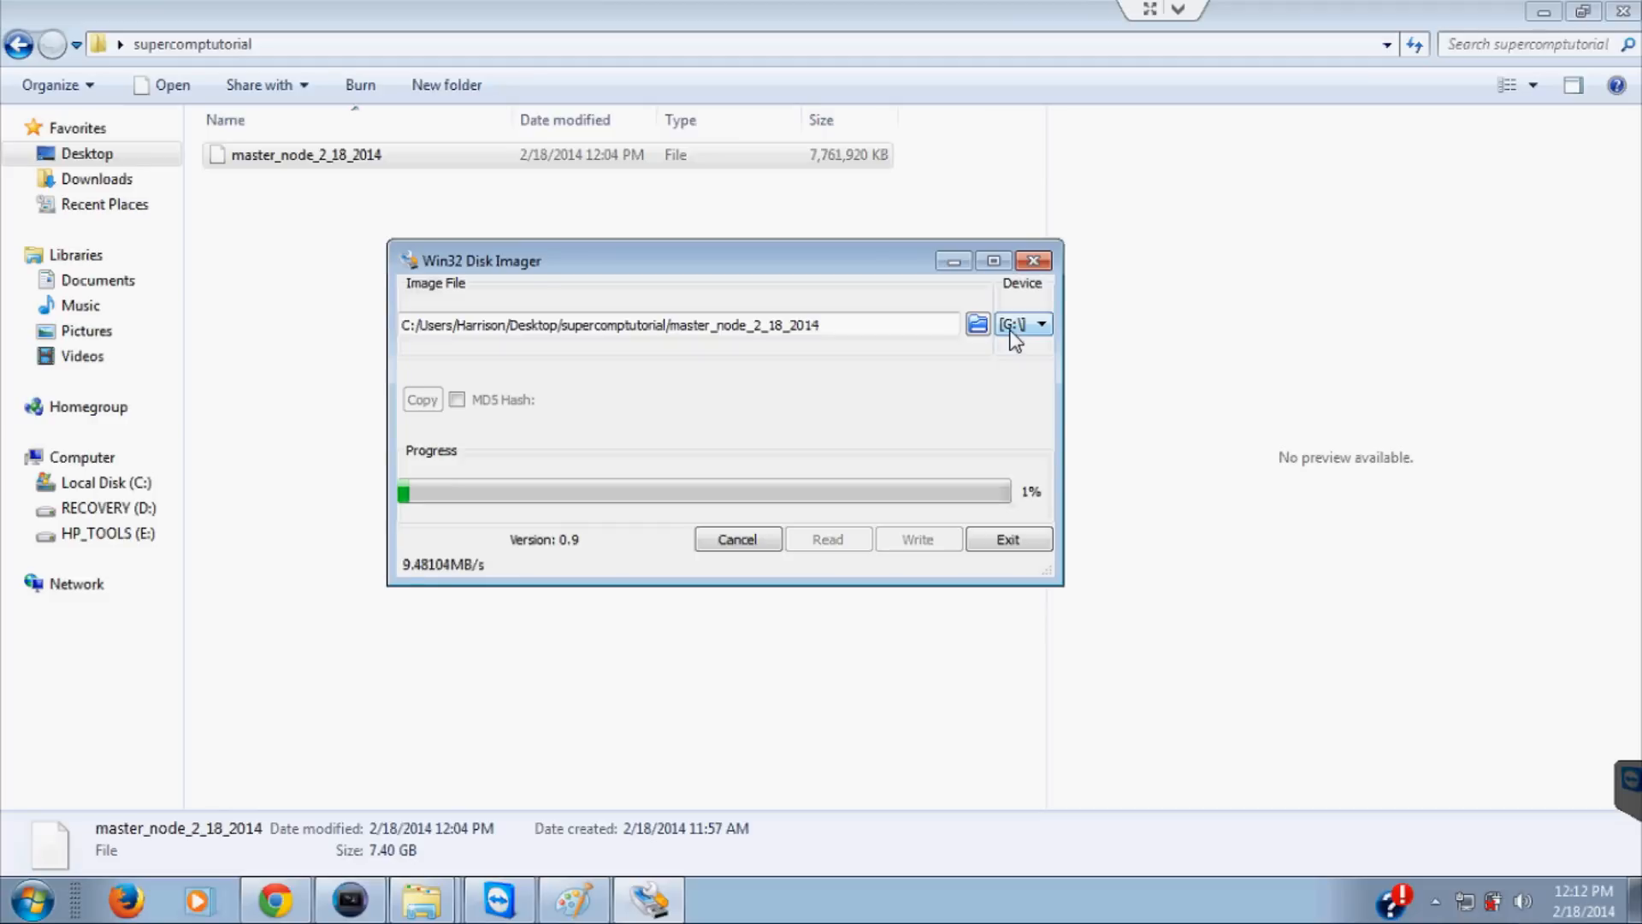
mouse_move(1366, 397)
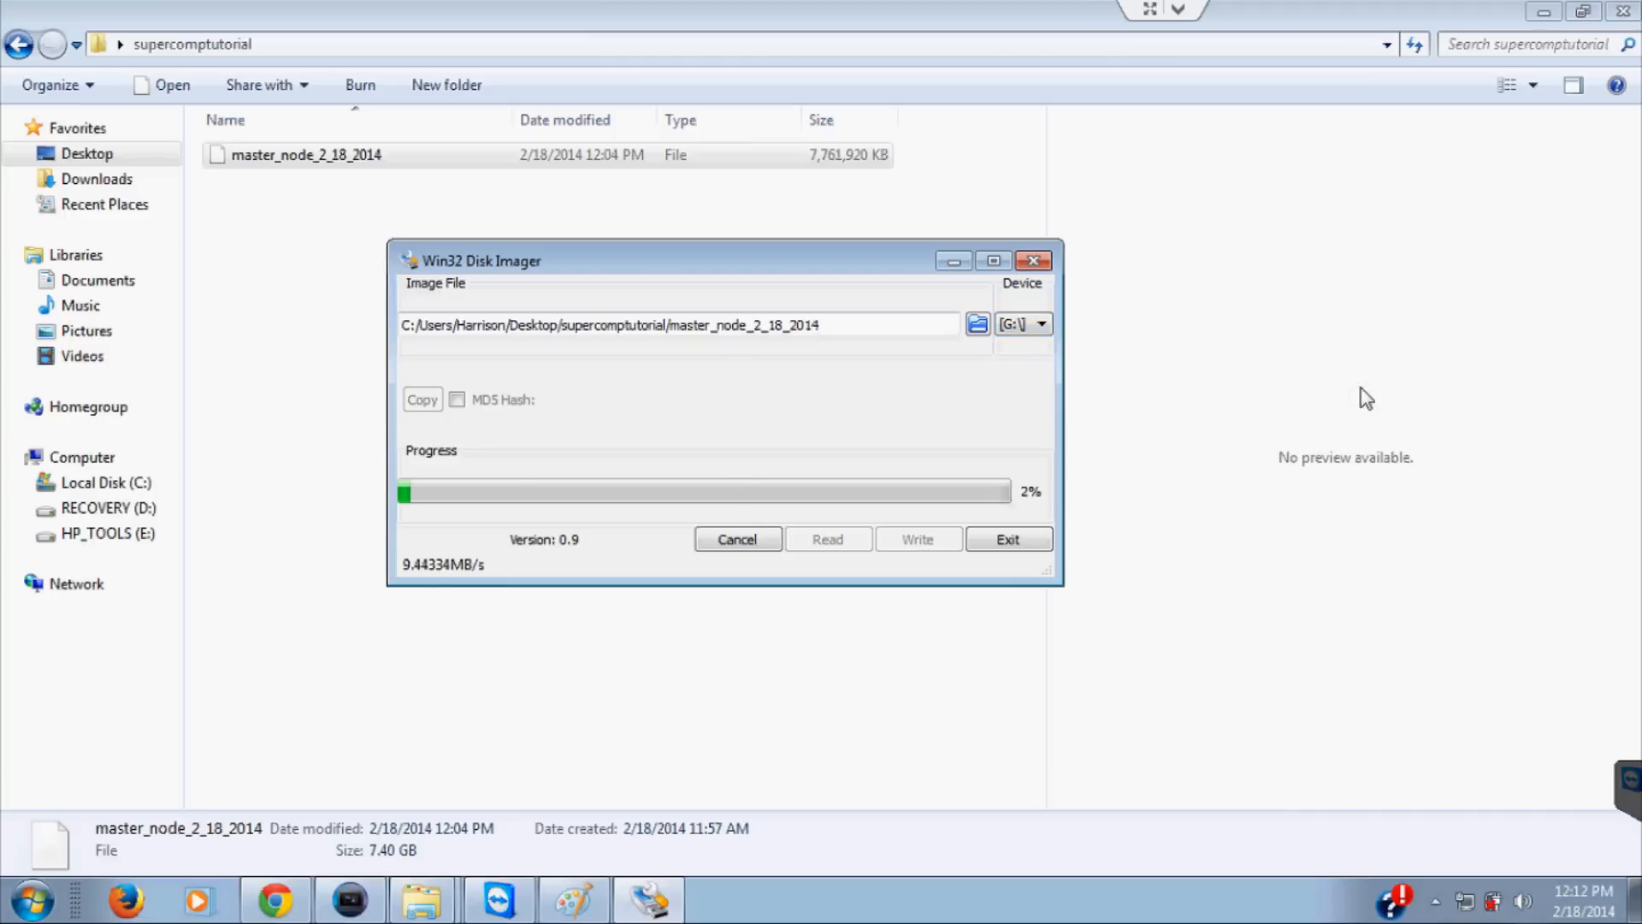
mouse_move(819, 617)
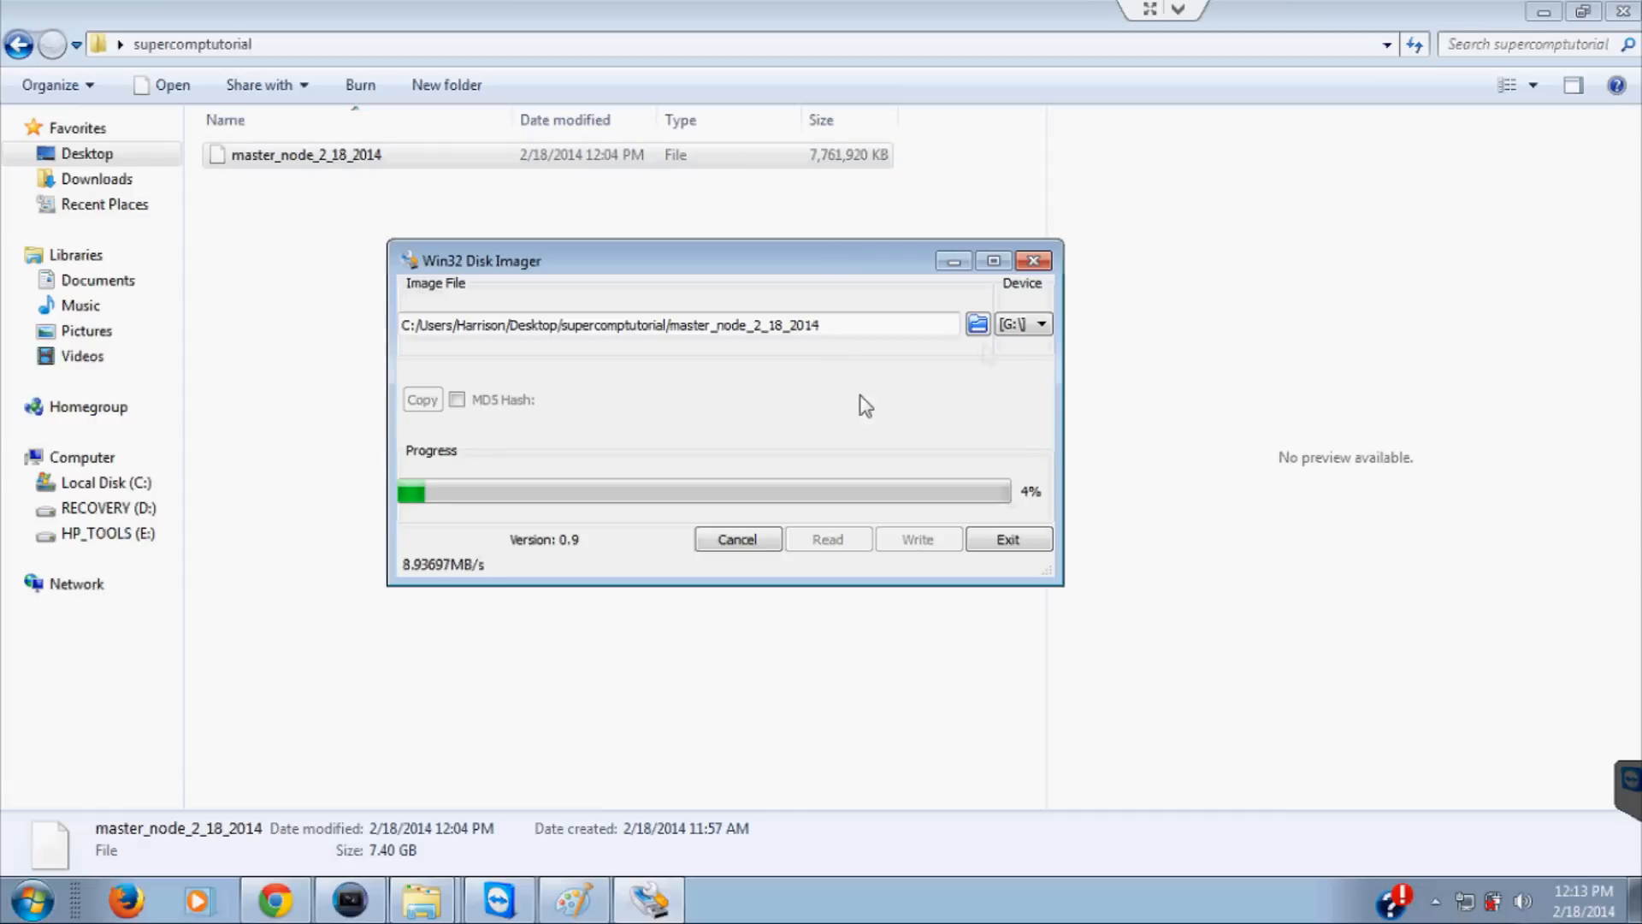
mouse_move(909, 383)
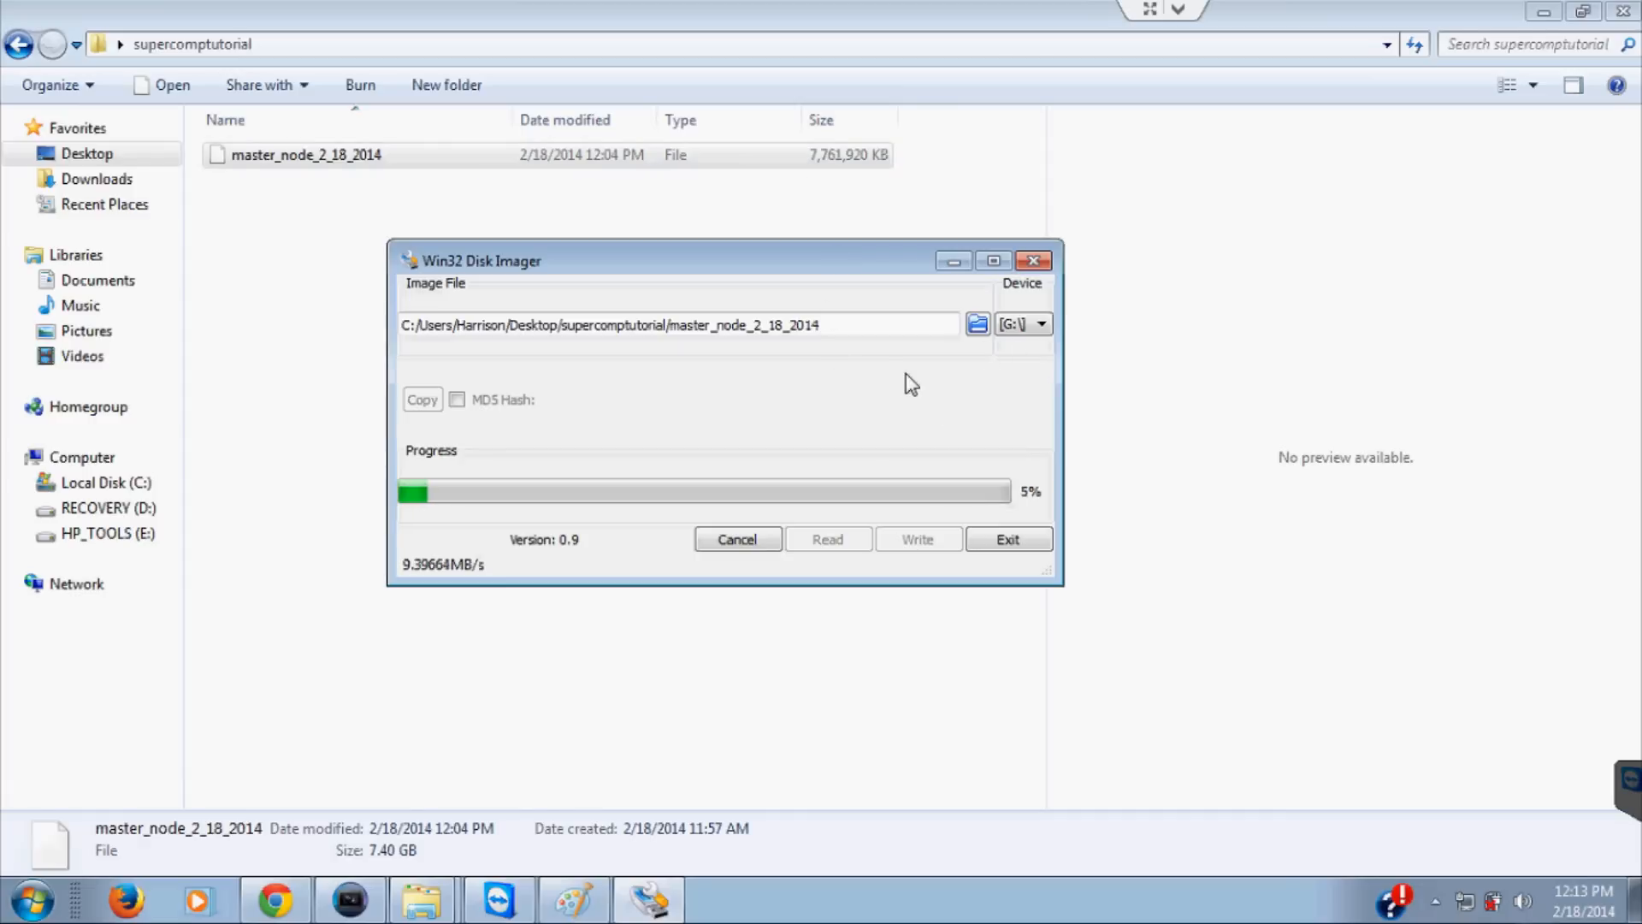
mouse_move(778, 396)
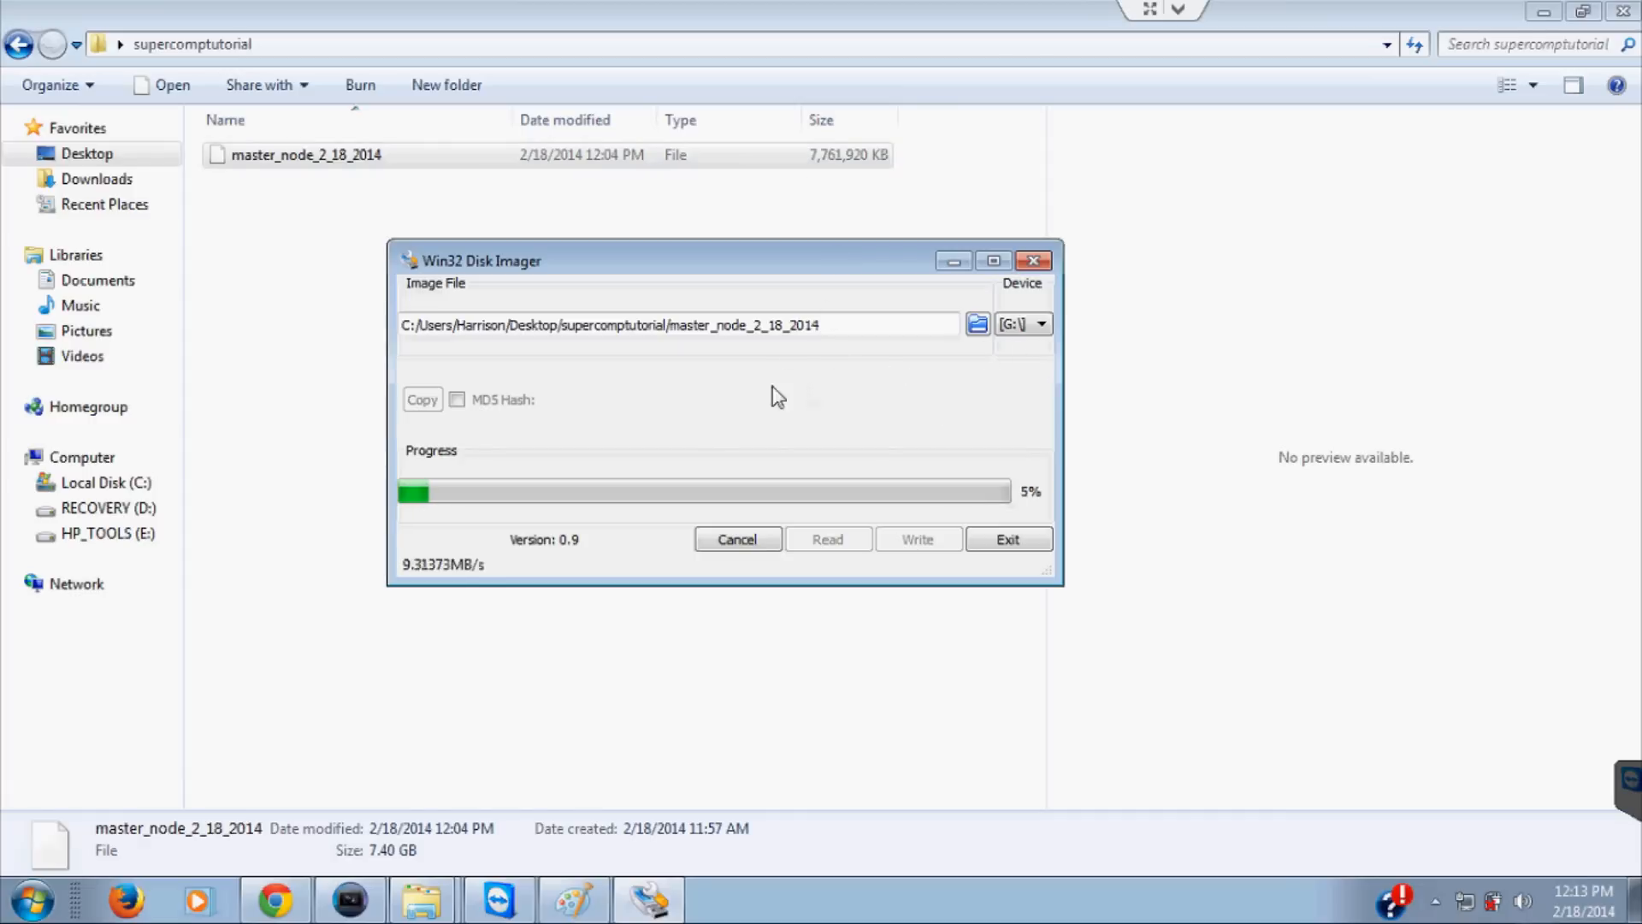
mouse_move(946, 503)
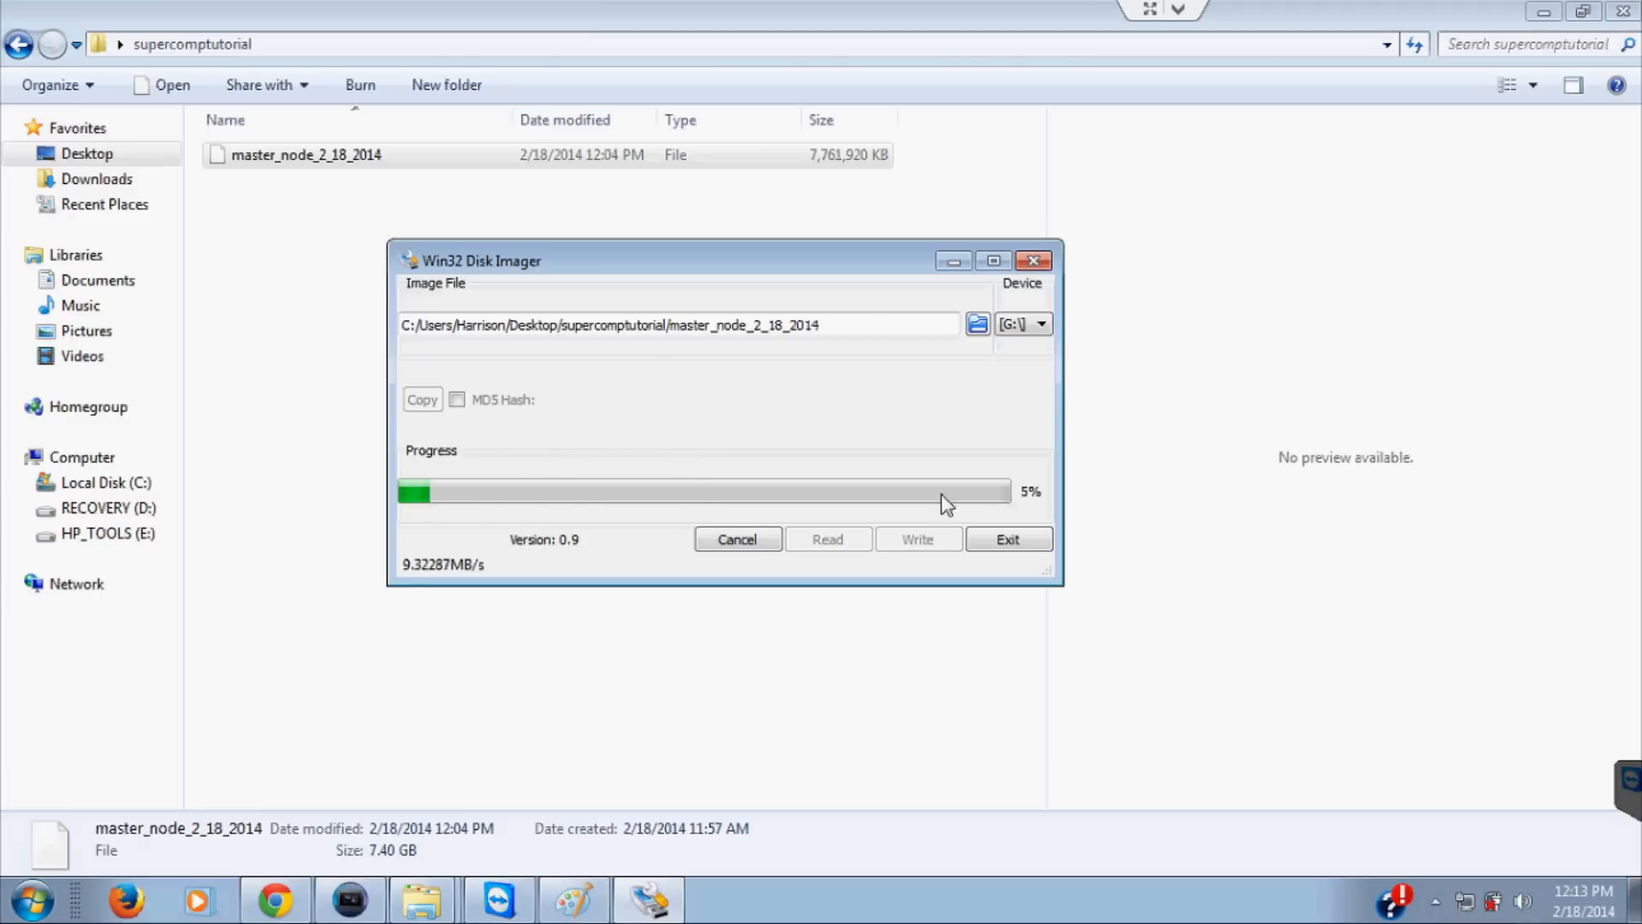
mouse_move(887, 513)
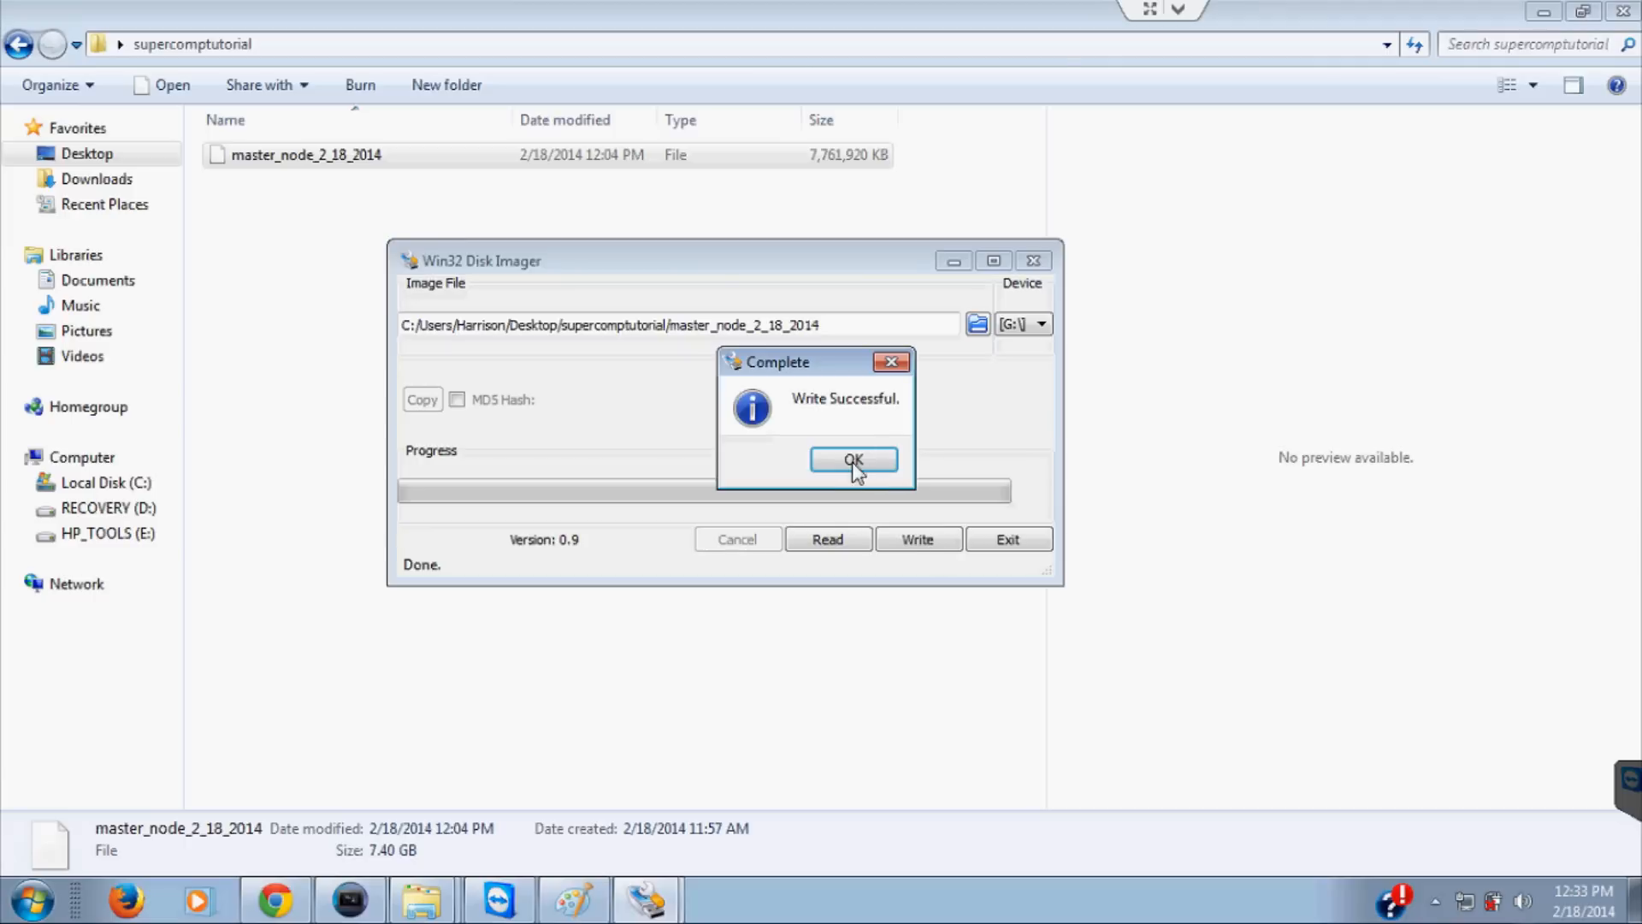
Step: Dismiss the 'Write Successful.' message, leaving Disk Imager showing Done
click(853, 461)
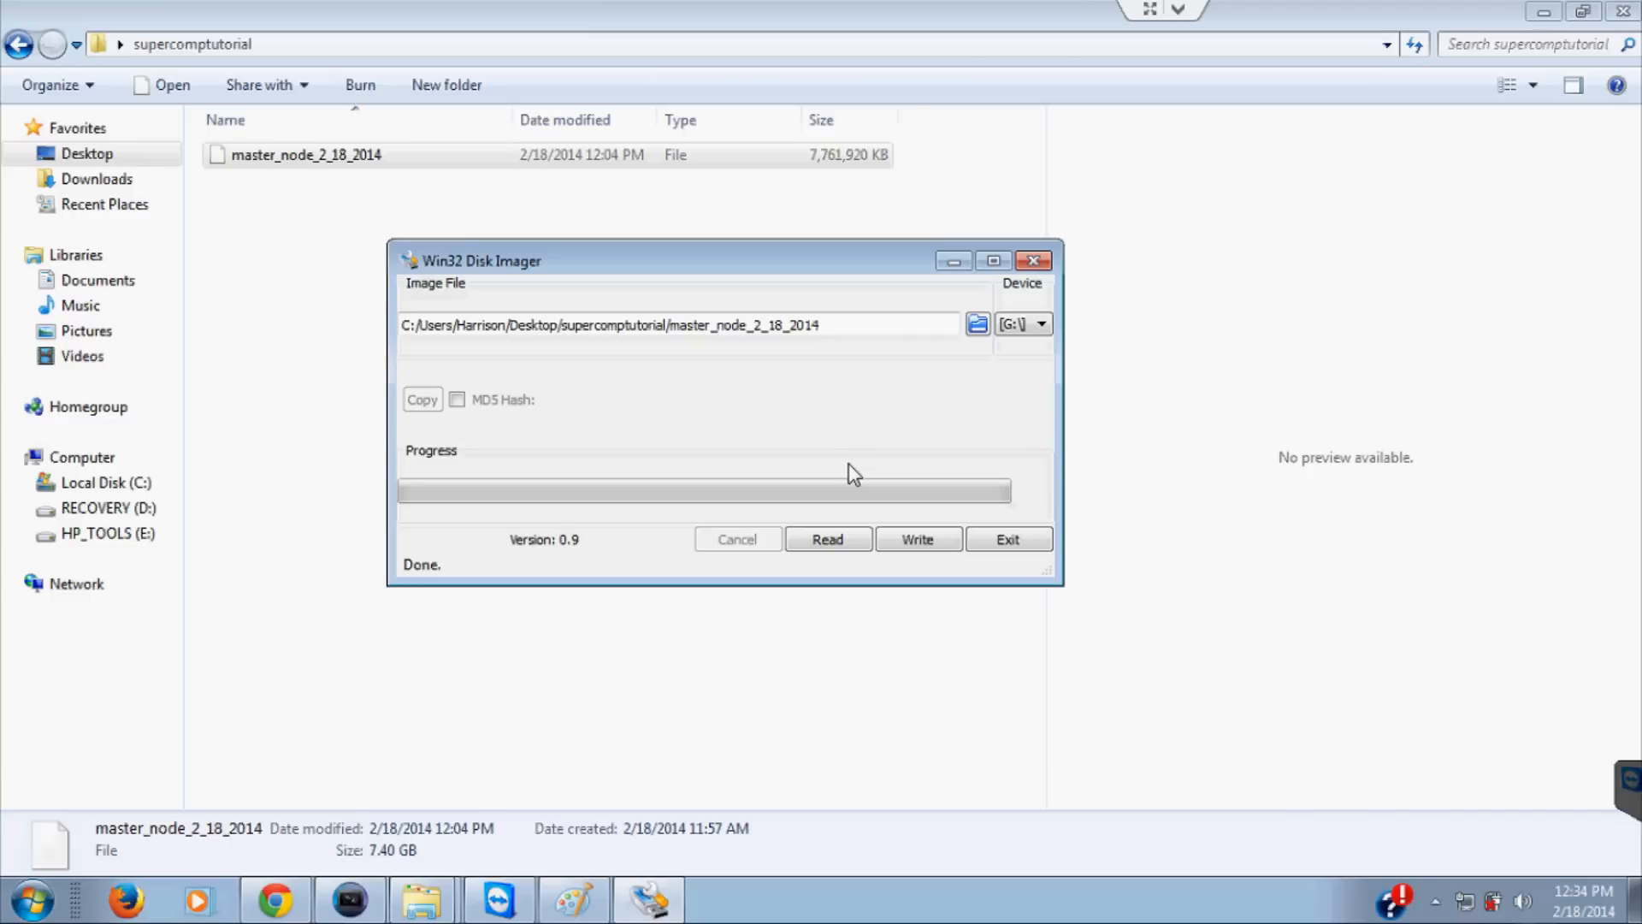
mouse_move(775, 468)
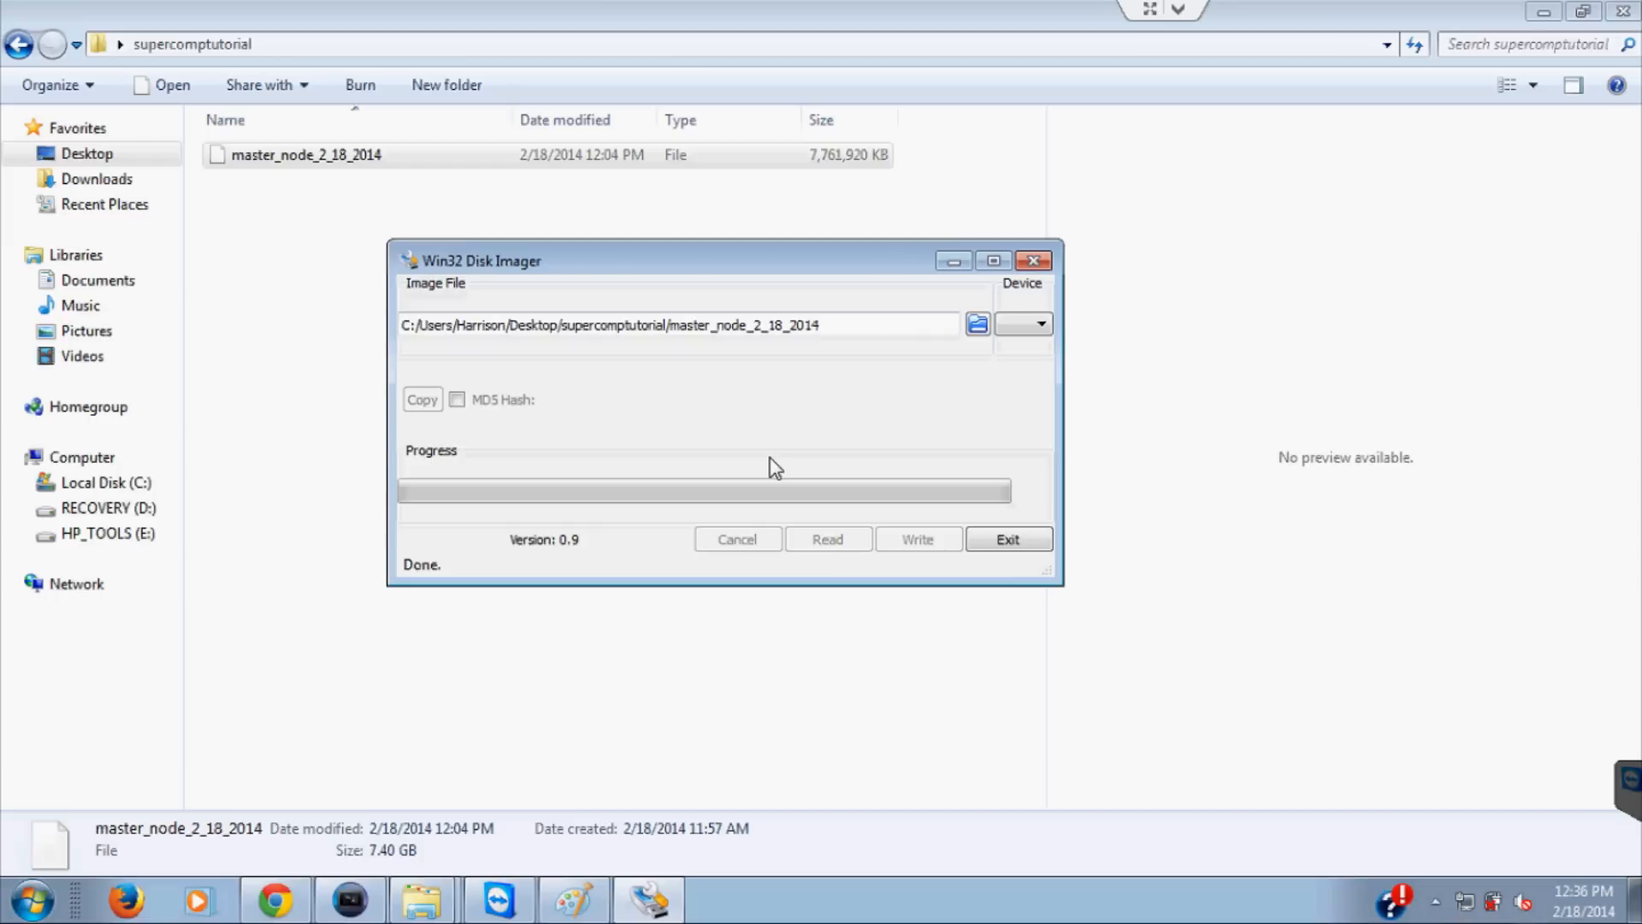
mouse_move(783, 506)
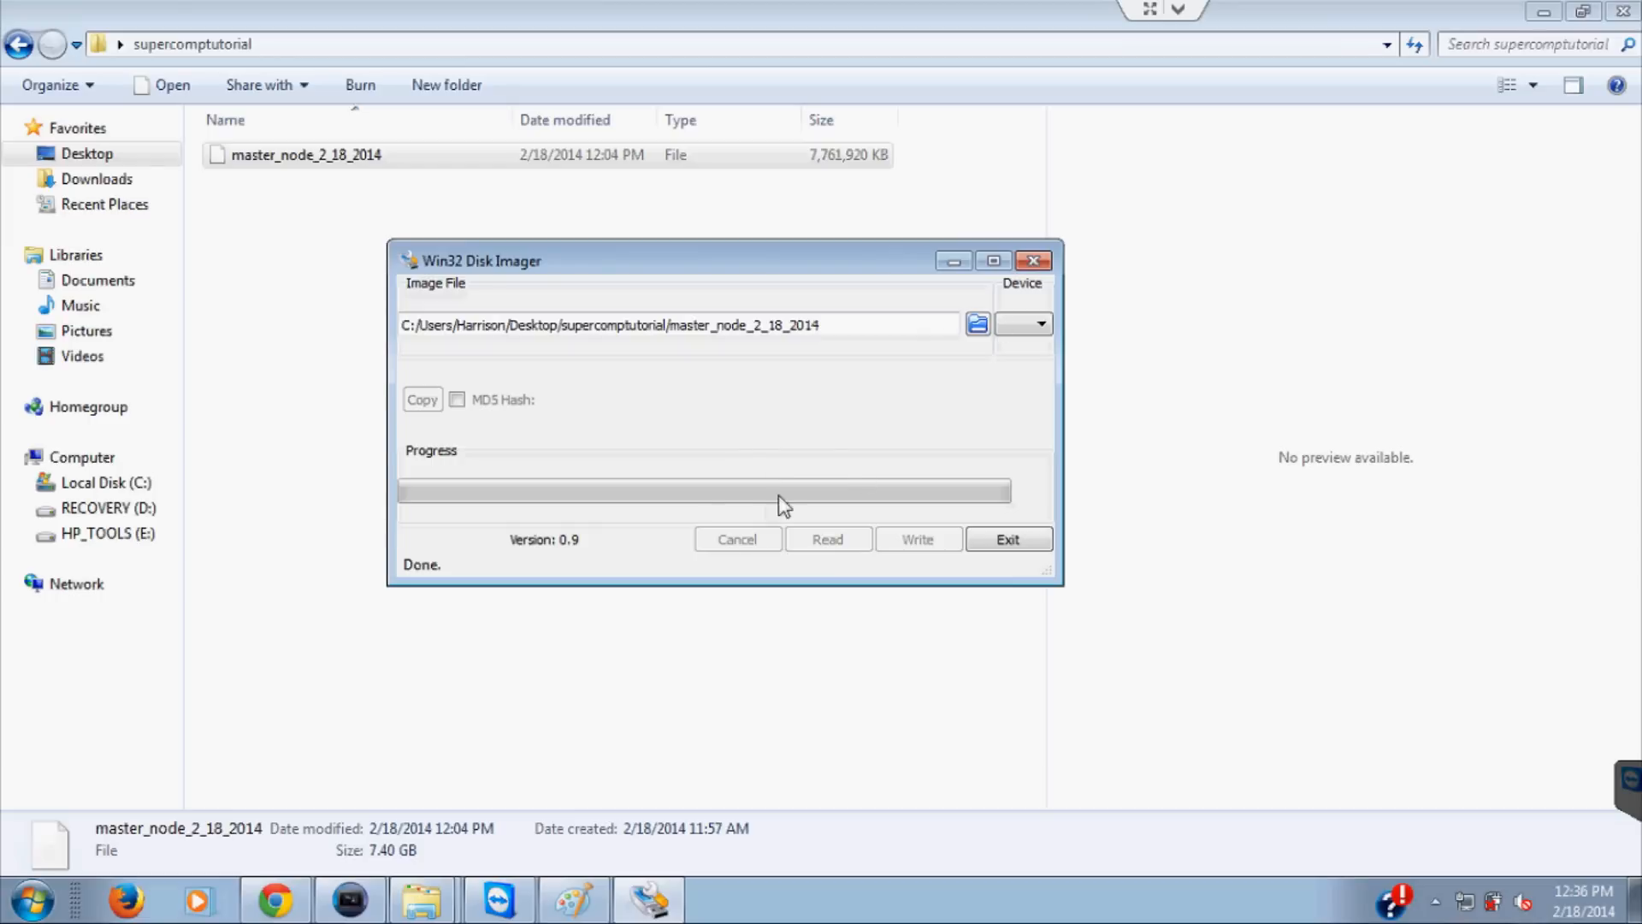
mouse_move(843, 448)
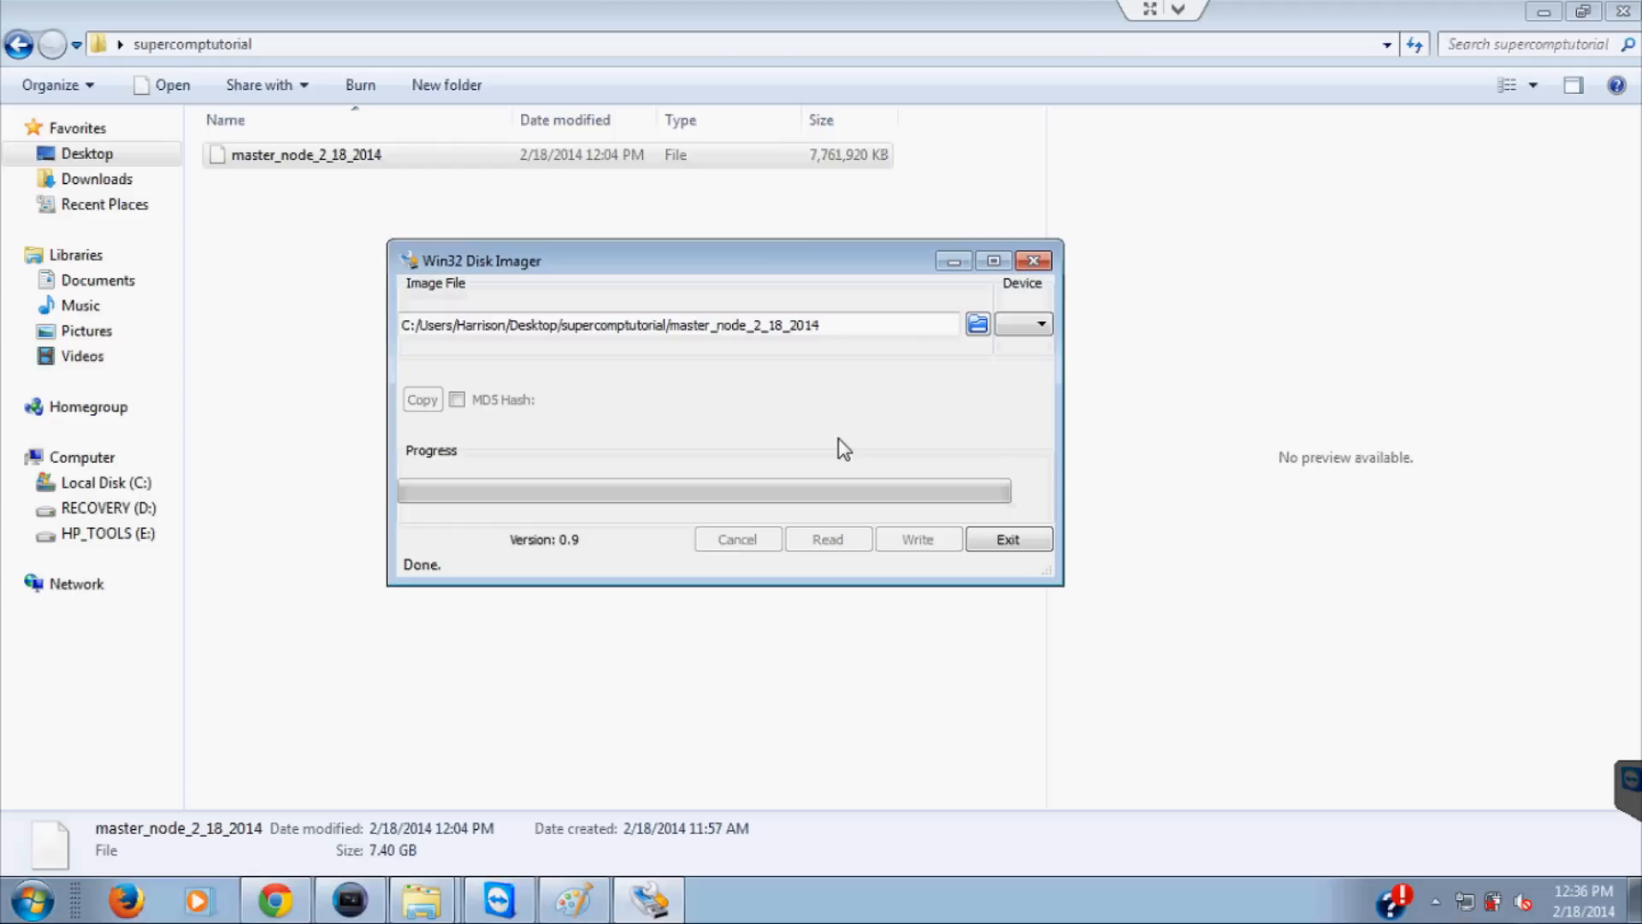
mouse_move(1395, 364)
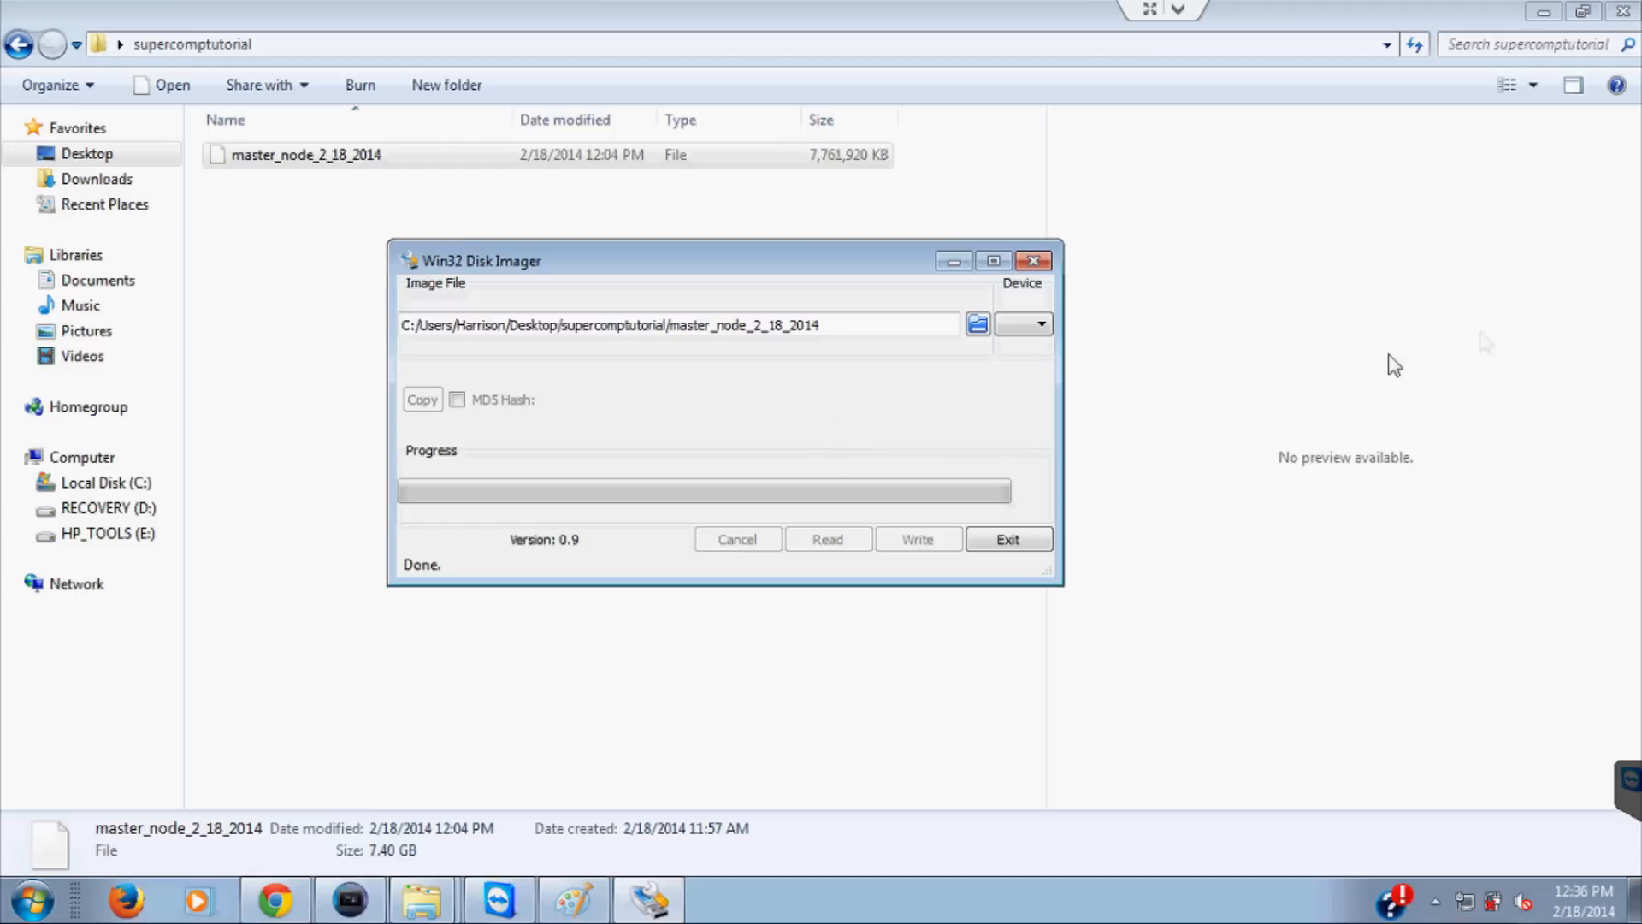
mouse_move(1391, 367)
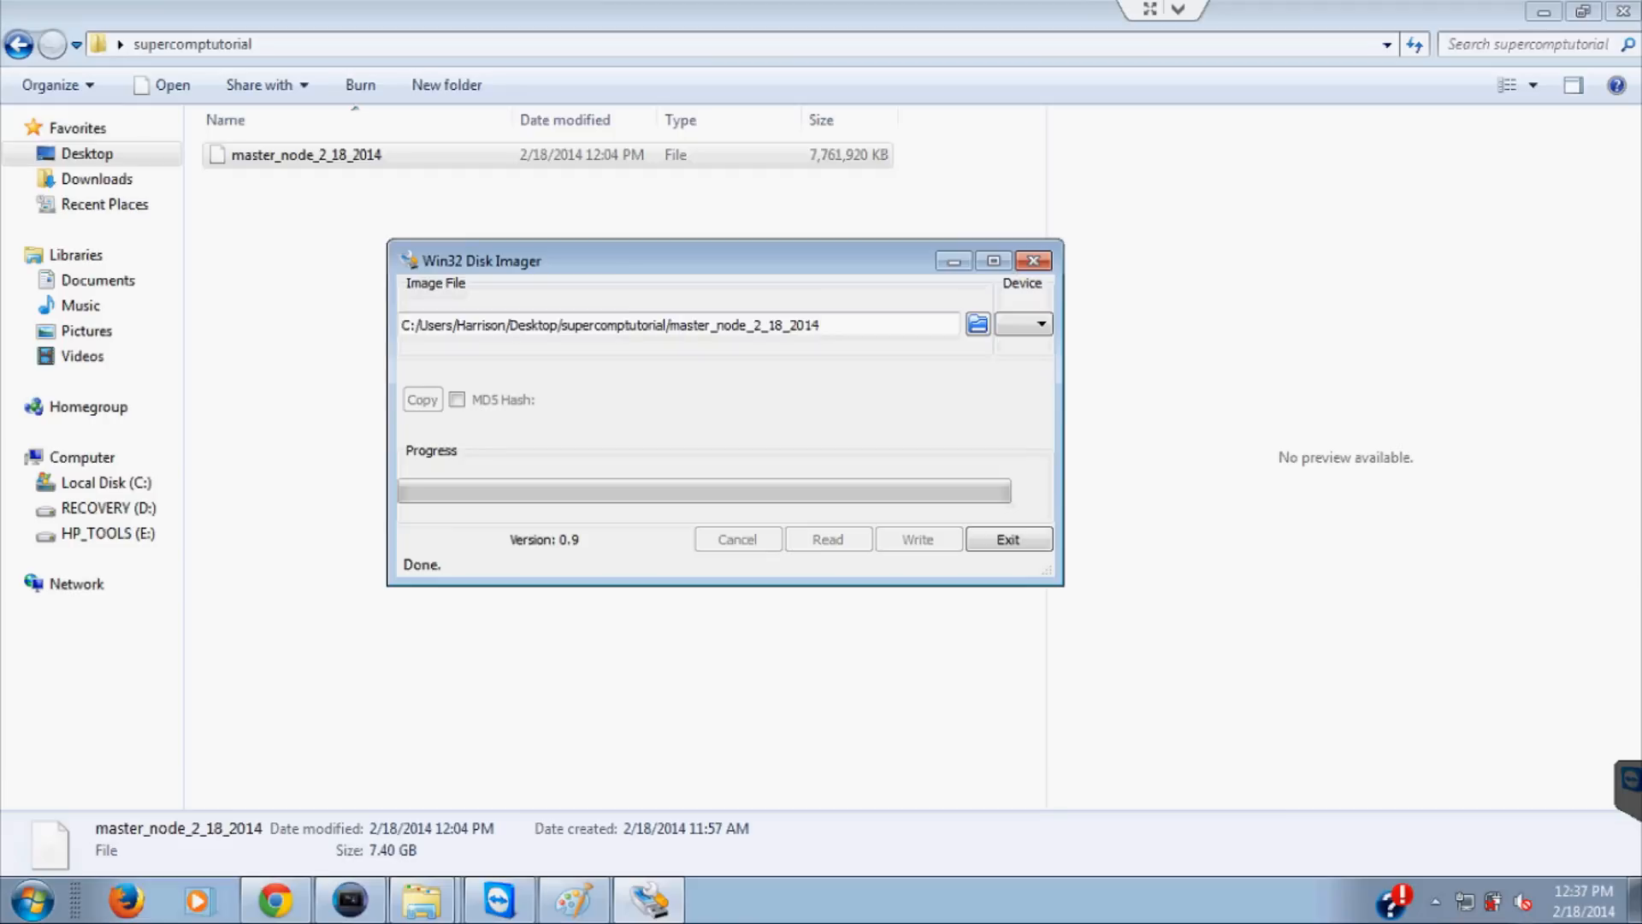
mouse_move(742, 373)
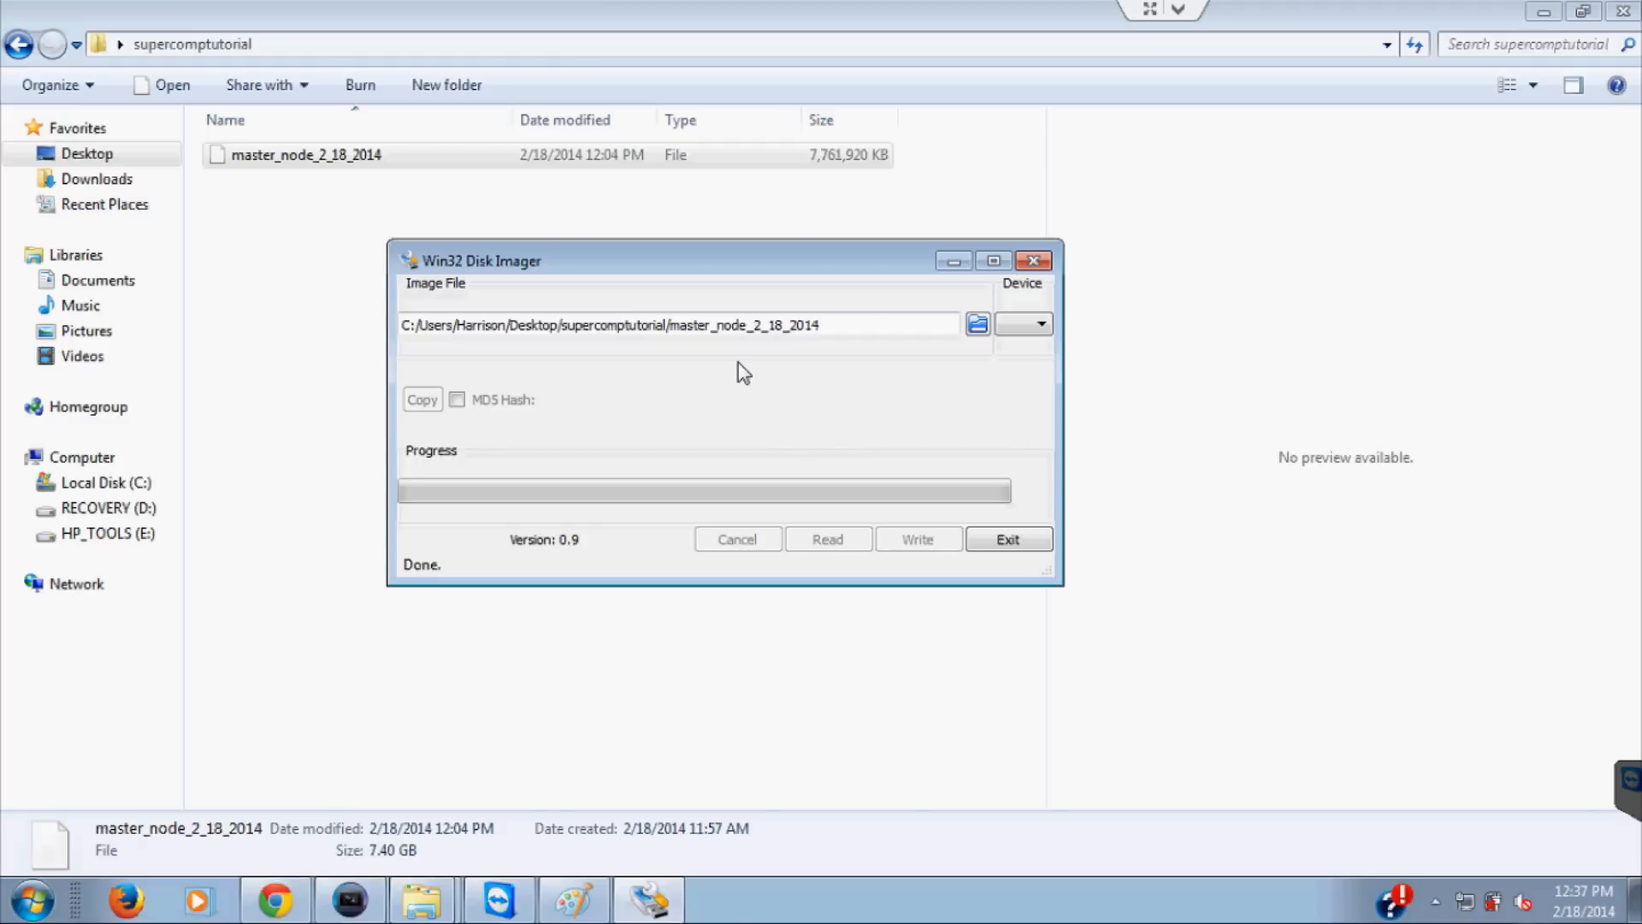